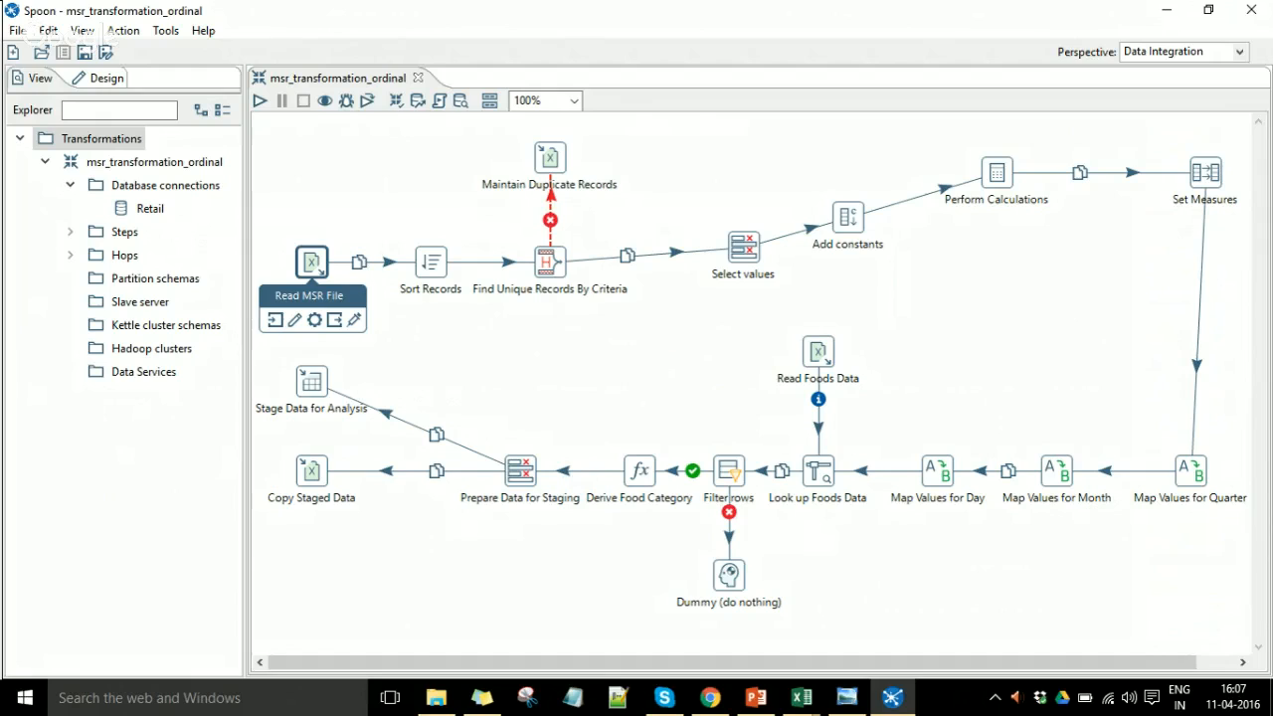
Preview 100 rows from the Read MSR File step's settings
left_click(312, 262)
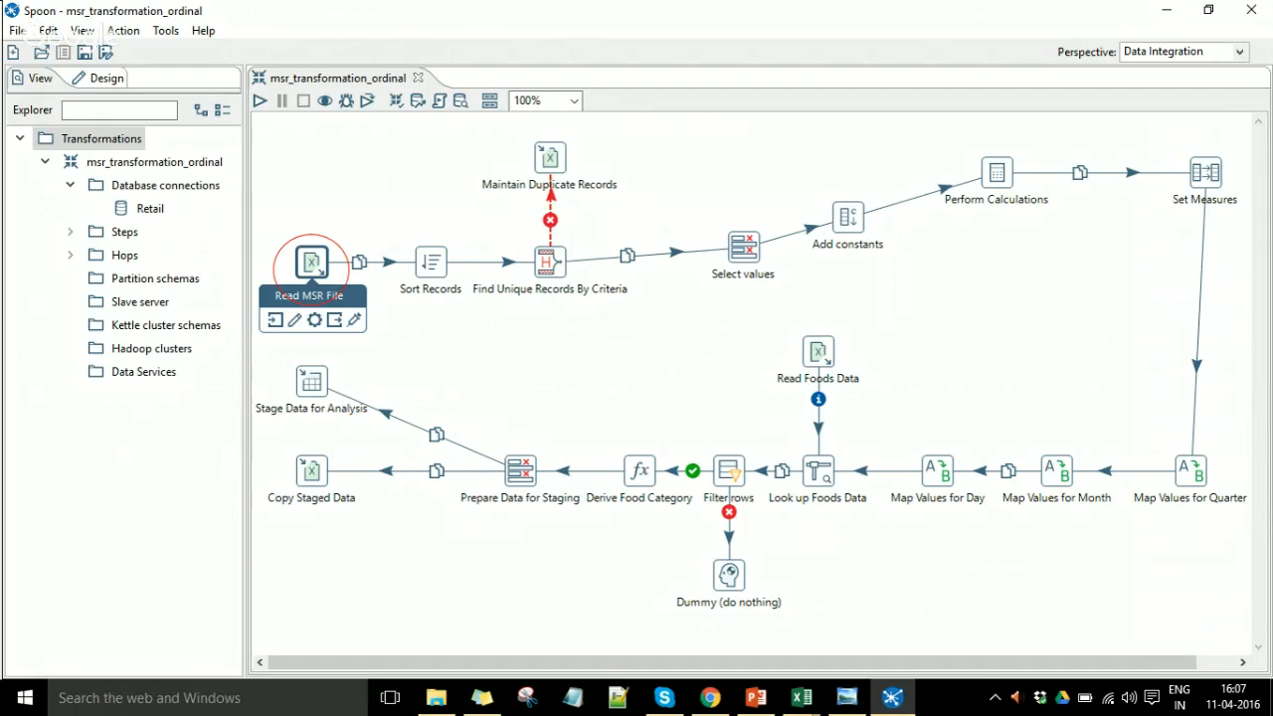
double_click(311, 261)
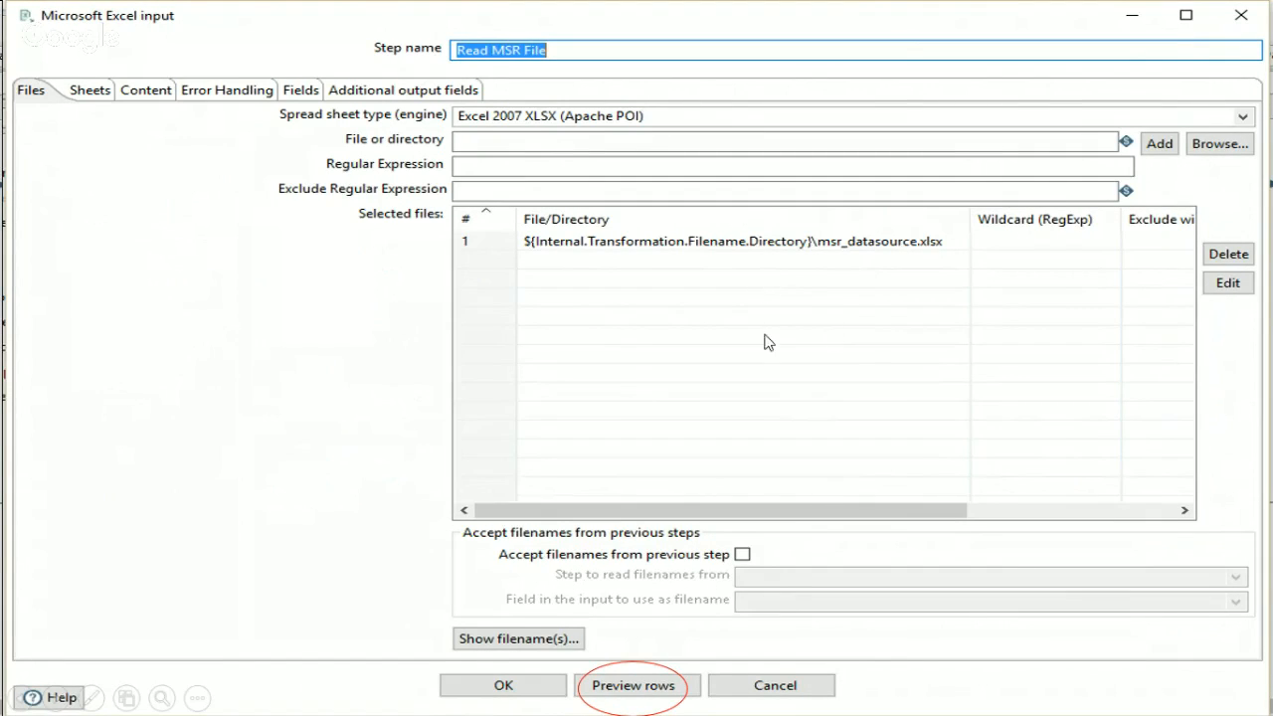
mouse_move(836, 281)
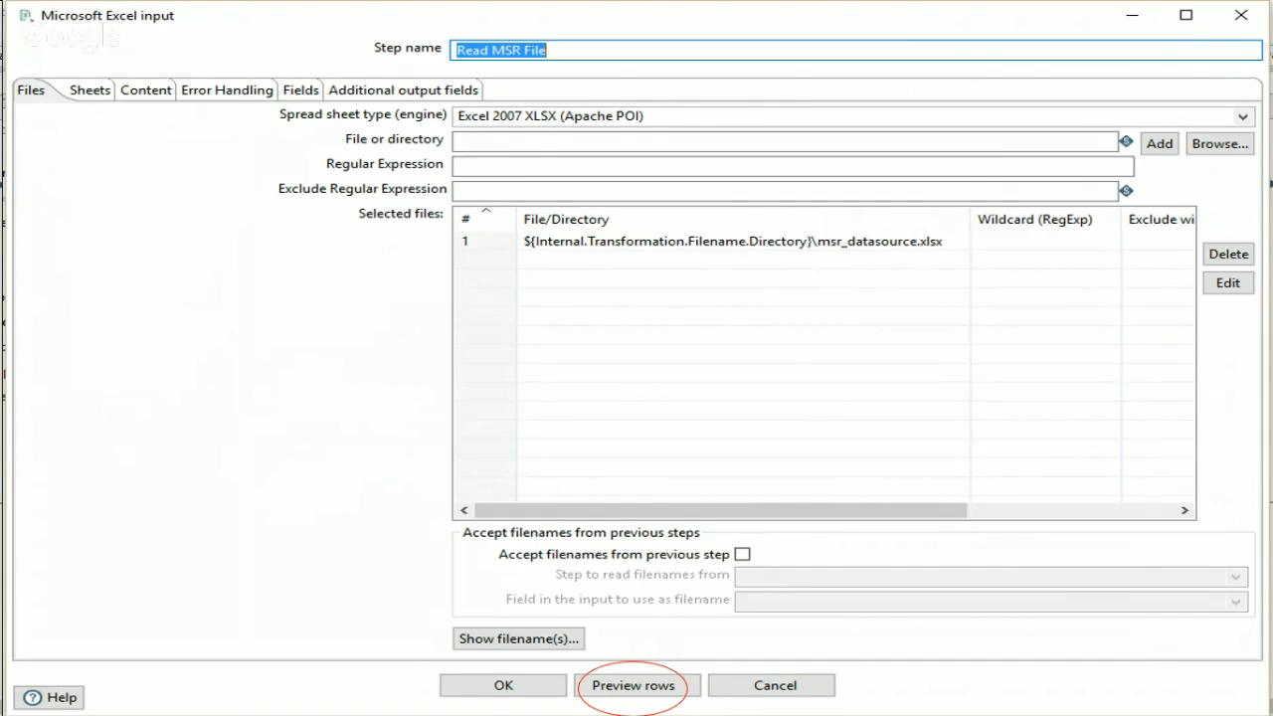
left_click(635, 685)
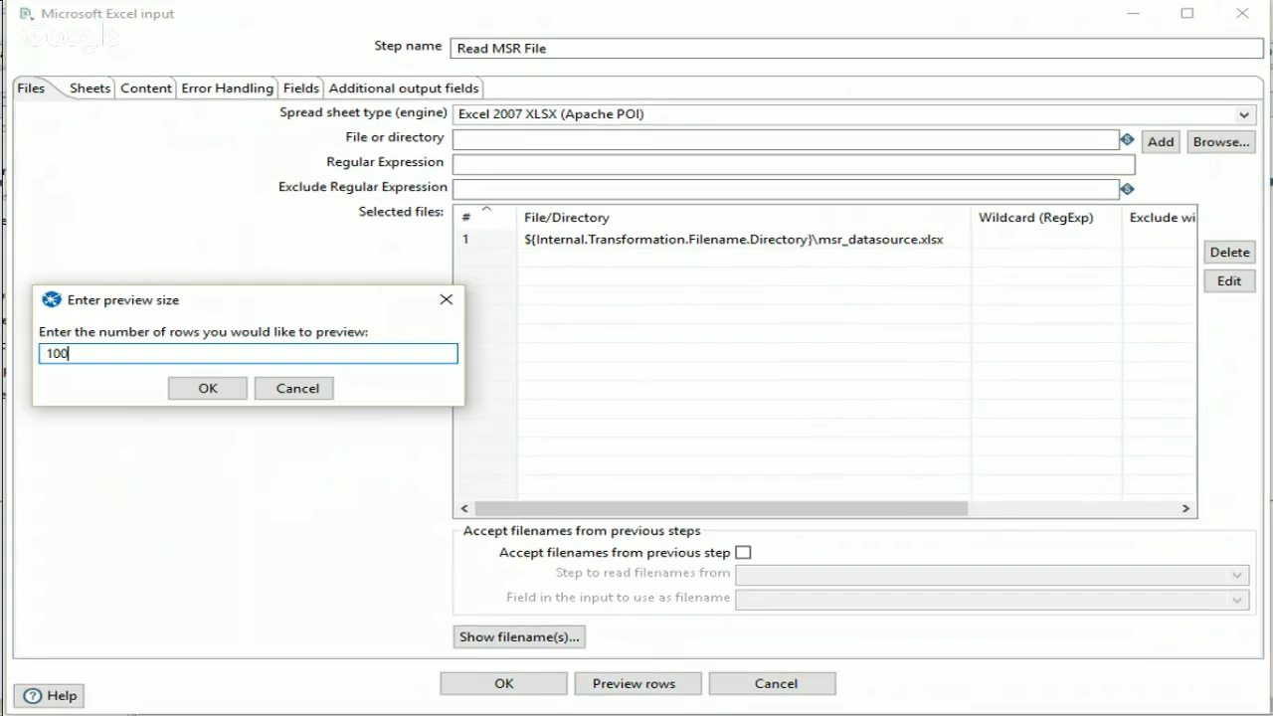
left_click(207, 388)
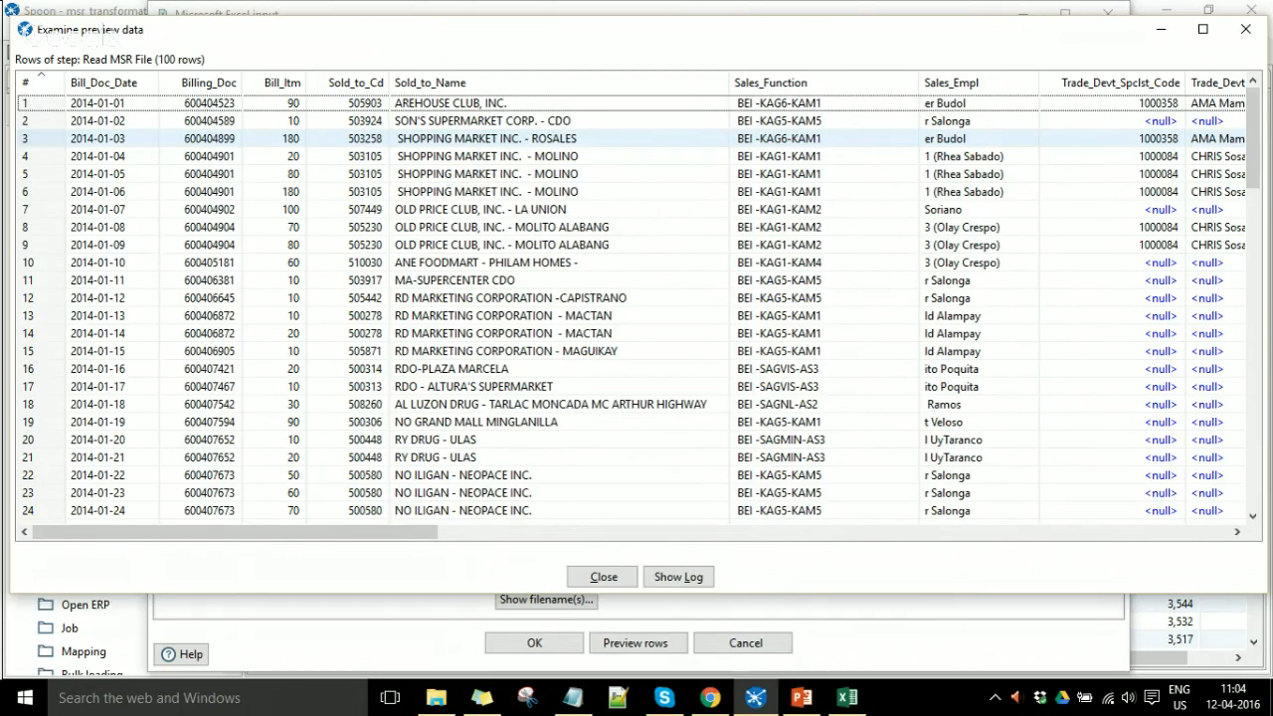
left_click(360, 82)
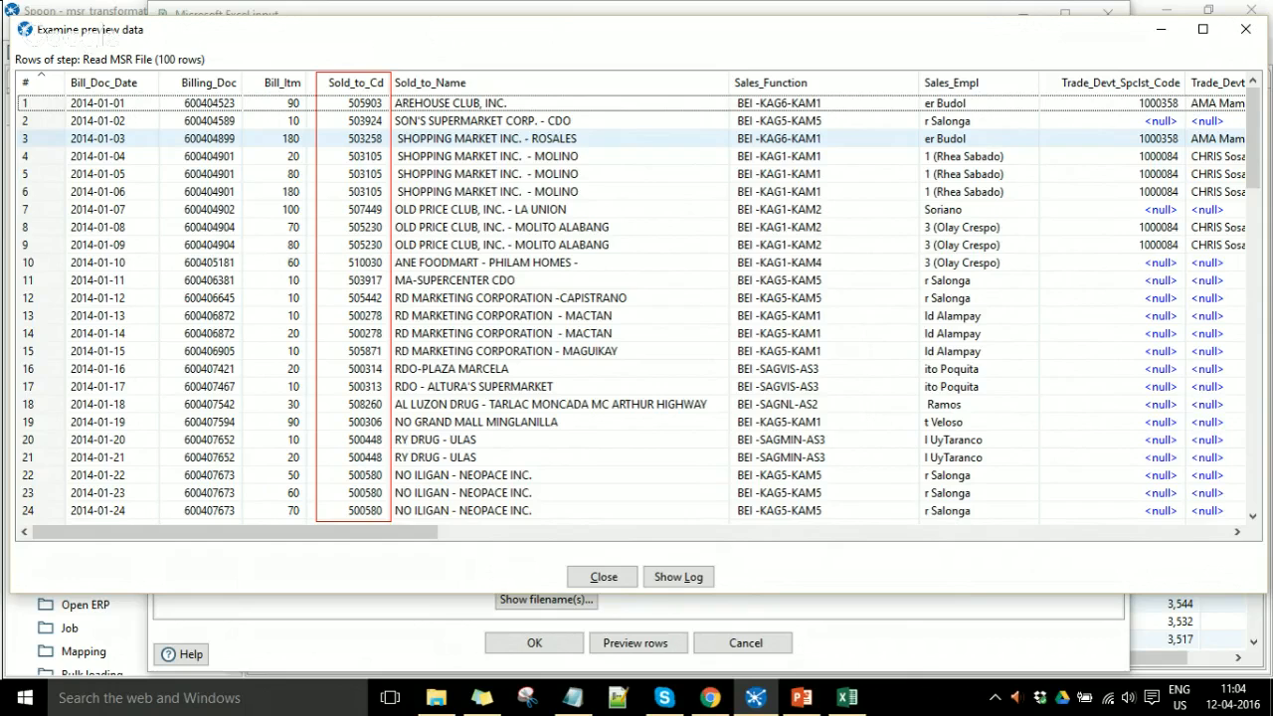
left_click(602, 576)
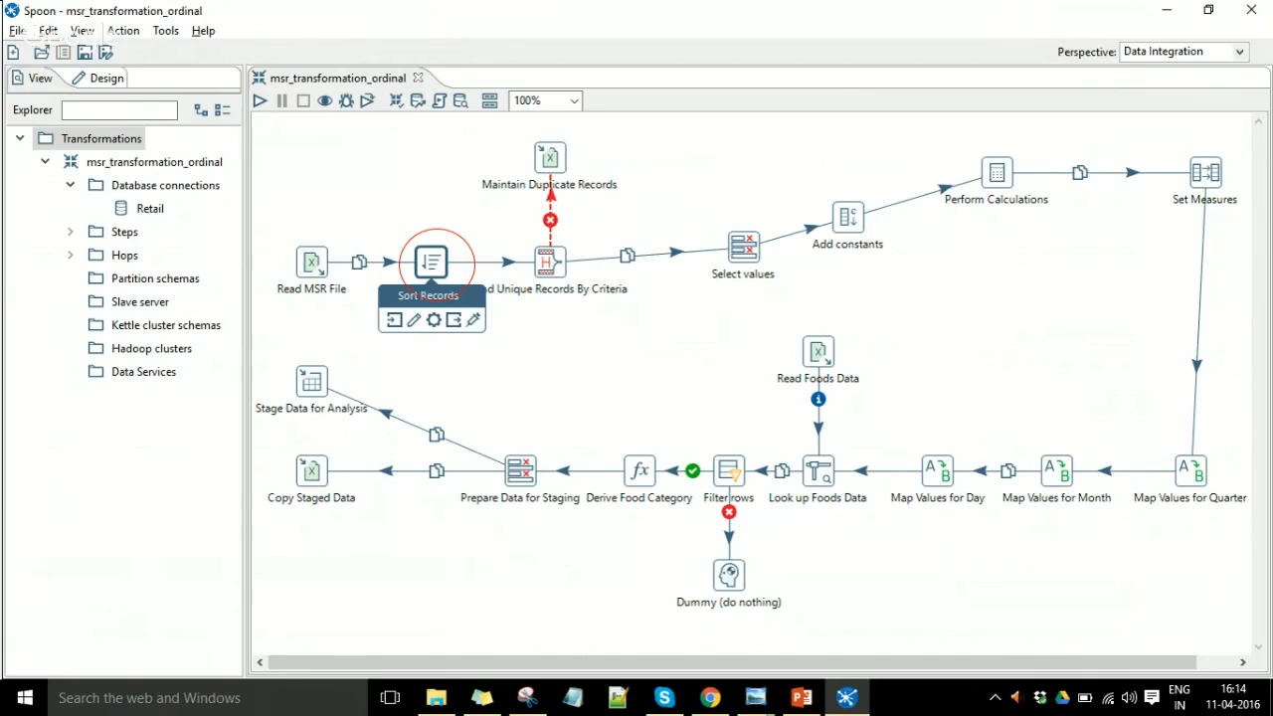
Review the Sort Records, Find Unique Records, Maintain Duplicate Records and Select values settings
double_click(432, 261)
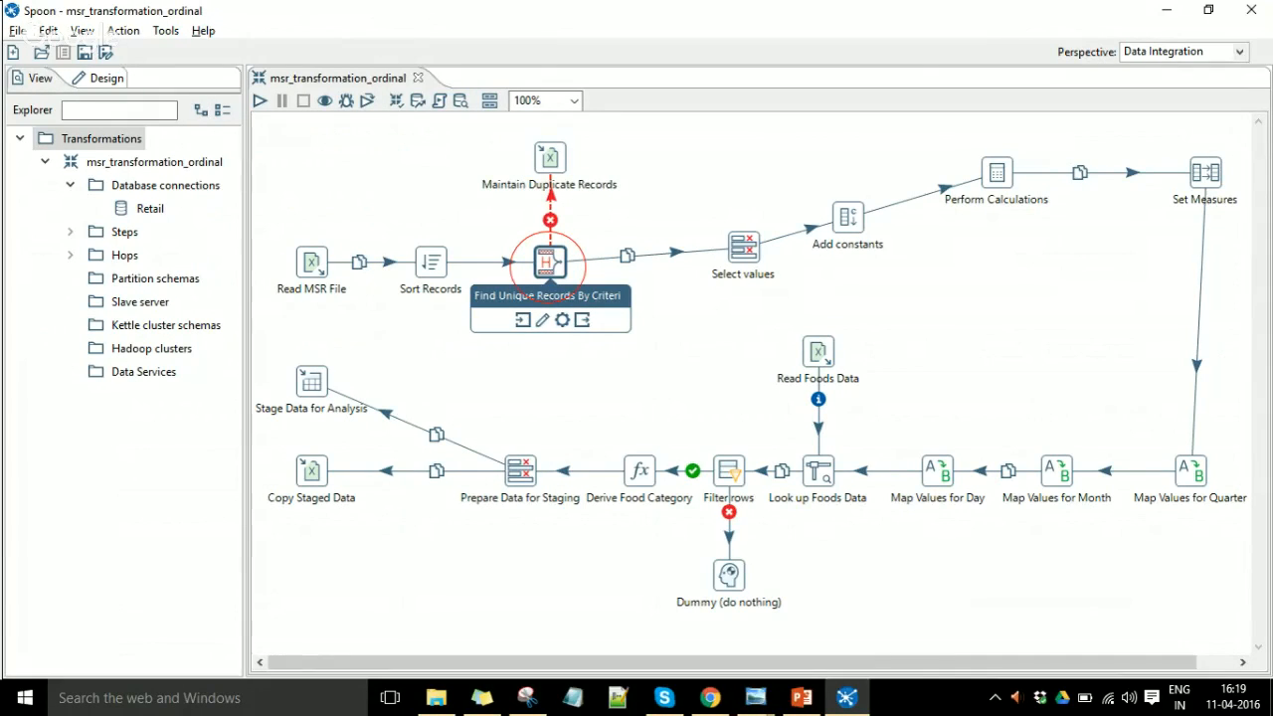
double_click(549, 262)
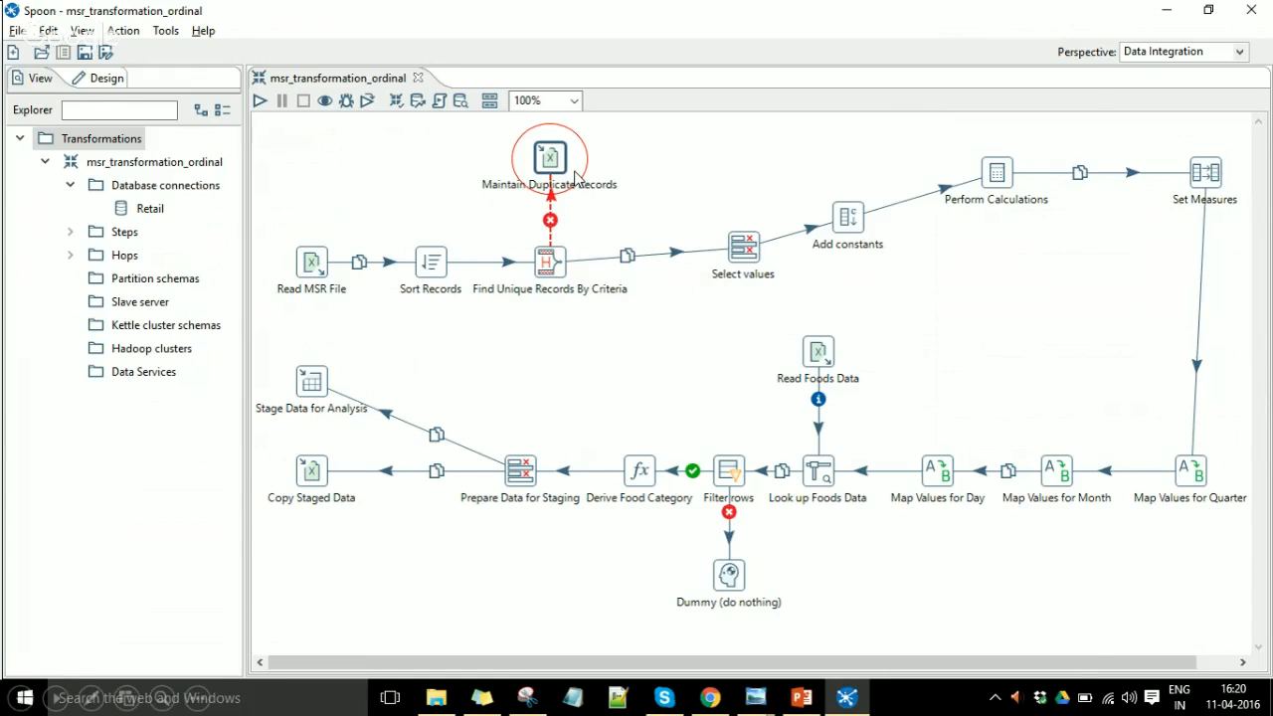
double_click(549, 157)
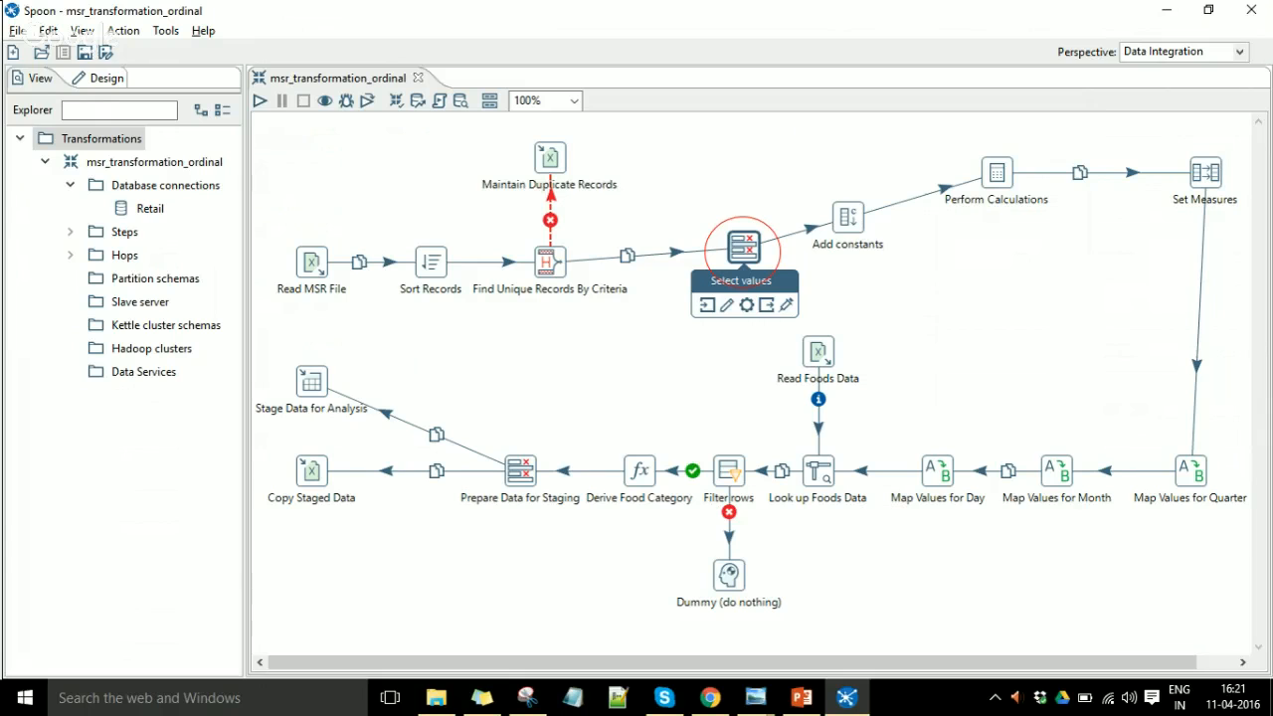
double_click(743, 246)
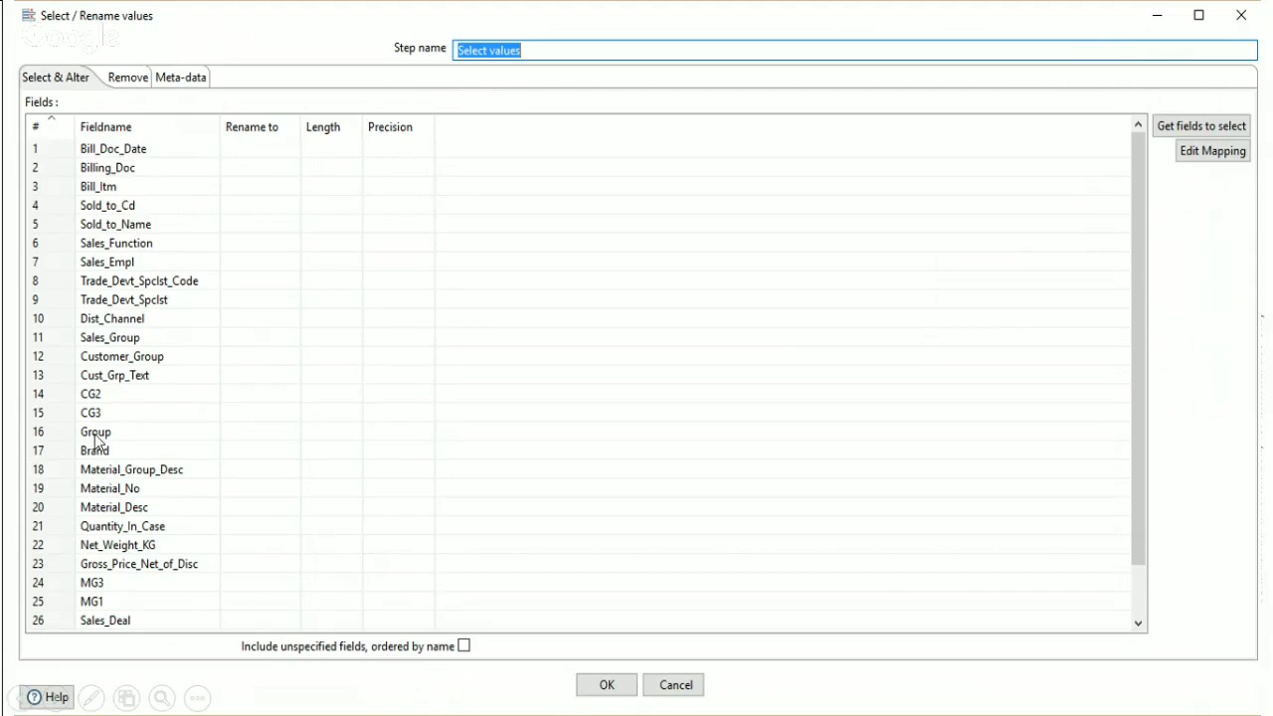
mouse_move(104, 281)
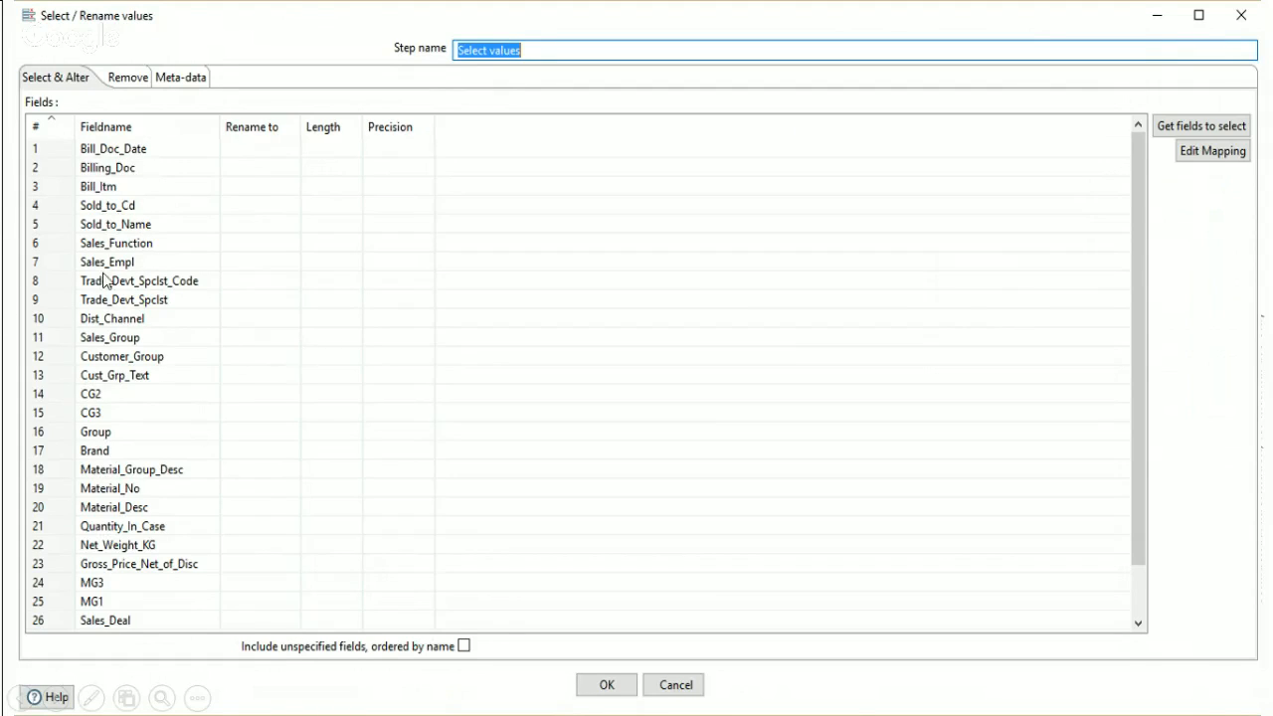
mouse_move(112, 224)
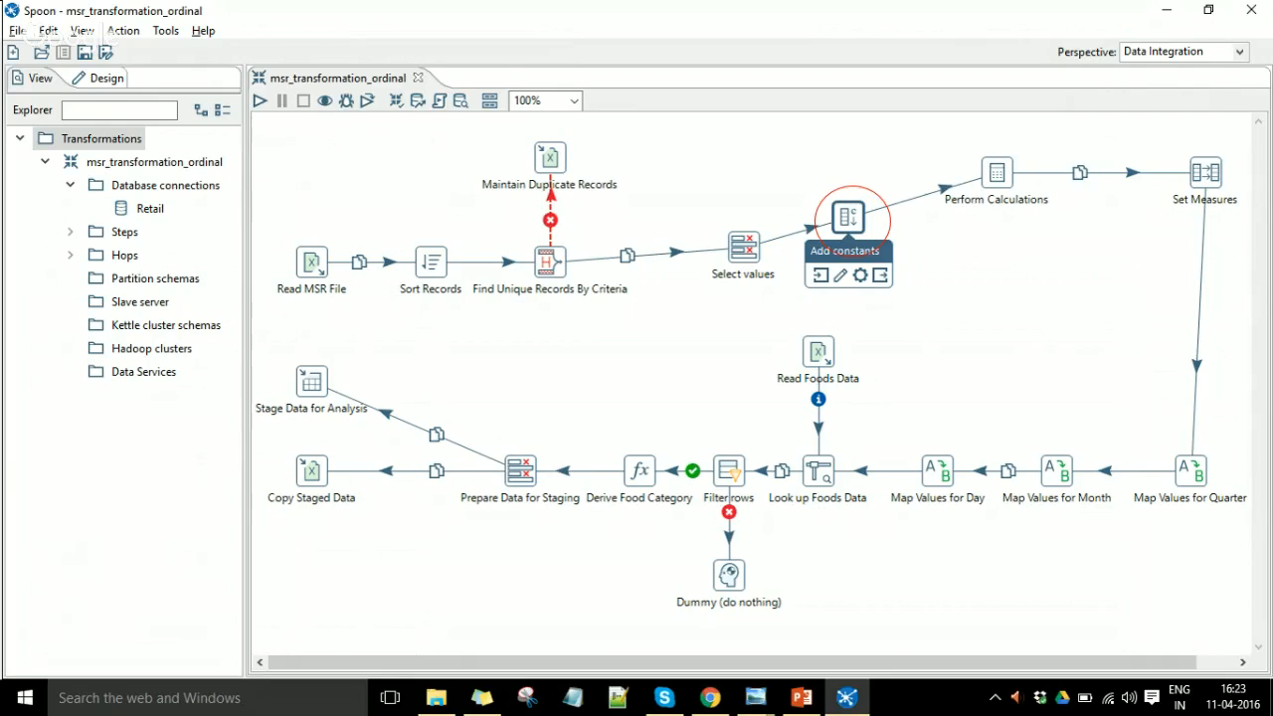
Review the Add constants step (USD) and the Map Values for Quarter settings
double_click(846, 214)
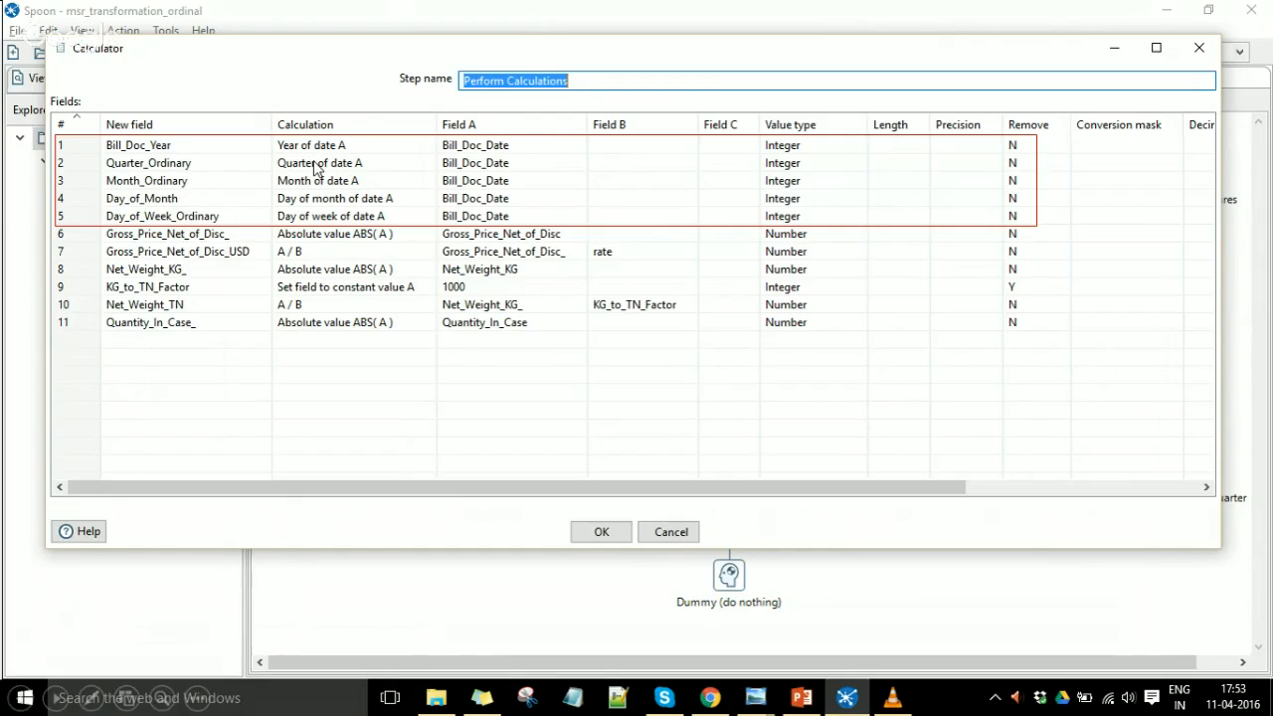
mouse_move(336, 186)
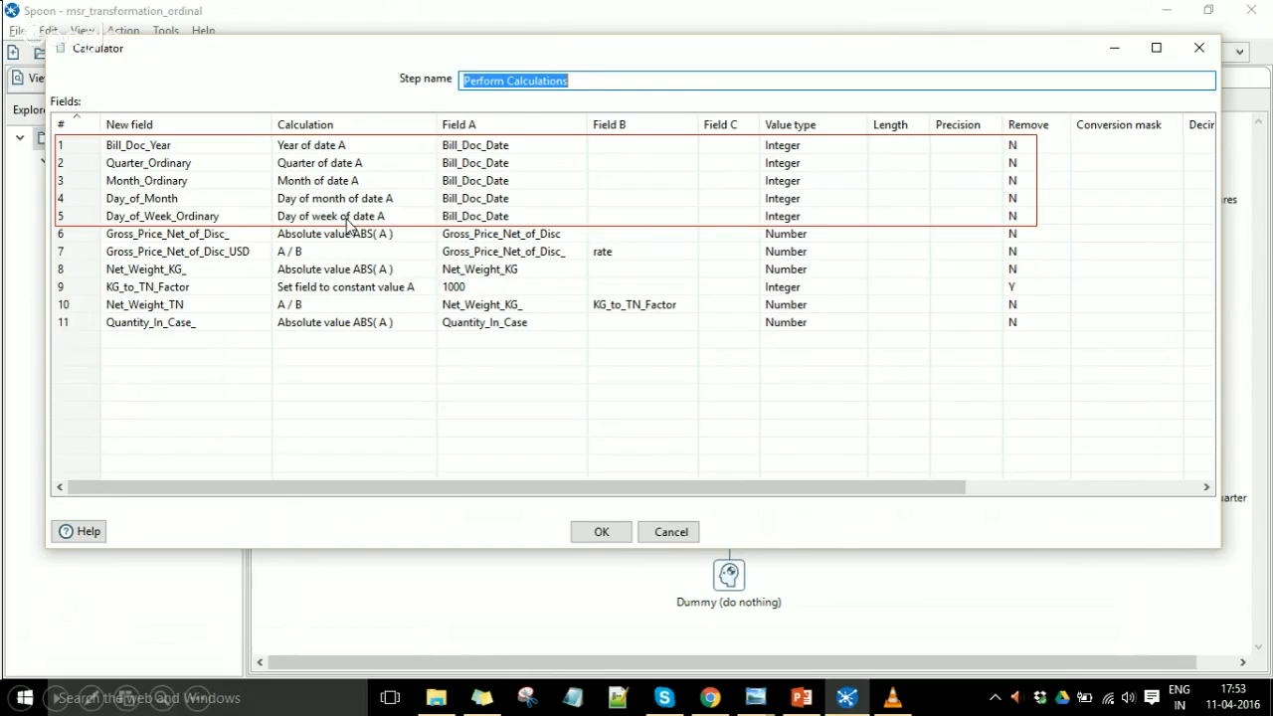
mouse_move(358, 233)
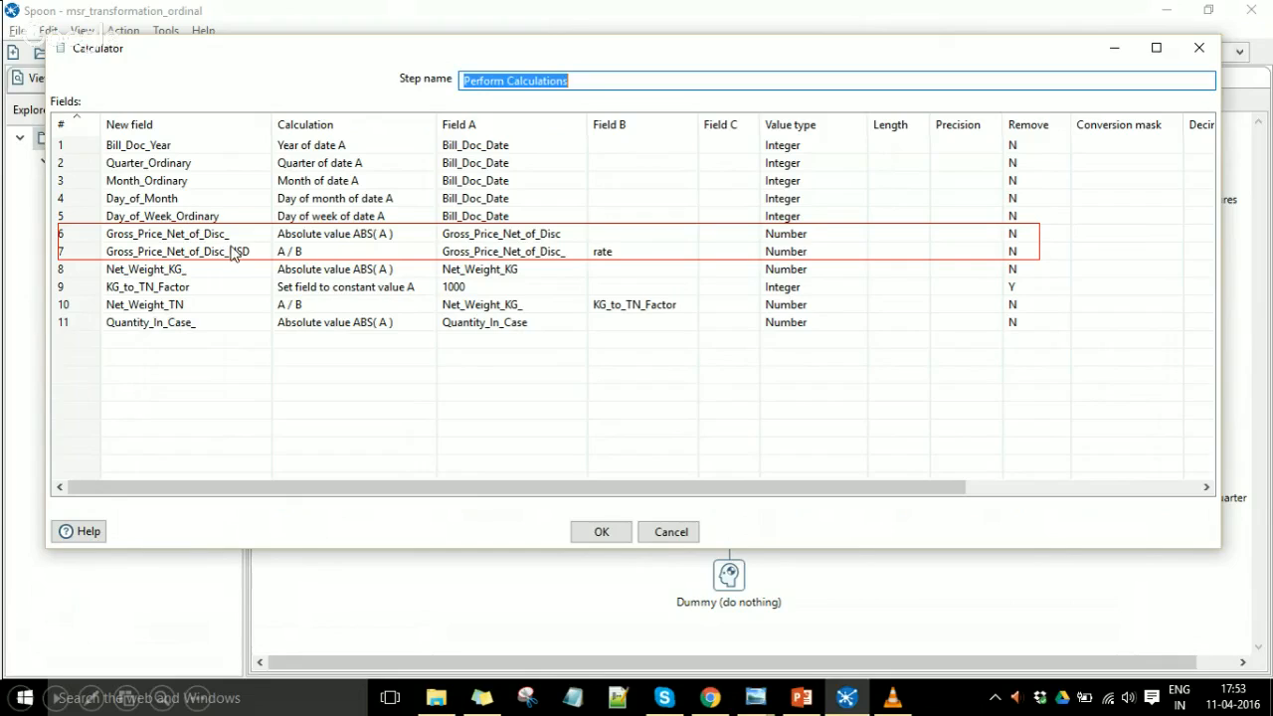
type("USD")
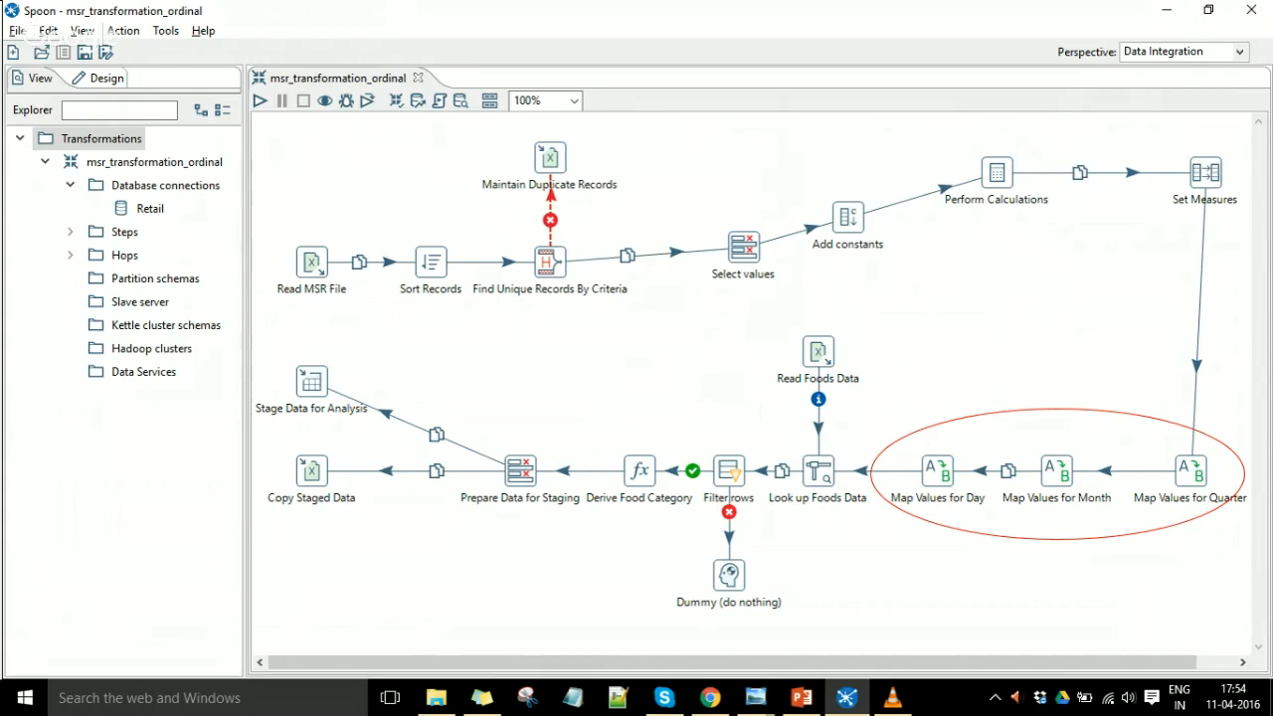
double_click(934, 469)
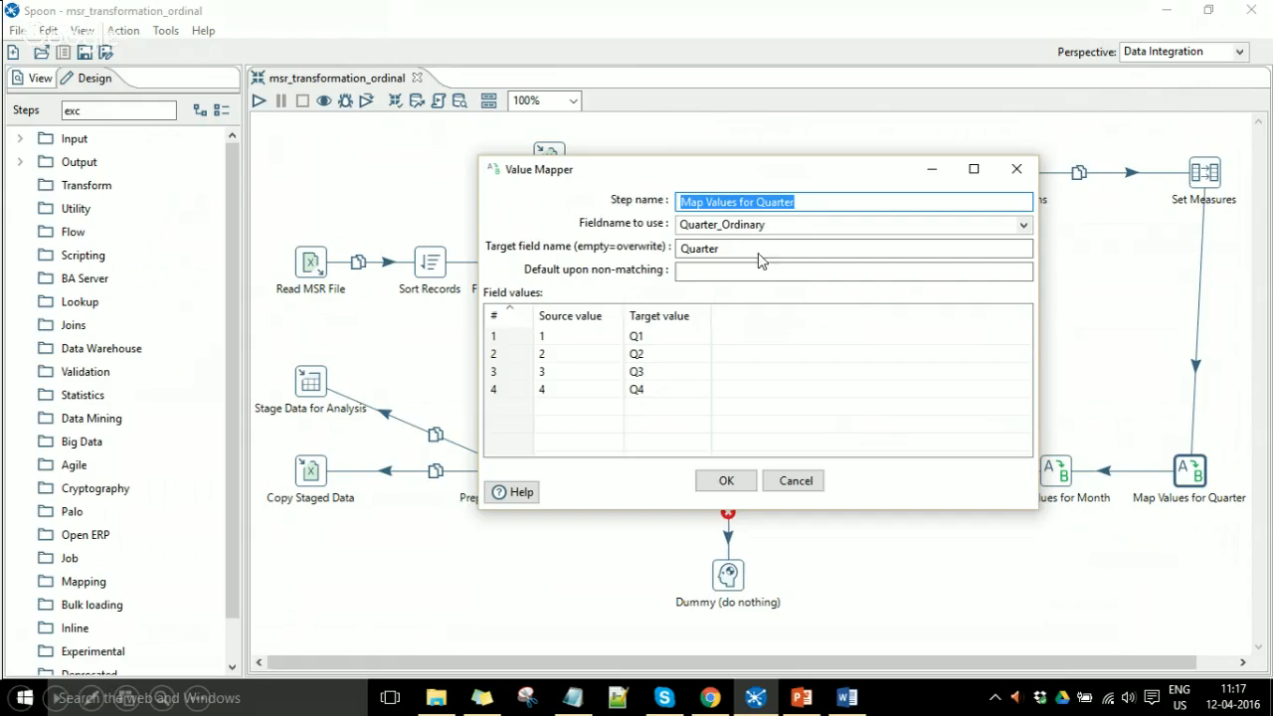
mouse_move(694, 232)
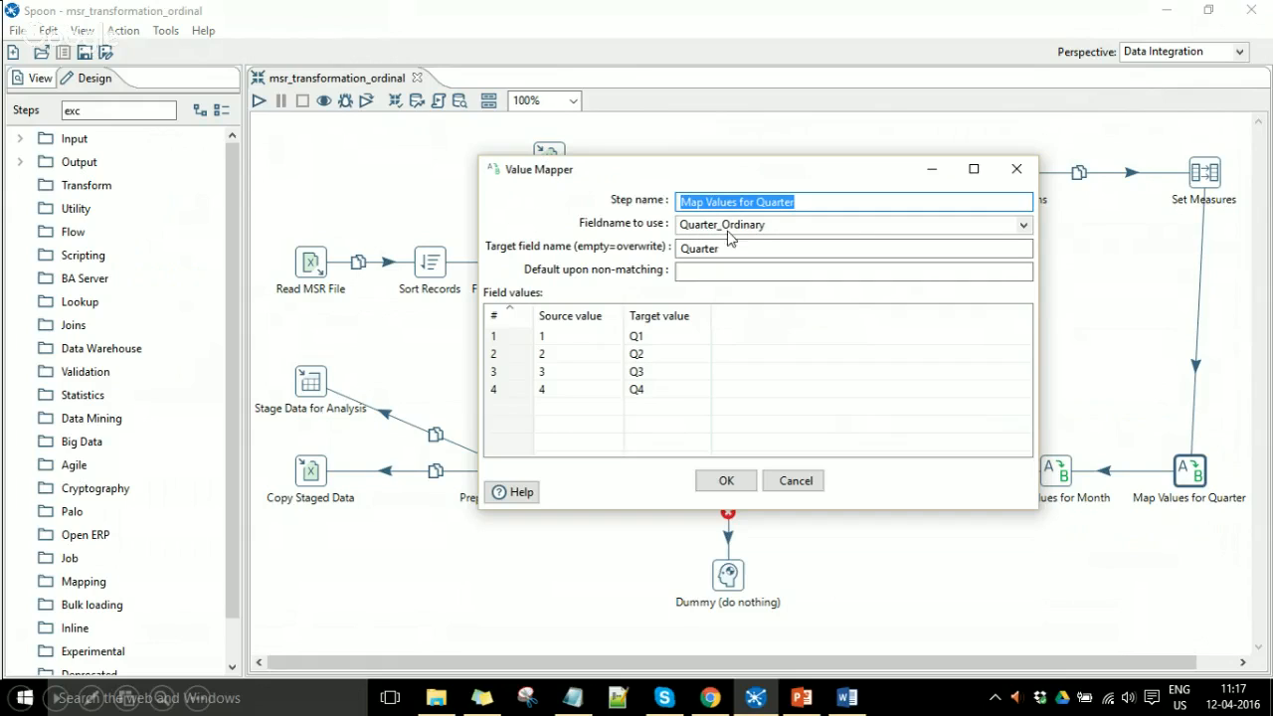
mouse_move(725, 258)
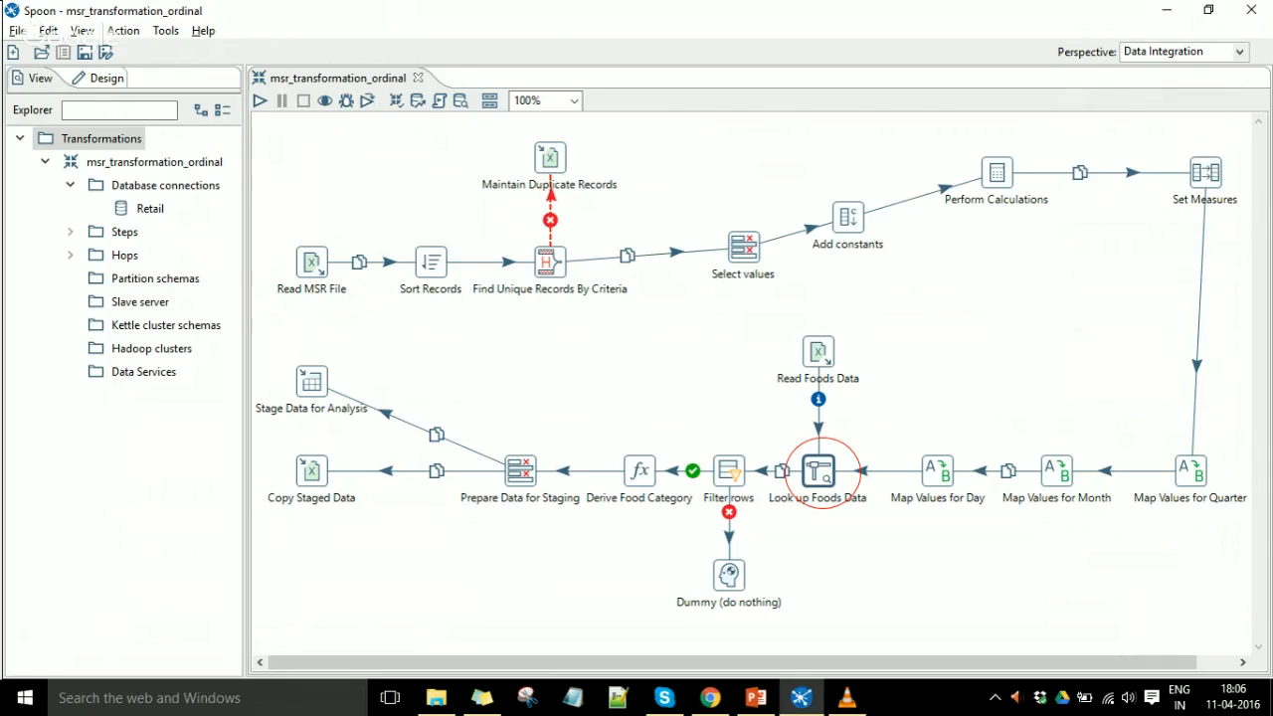
Preview Look up Foods Data, then view the Filter rows Region condition and cancel
double_click(818, 469)
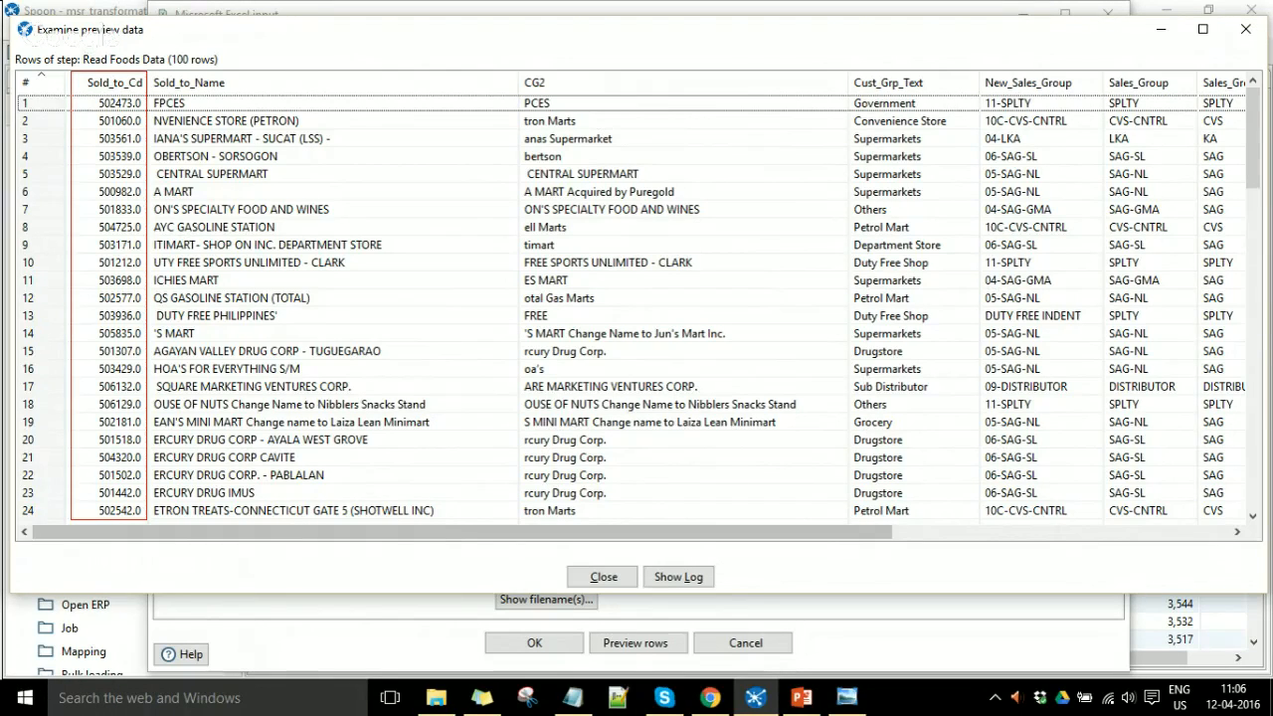
left_click(602, 577)
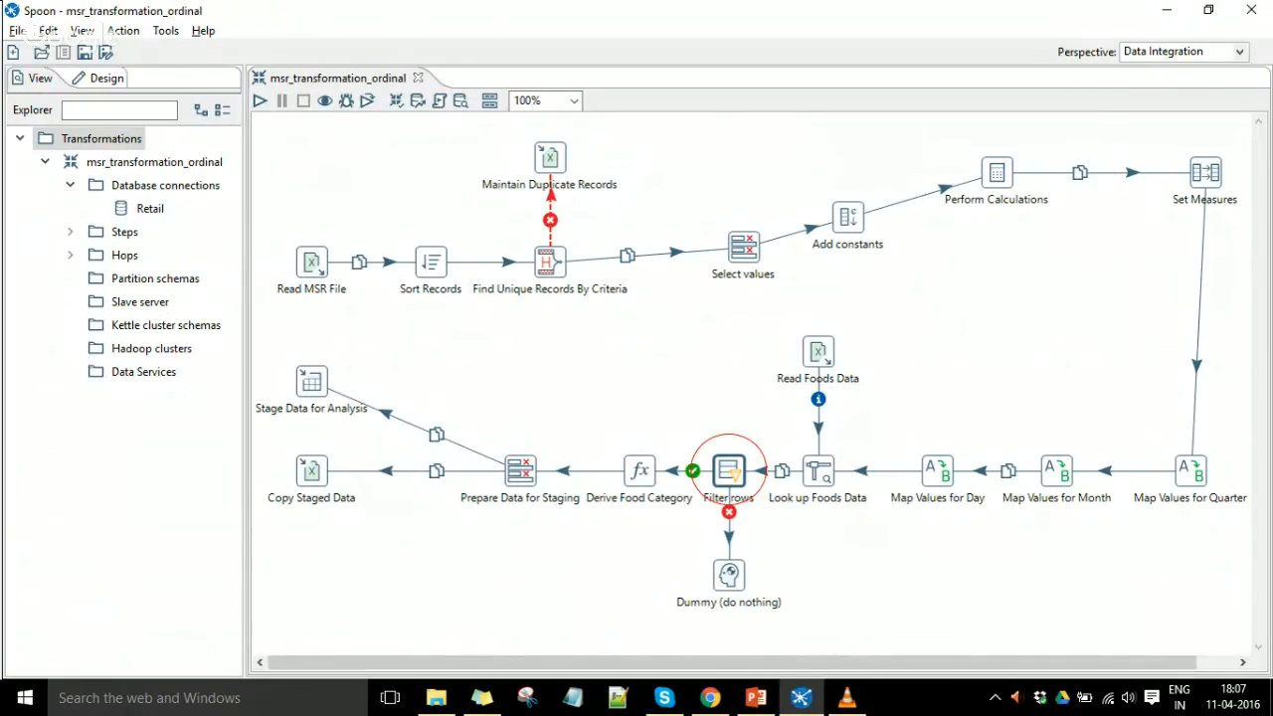
double_click(729, 471)
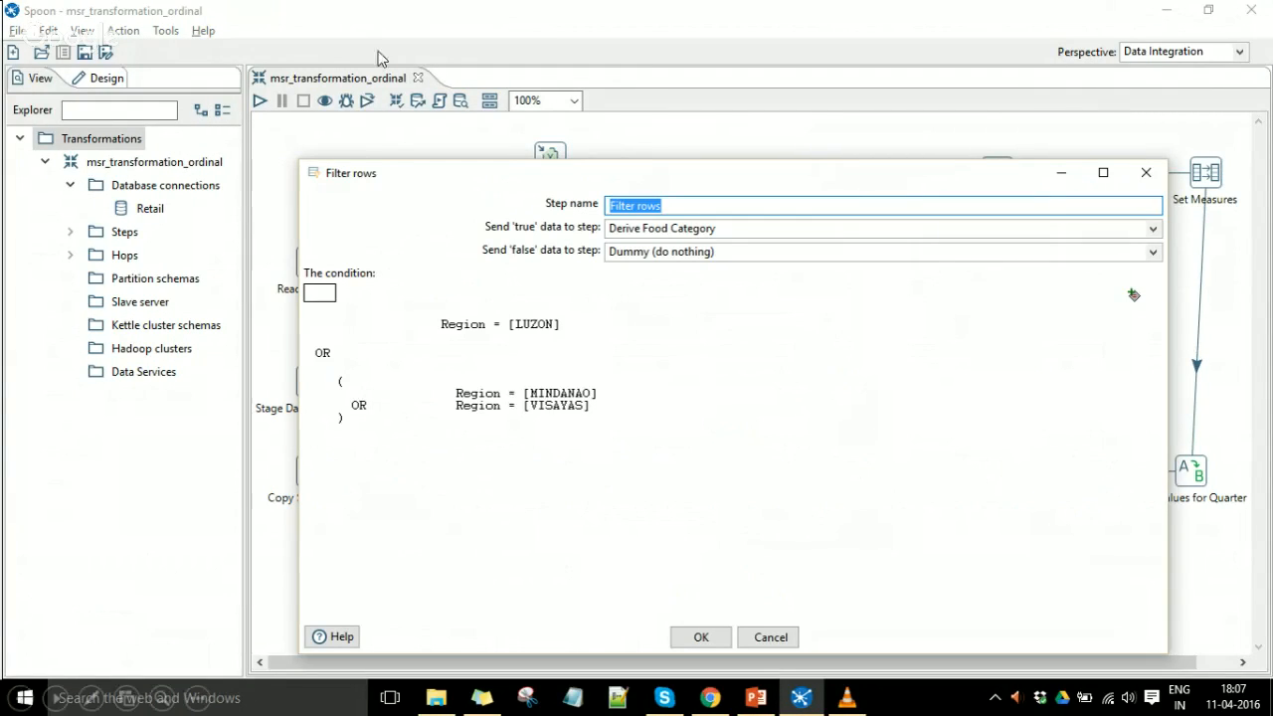
mouse_move(557, 408)
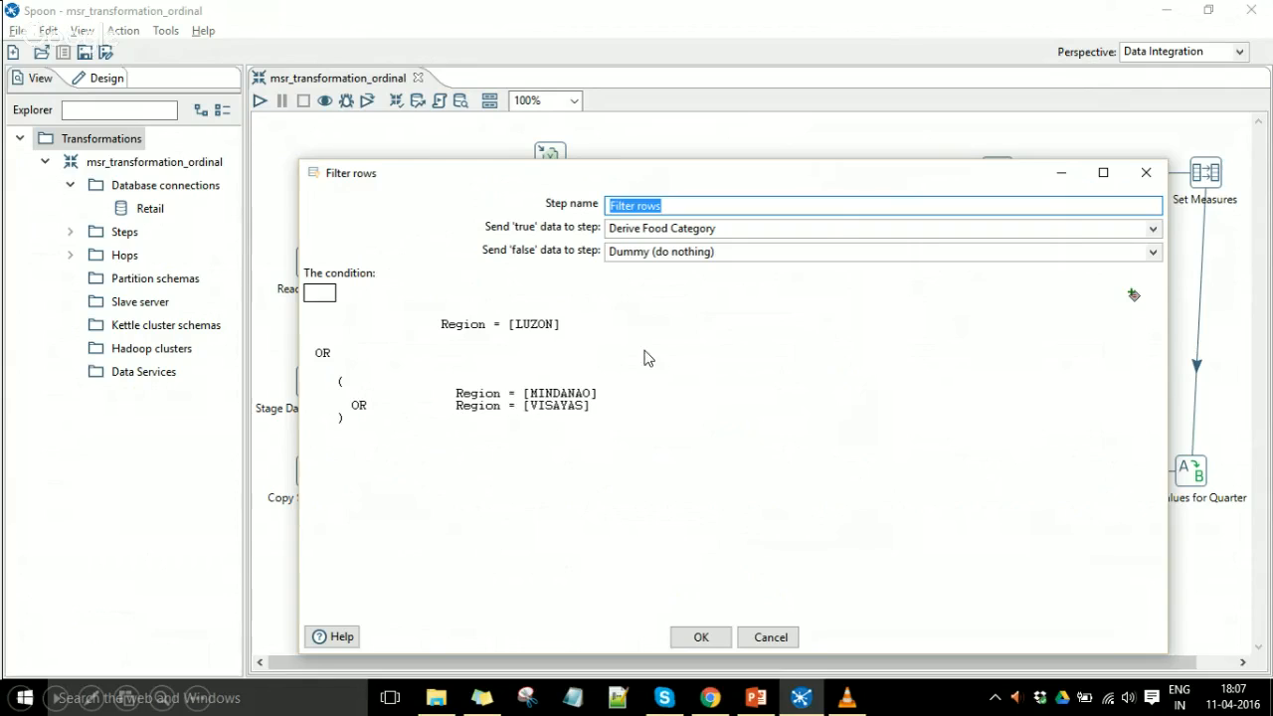
mouse_move(487, 308)
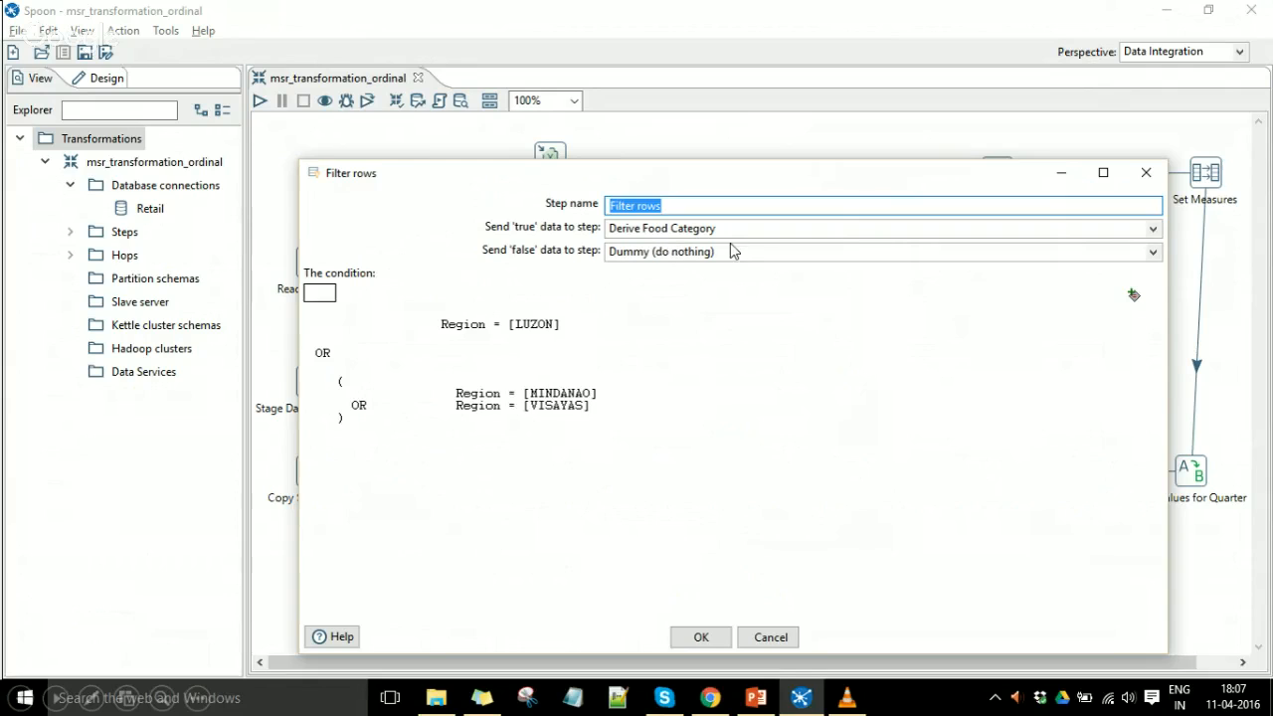
mouse_move(583, 266)
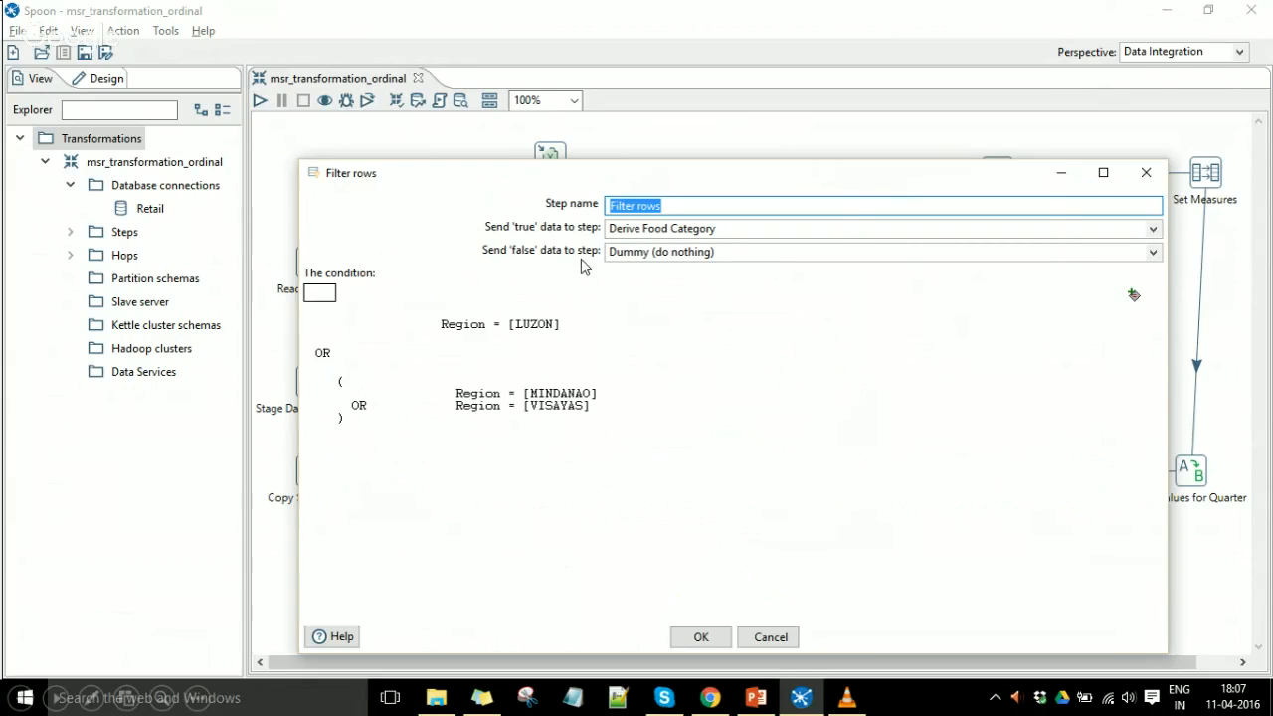
mouse_move(686, 271)
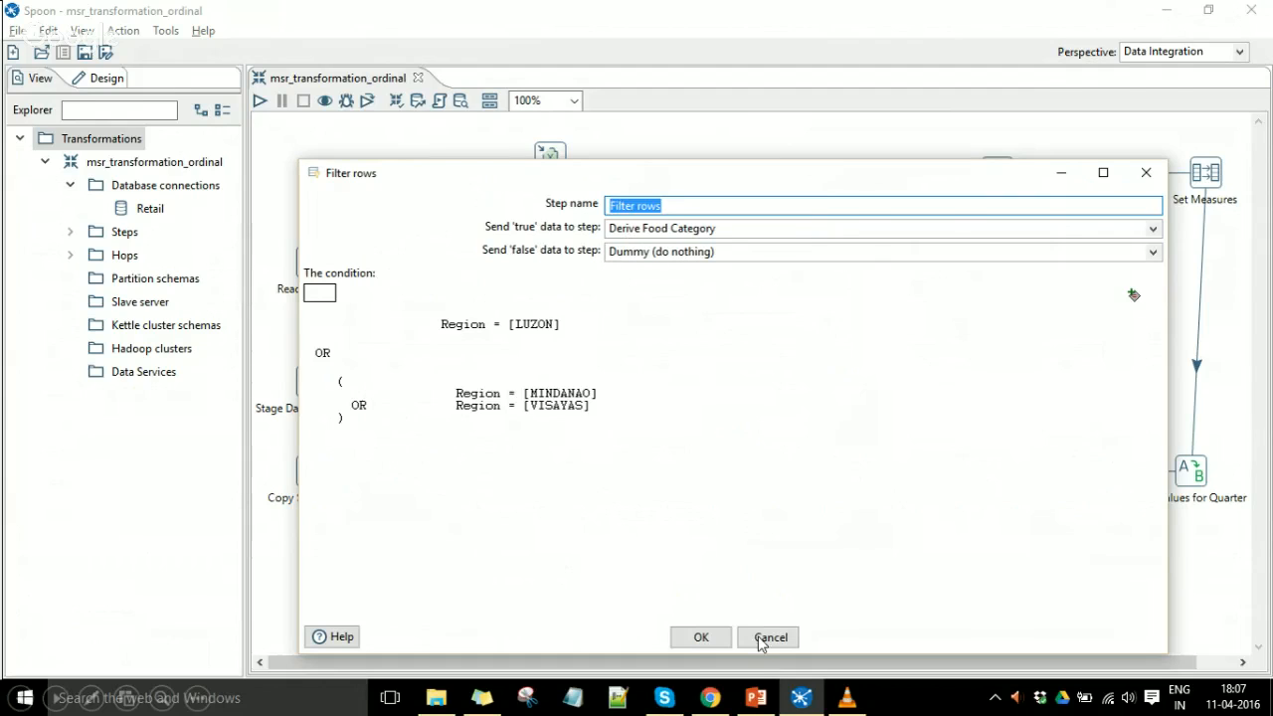
left_click(767, 637)
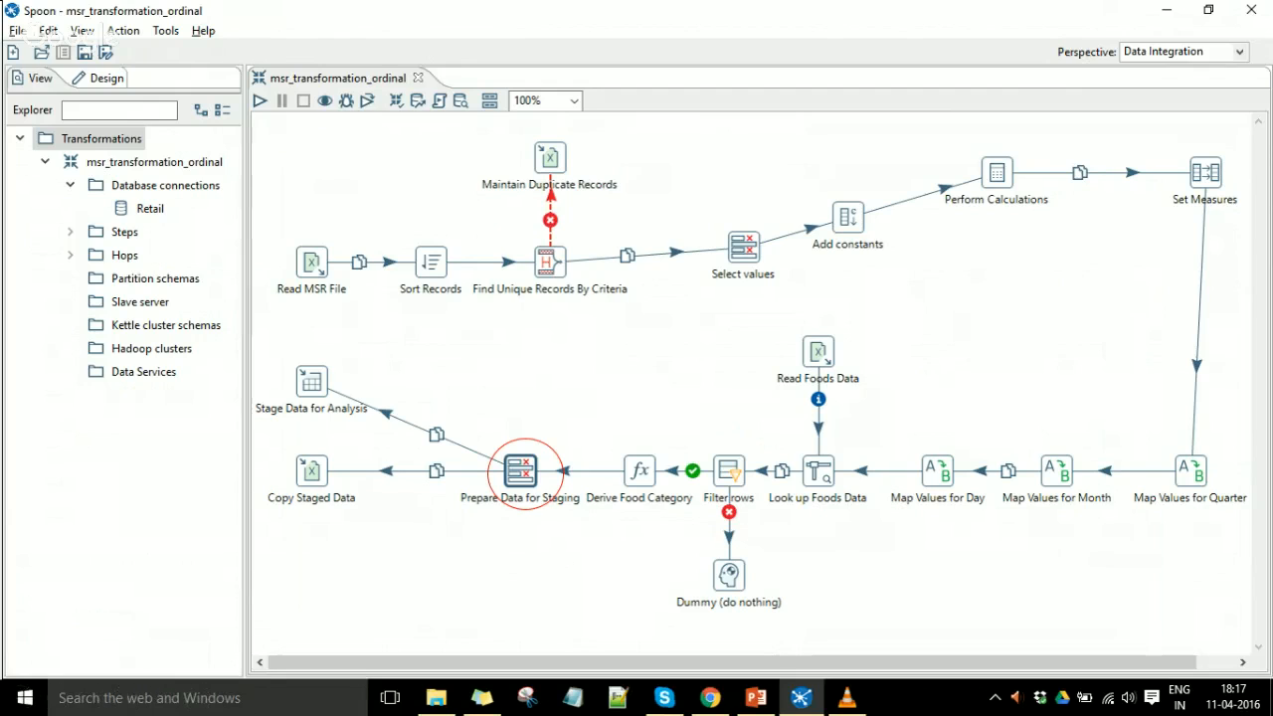
Open the Prepare Data for Staging step to see the Retail connection settings
double_click(519, 472)
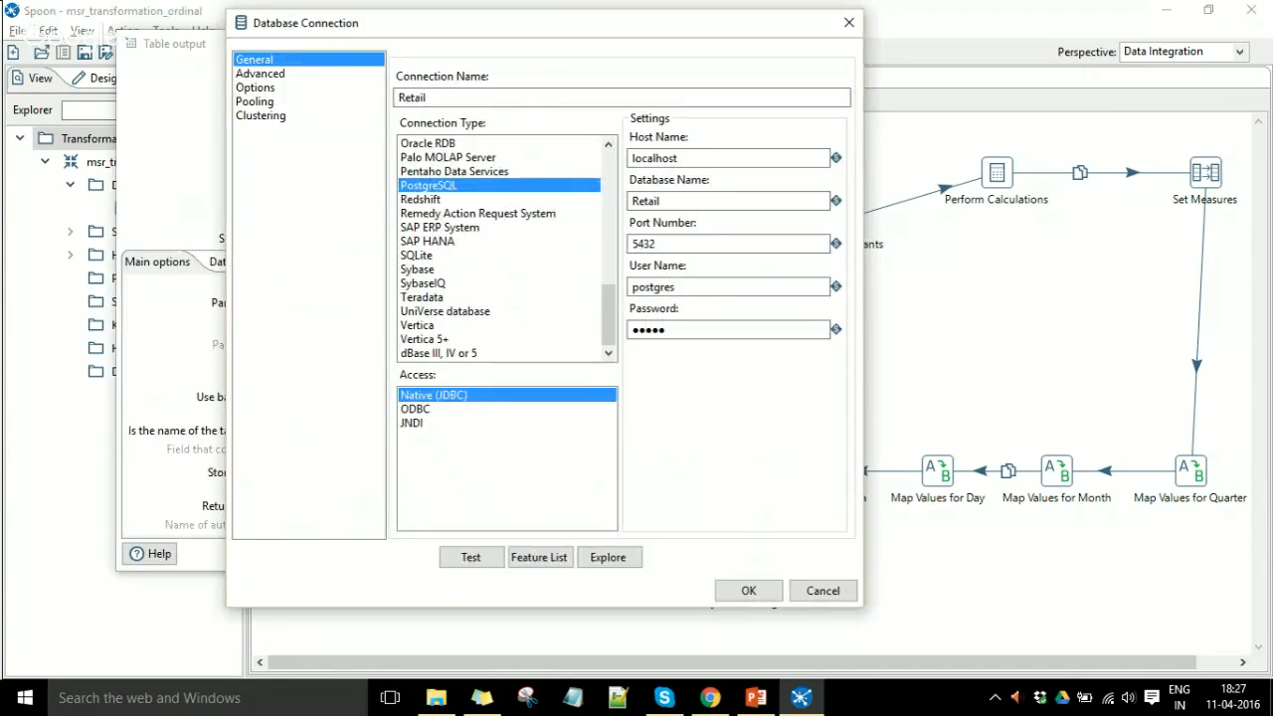
Review the Retail PostgreSQL connection (localhost, port 5432) and close both dialogs
left_click(748, 590)
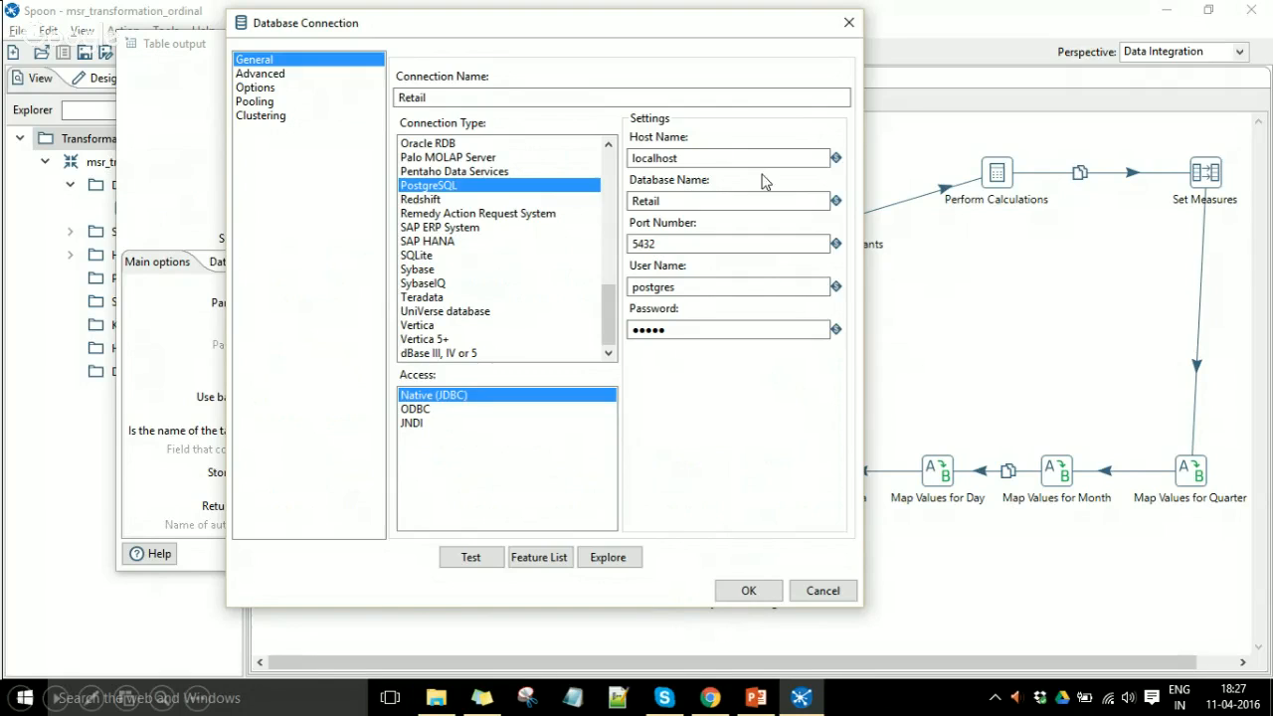
mouse_move(735, 338)
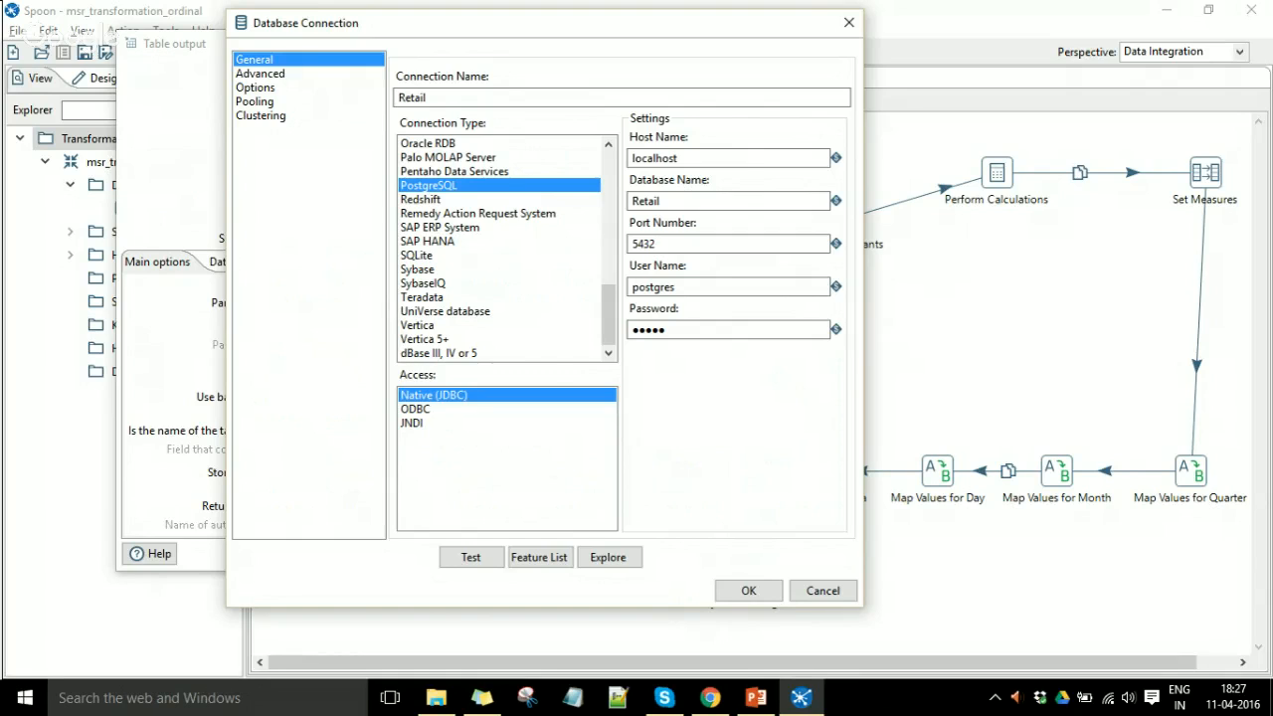
left_click(471, 557)
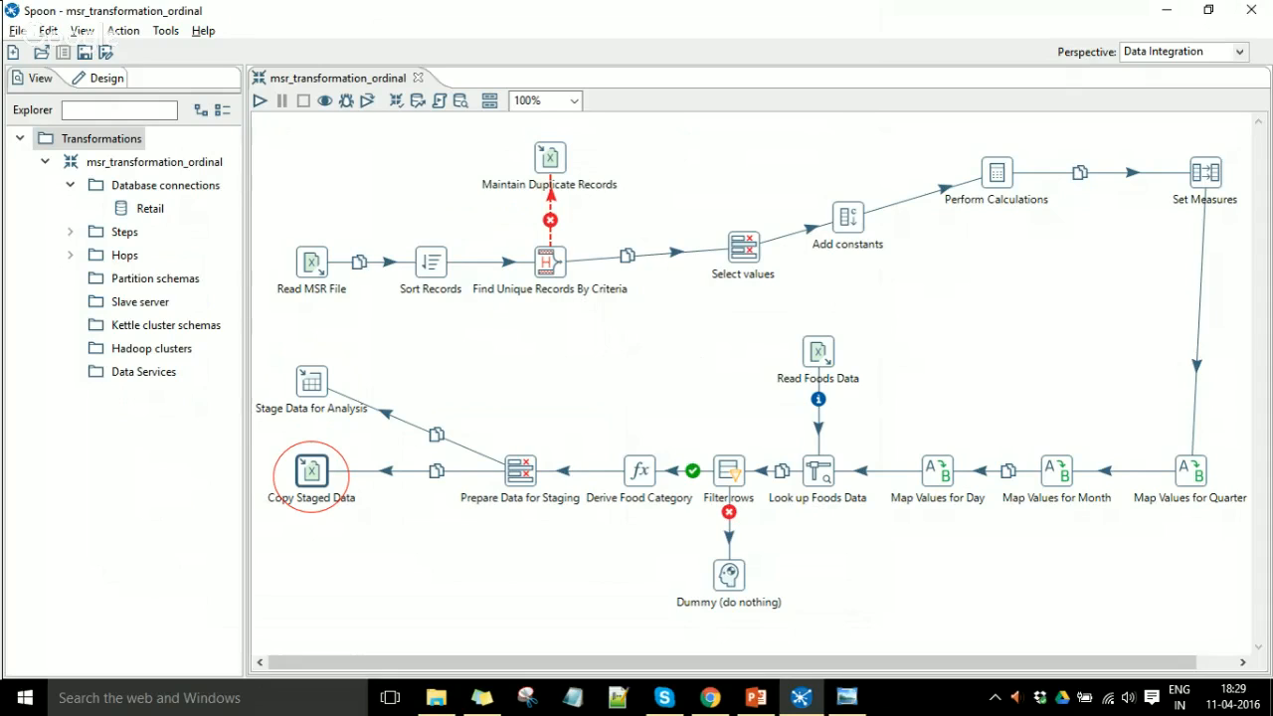
Open Copy Staged Data's Excel writer settings showing xlsx output to staged_records
double_click(311, 470)
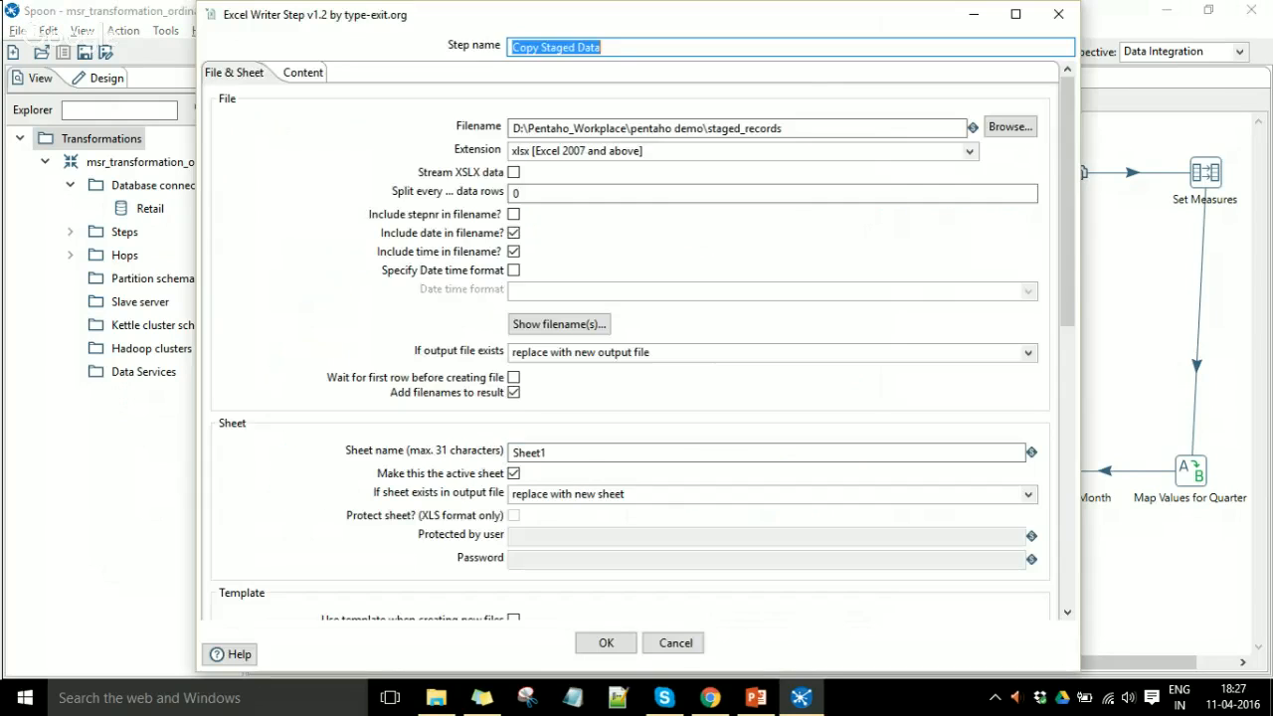
mouse_move(692, 139)
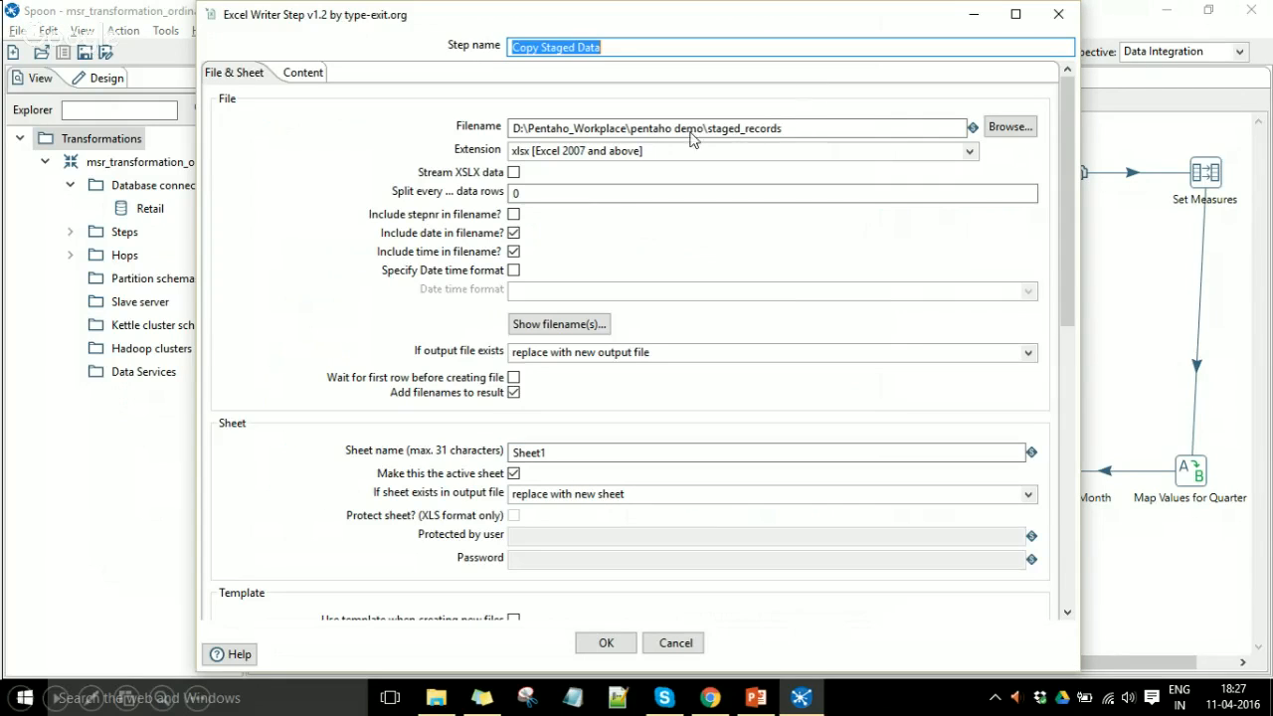
mouse_move(764, 157)
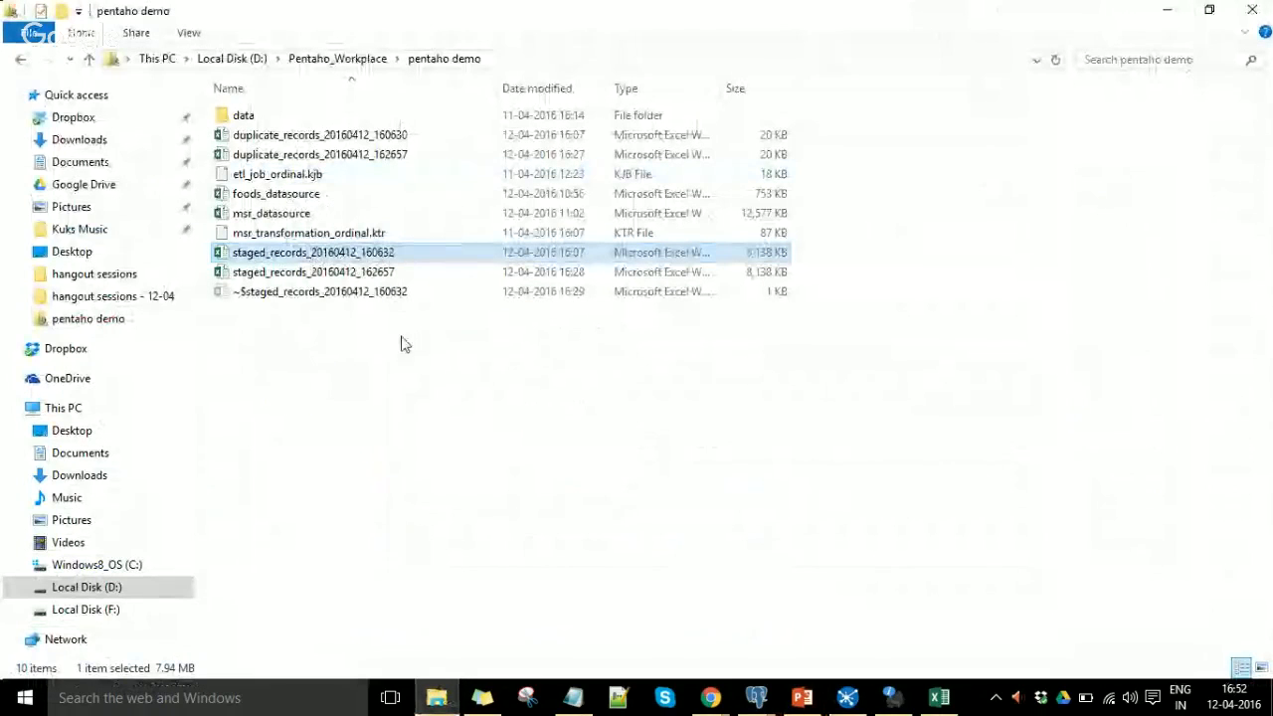
Launch msr_transformation_ordinal locally from the Execute a transformation dialog
double_click(309, 232)
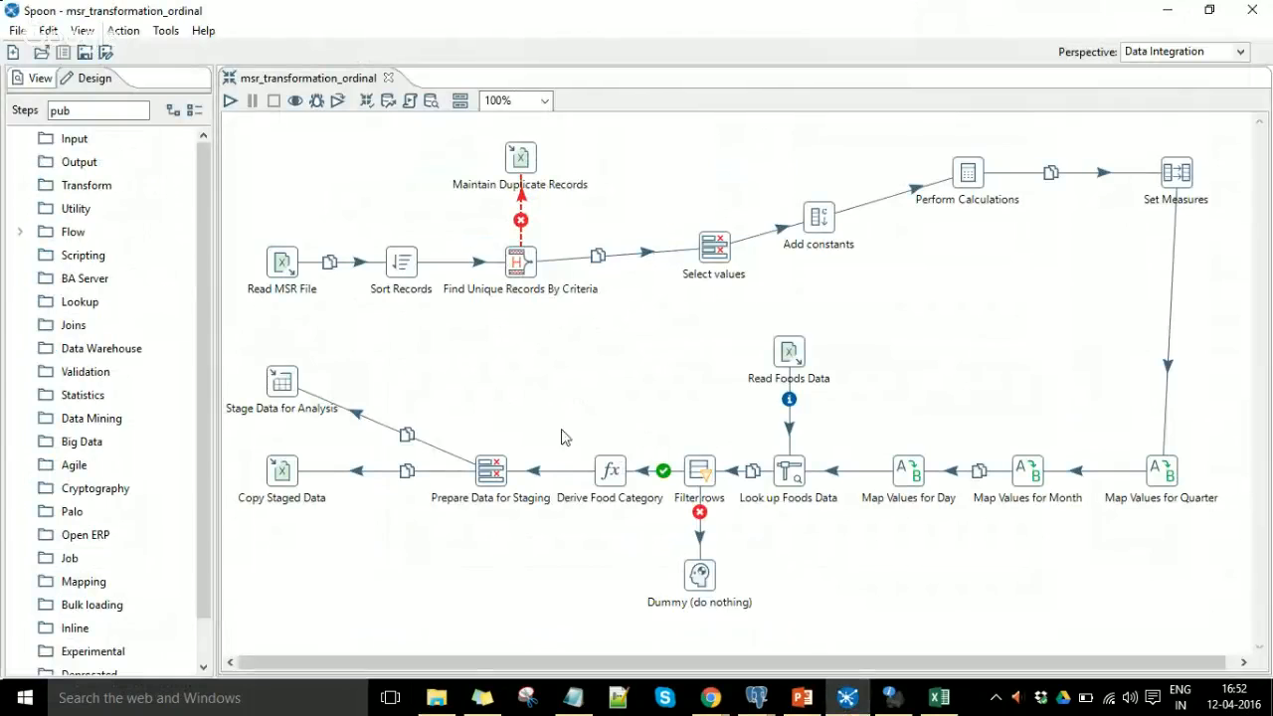
mouse_move(230, 100)
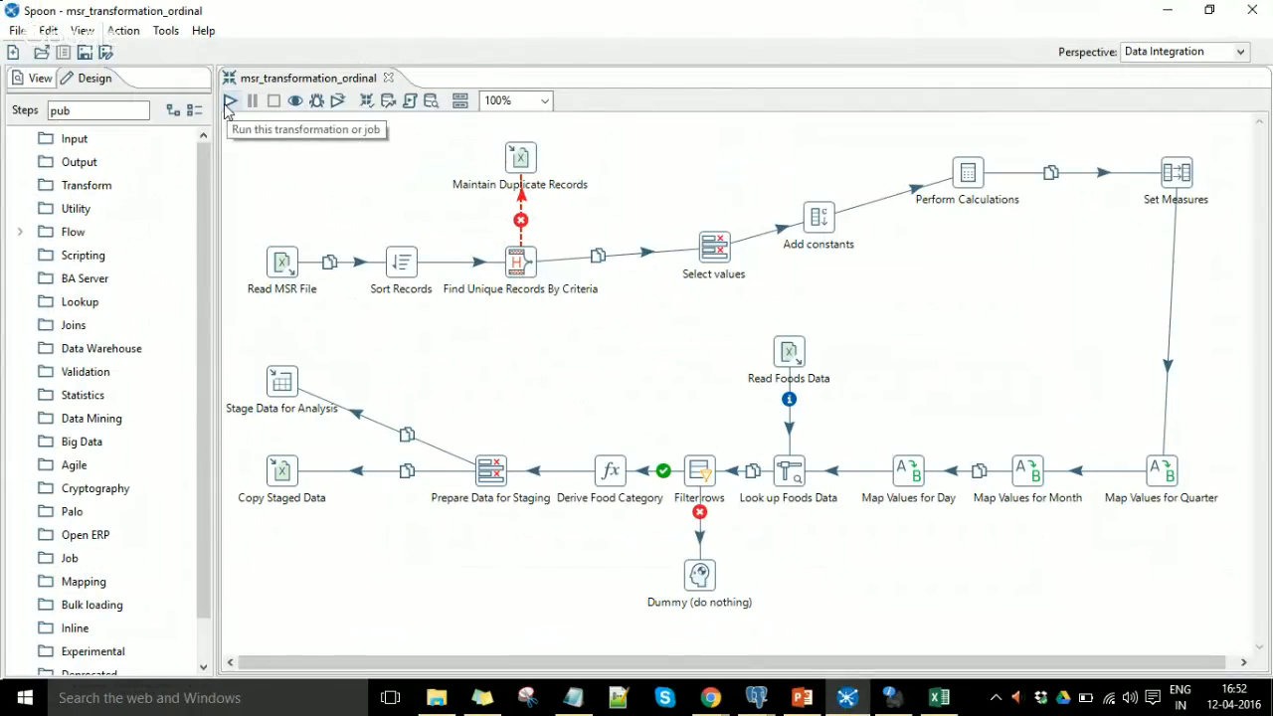
left_click(231, 101)
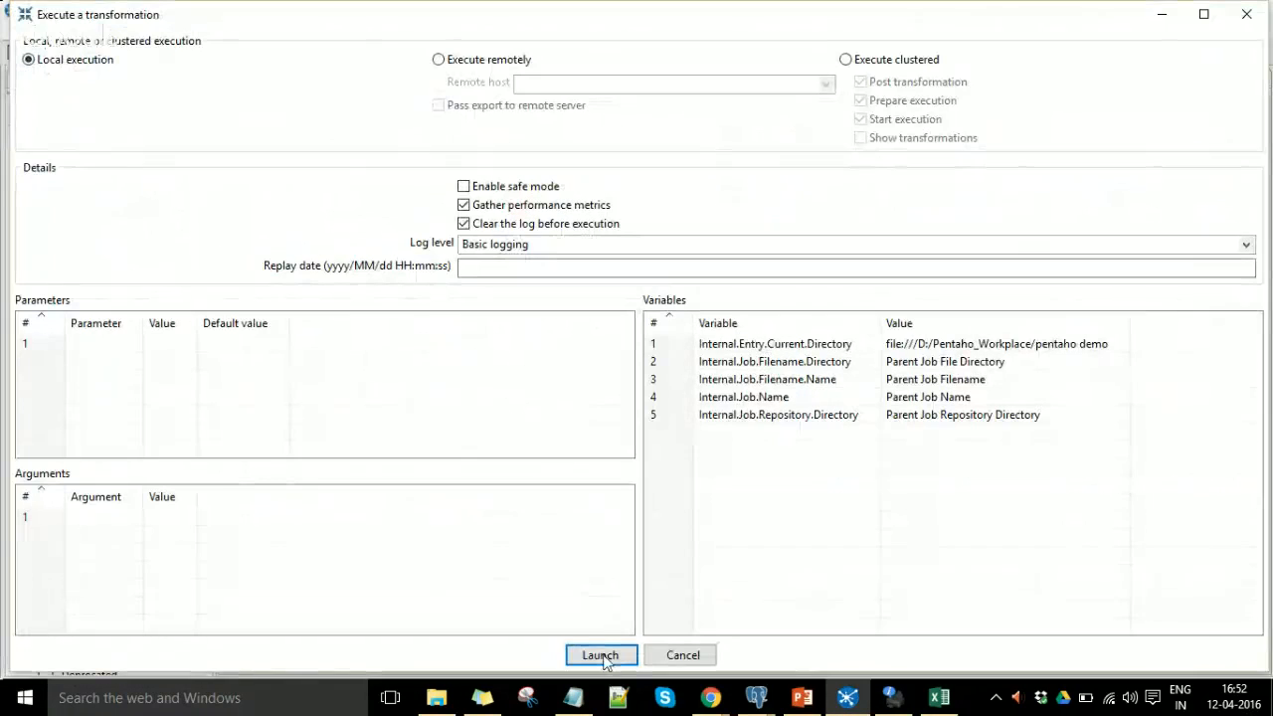
left_click(601, 654)
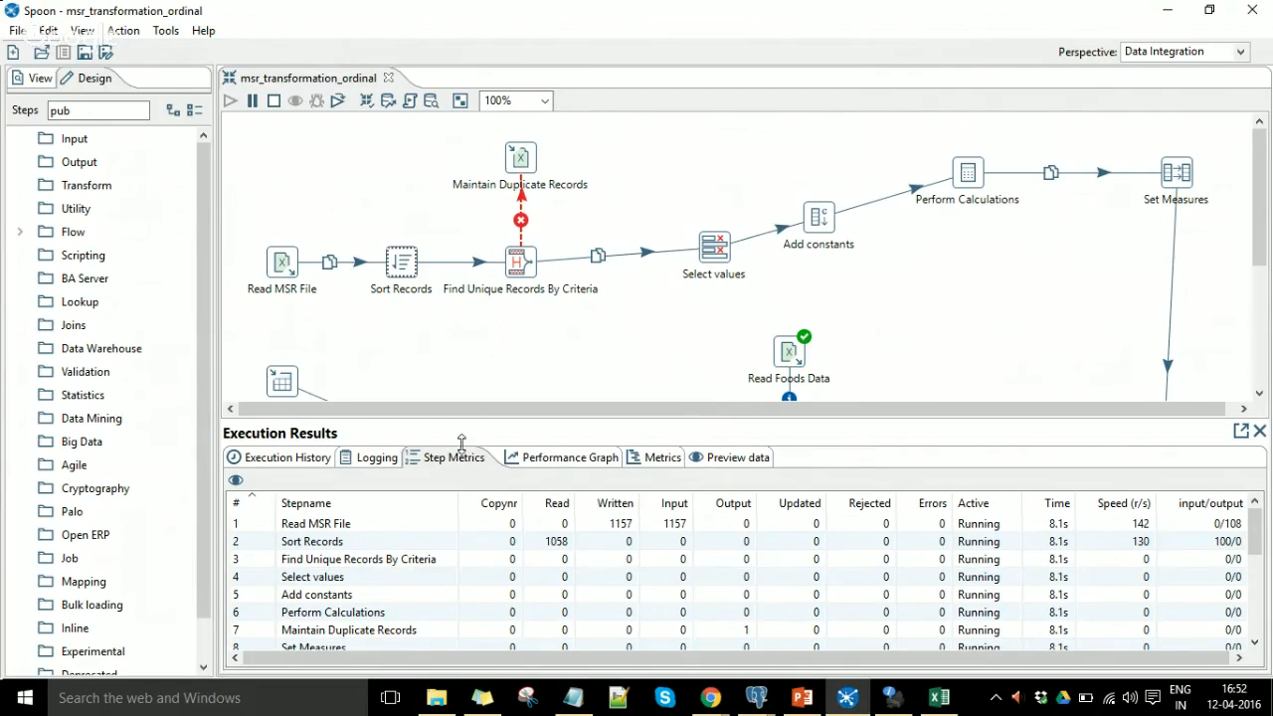
mouse_move(431, 456)
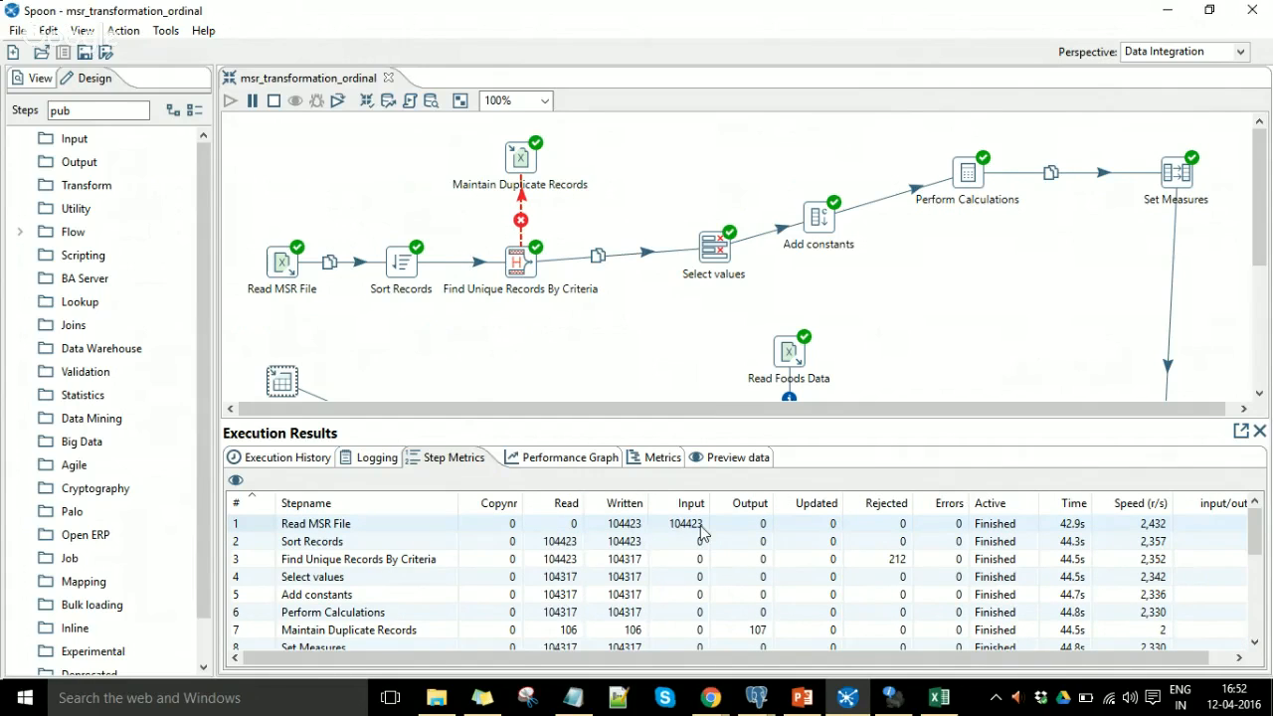
mouse_move(1256, 531)
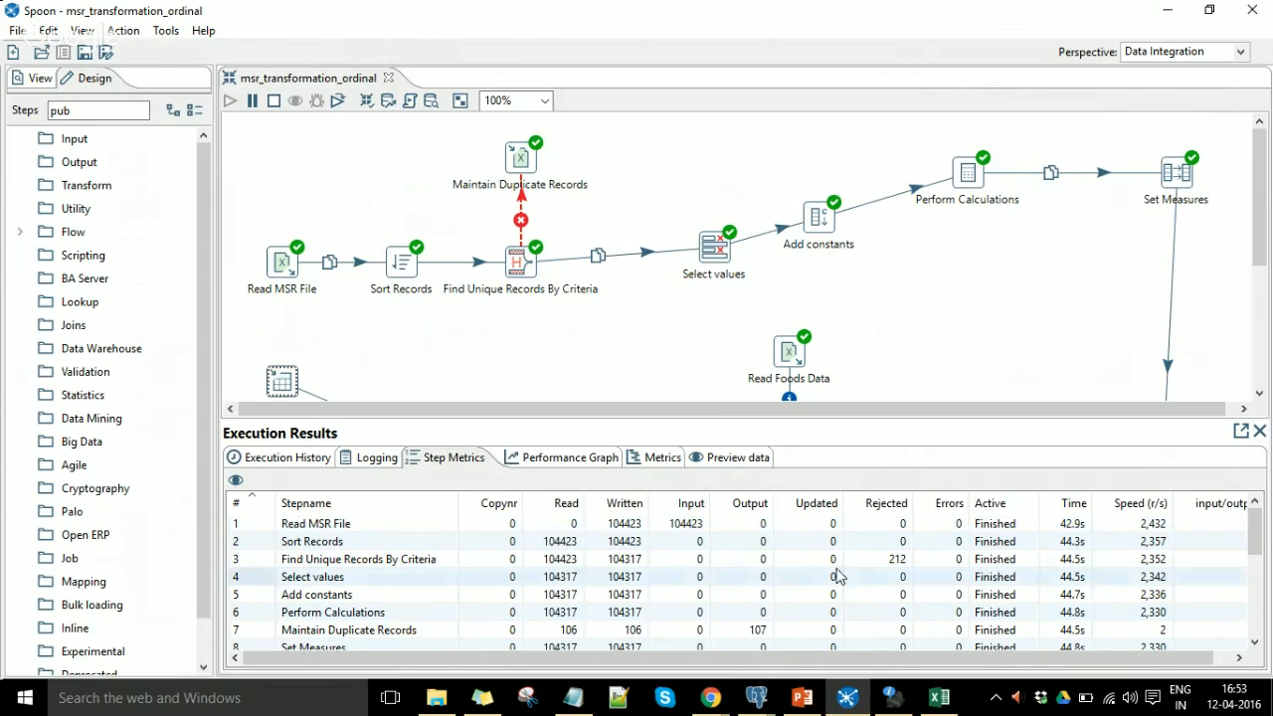
left_click(348, 629)
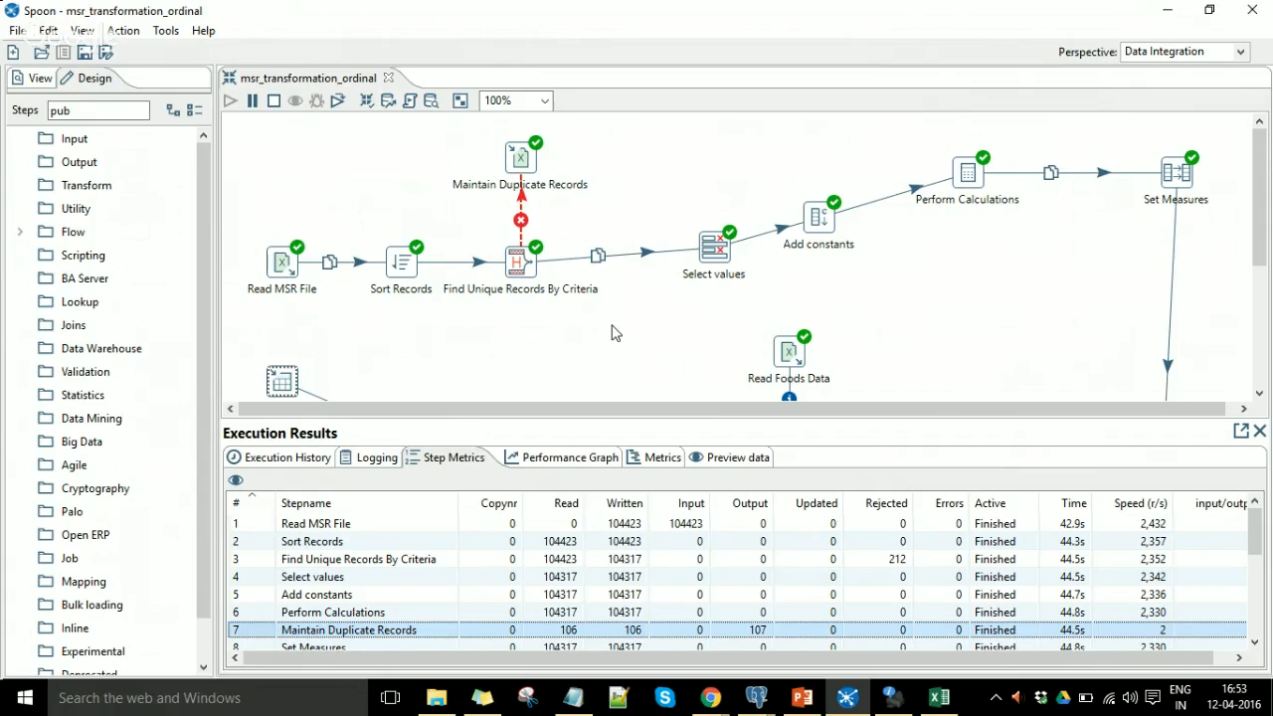
mouse_move(757, 640)
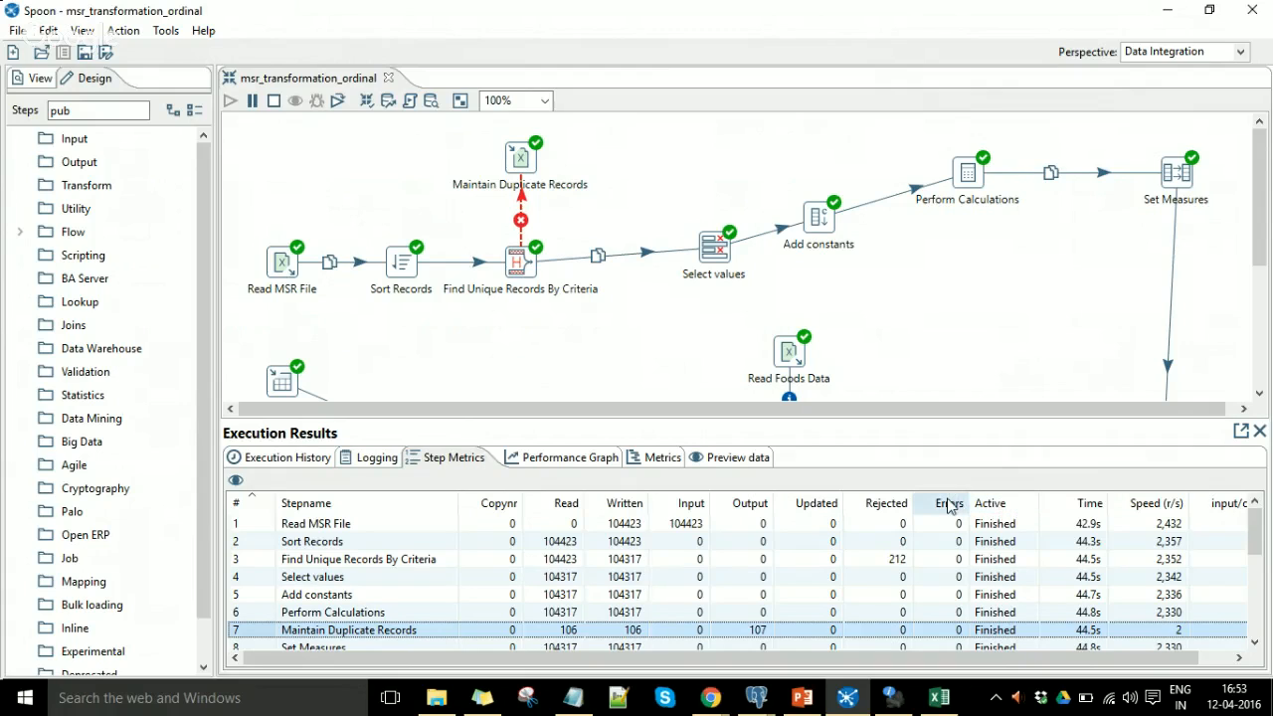
left_click(358, 559)
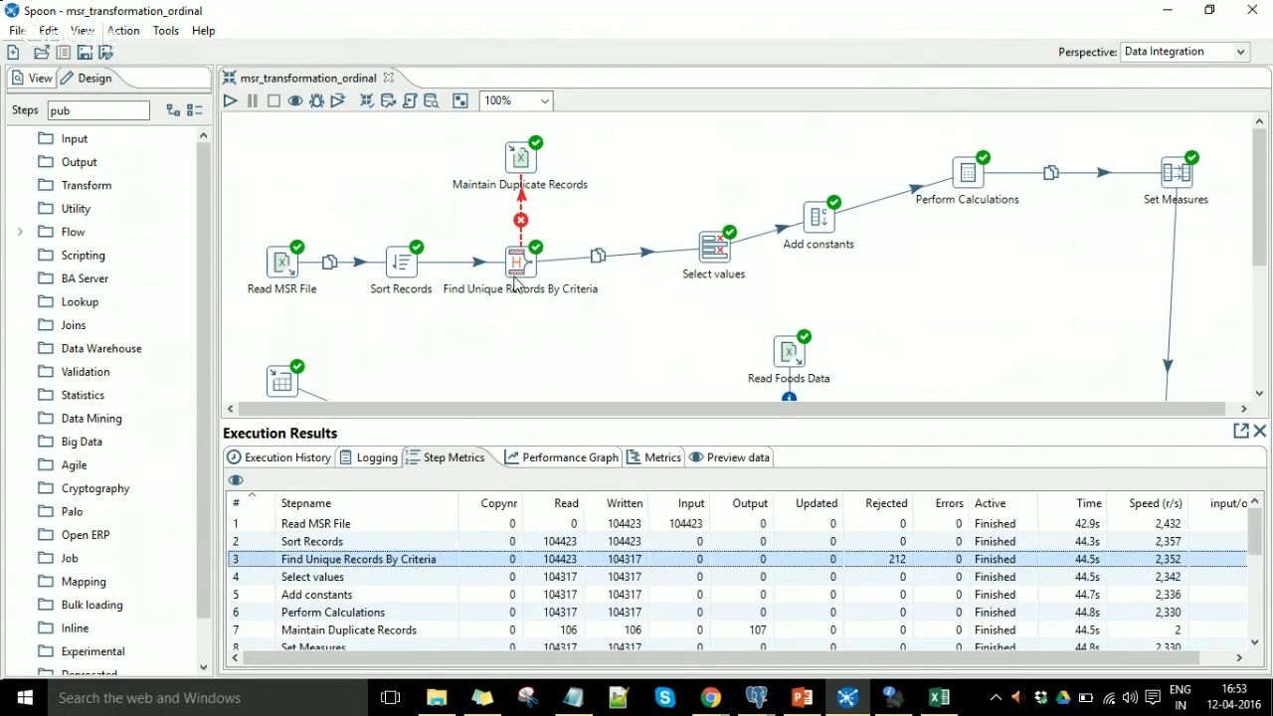
mouse_move(520, 264)
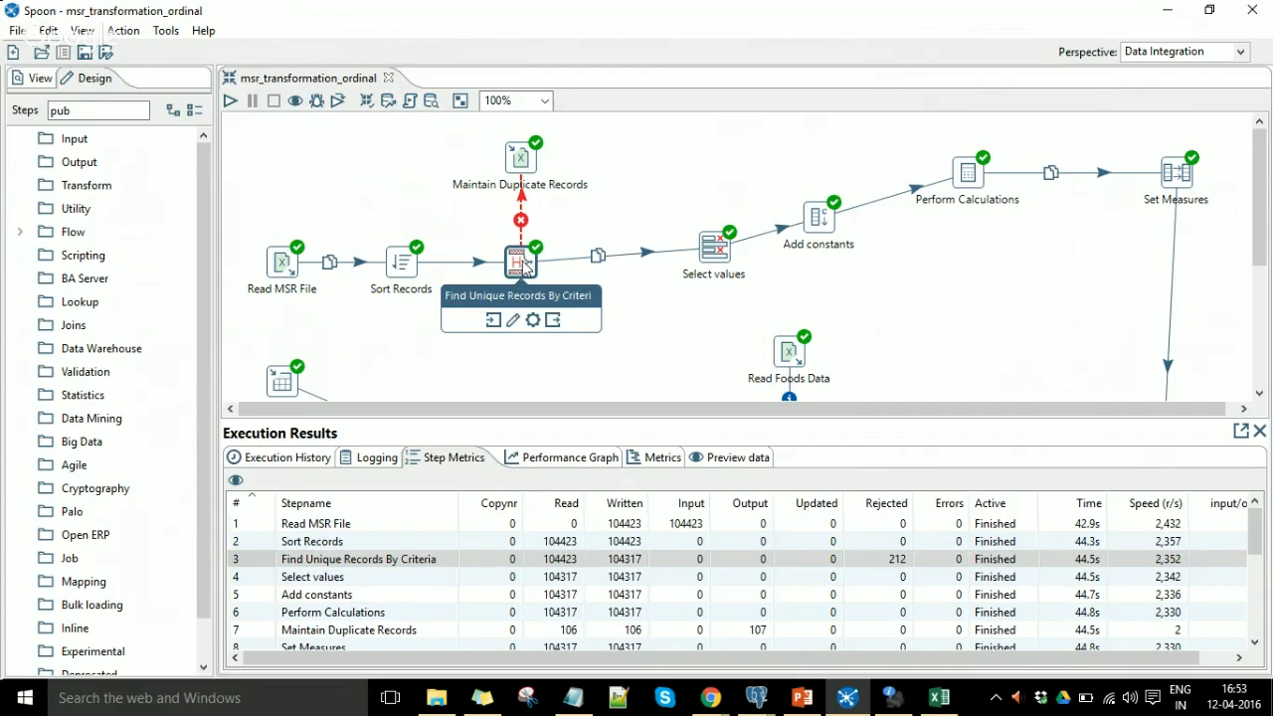
mouse_move(655, 328)
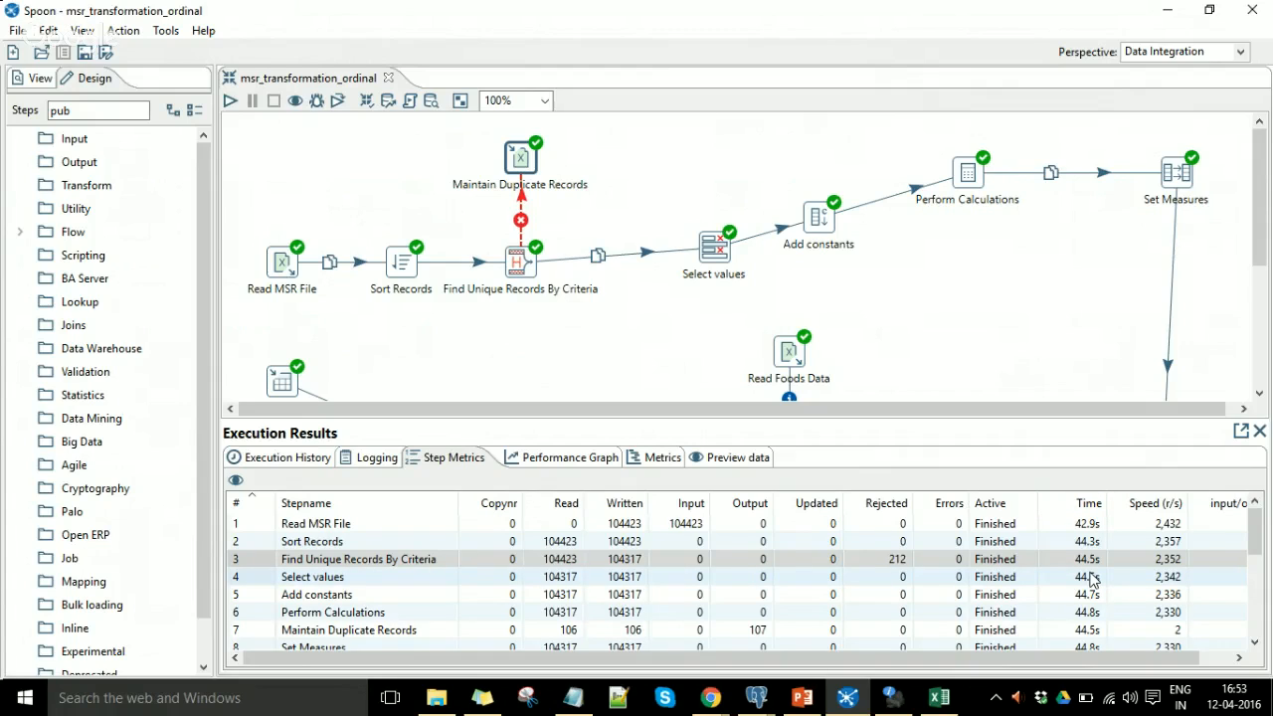
left_click(358, 559)
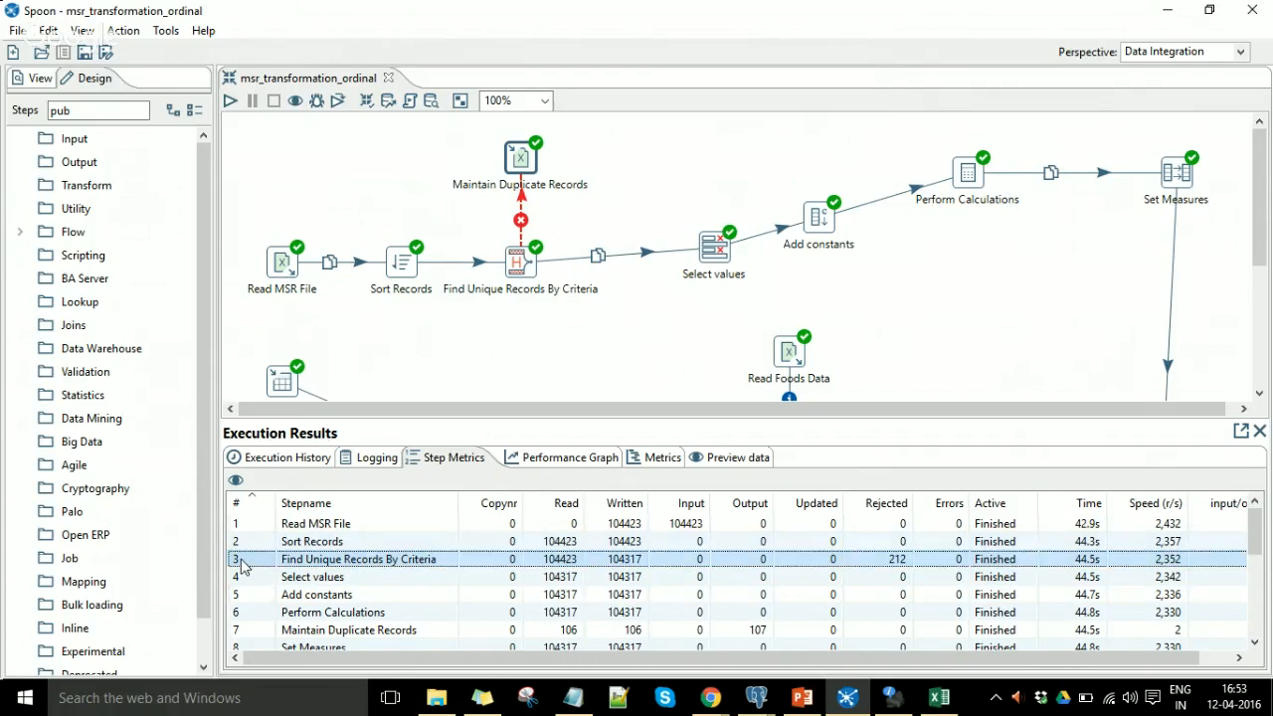
scroll("down", 3)
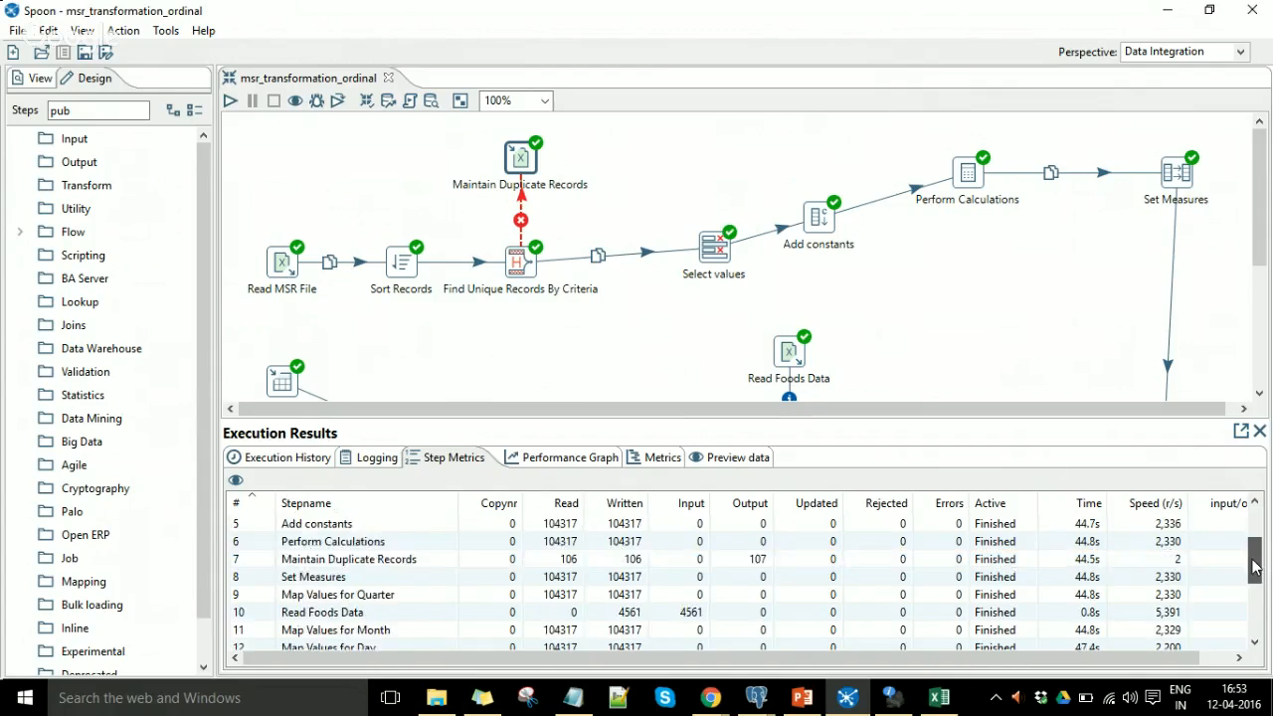
scroll("down", 3)
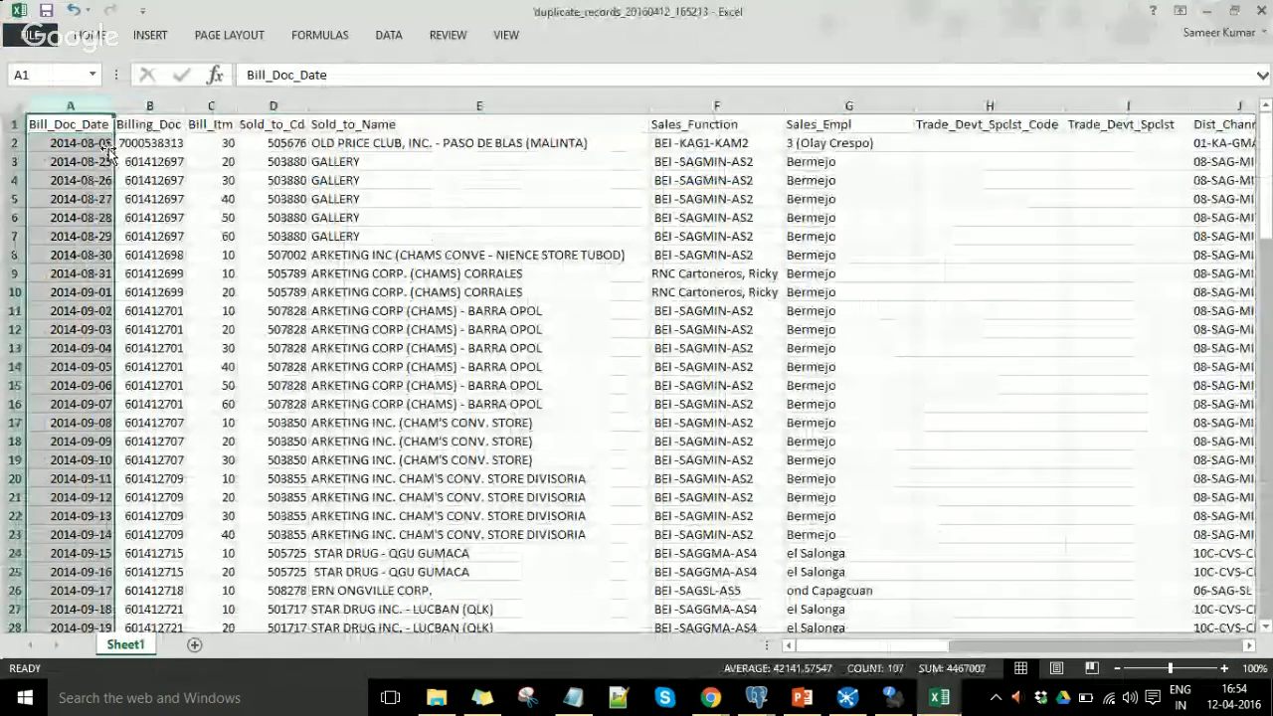
Close the duplicate_records workbook, choosing Don't Save
left_click(64, 145)
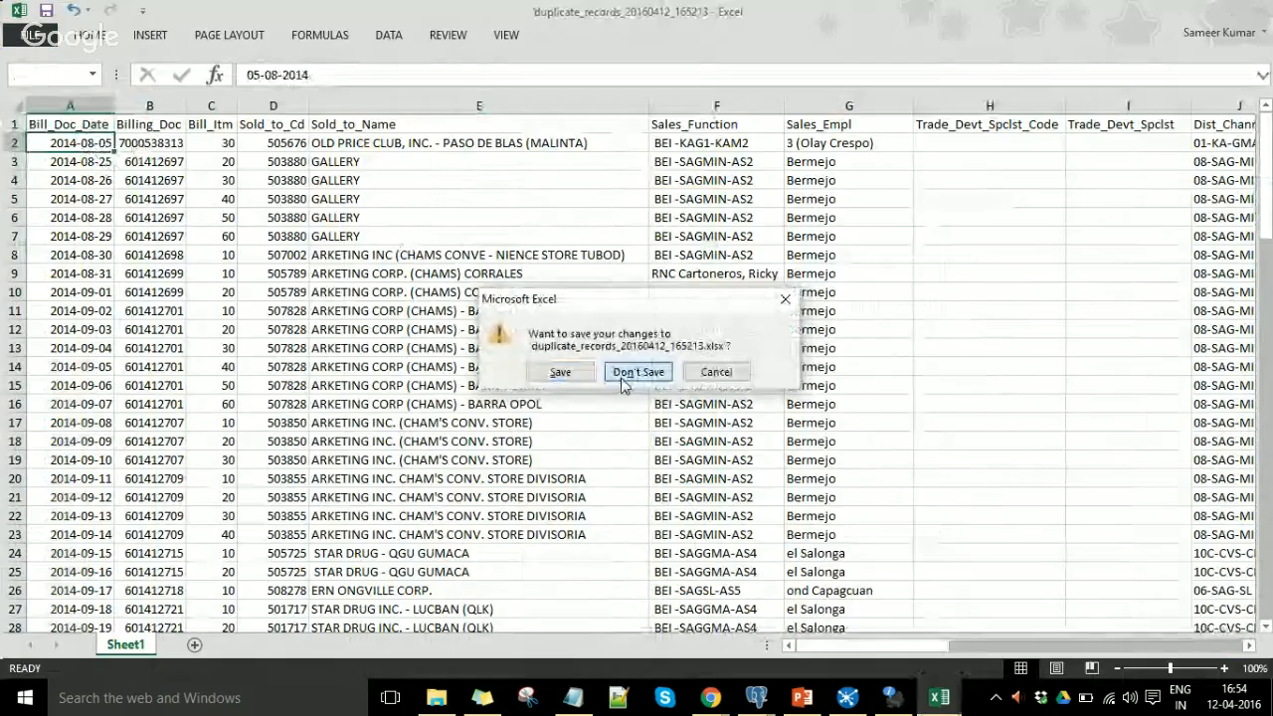
left_click(638, 372)
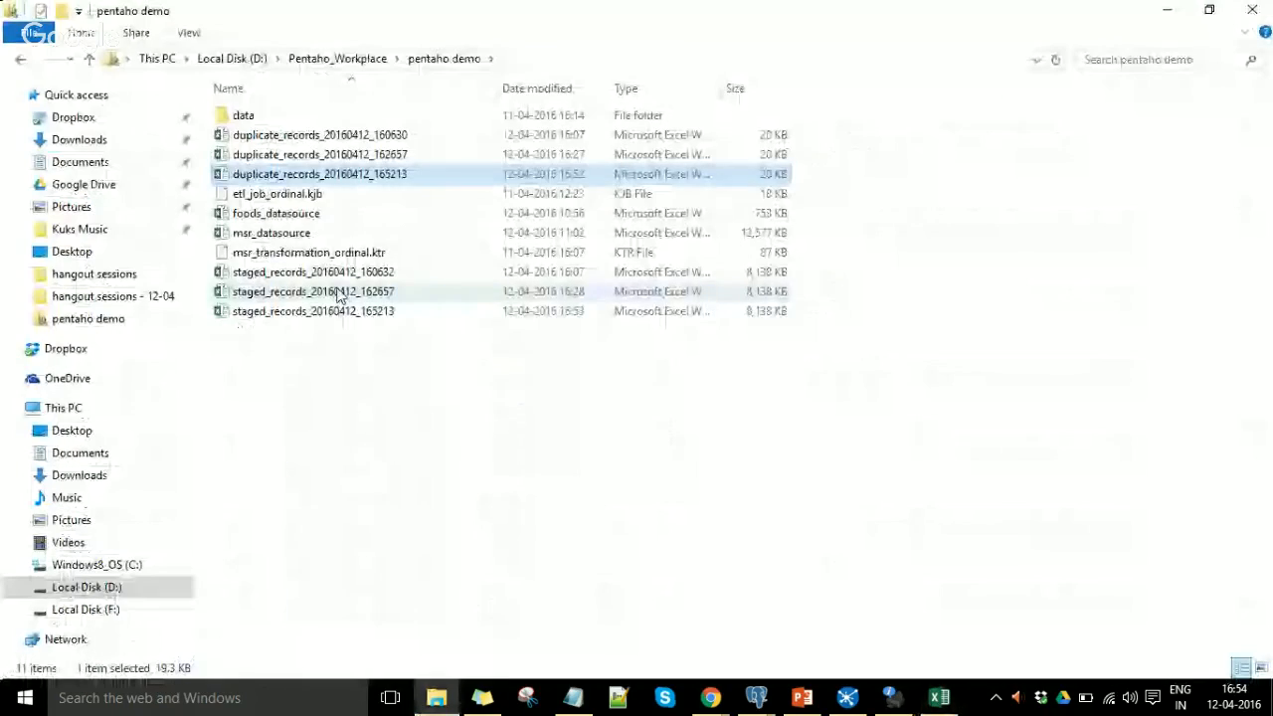
Open staged_records_20160412_165213 in Excel, then switch to pgAdmin's query window
left_click(313, 310)
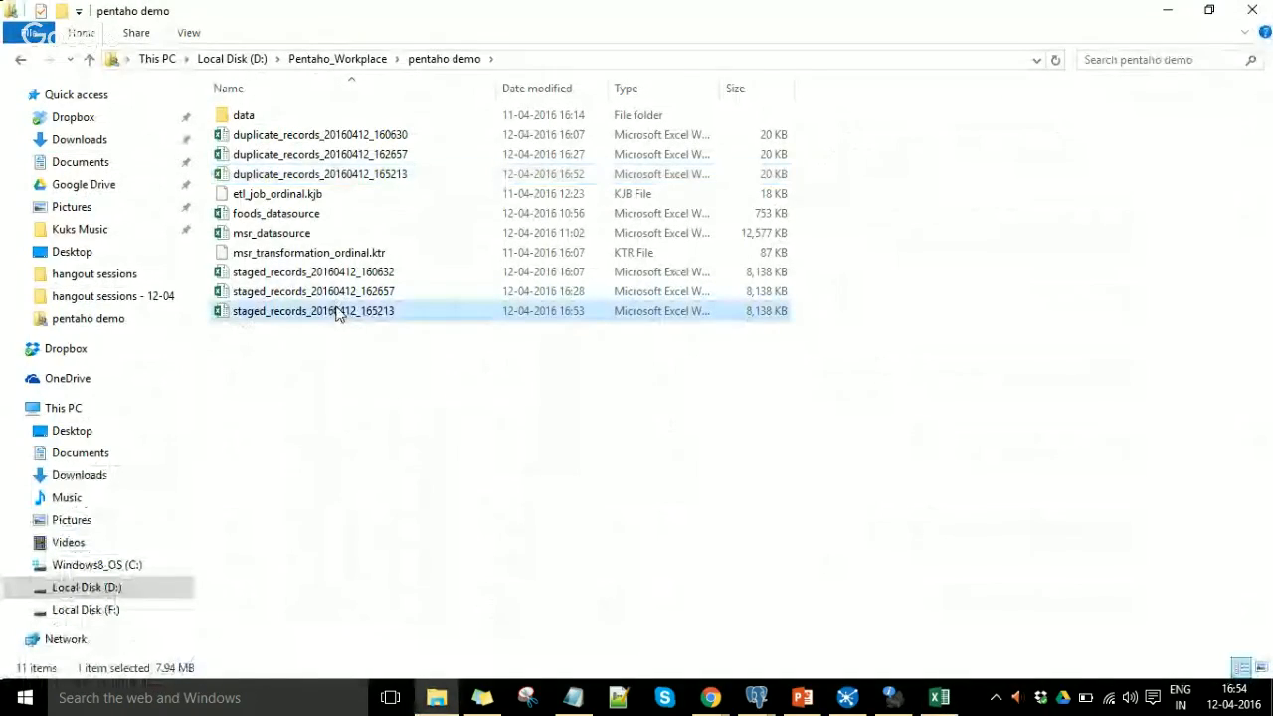
double_click(313, 310)
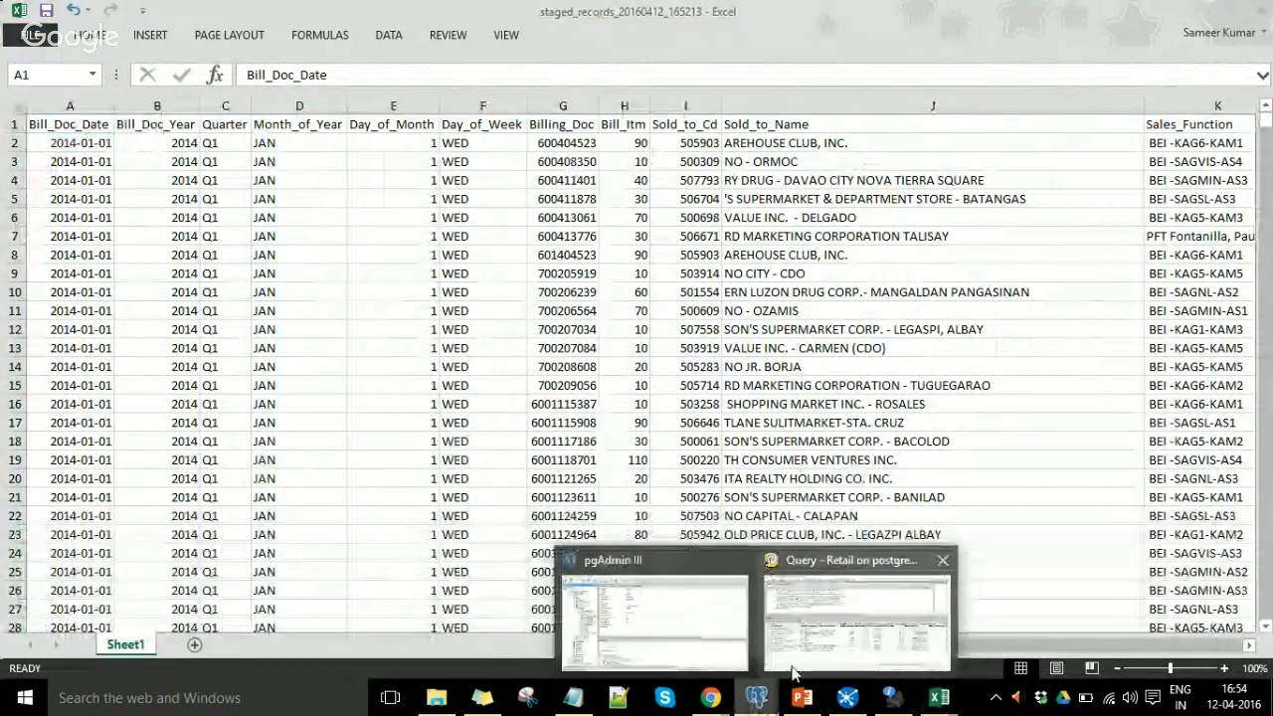
left_click(852, 560)
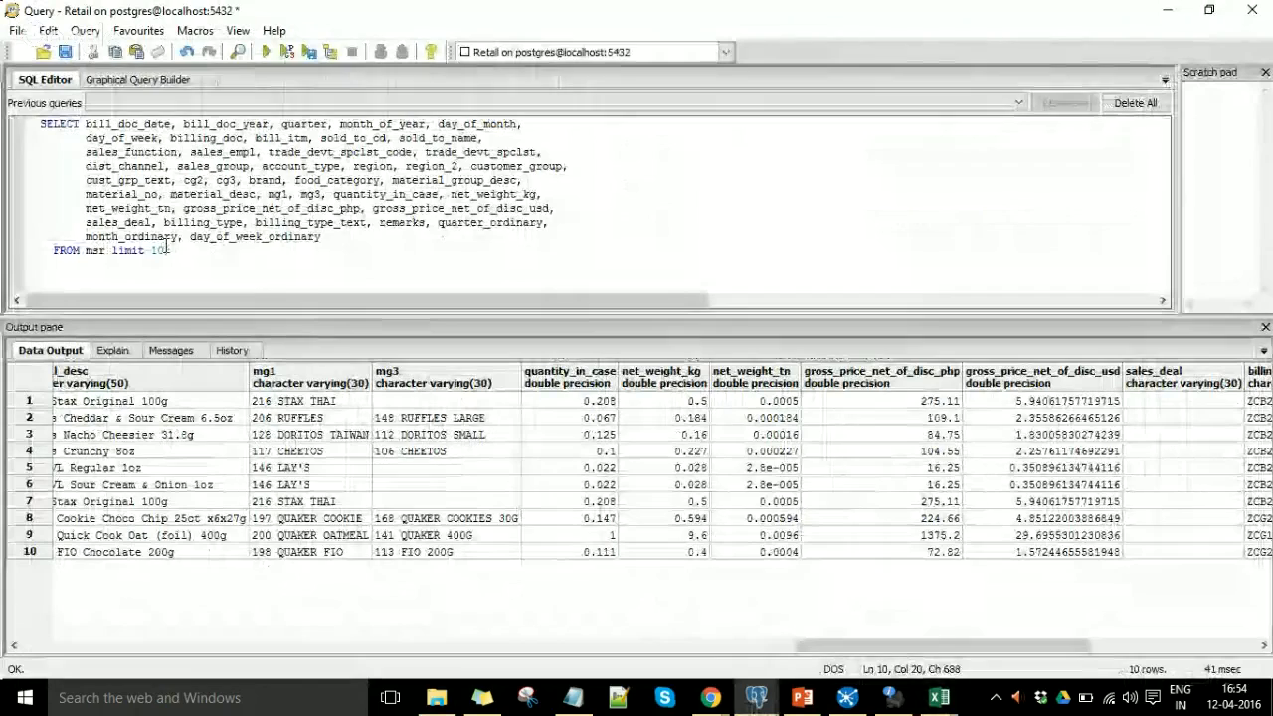
Select the 'limit 10' clause and execute the msr query for 10 rows
left_click_drag(109, 250, 174, 250)
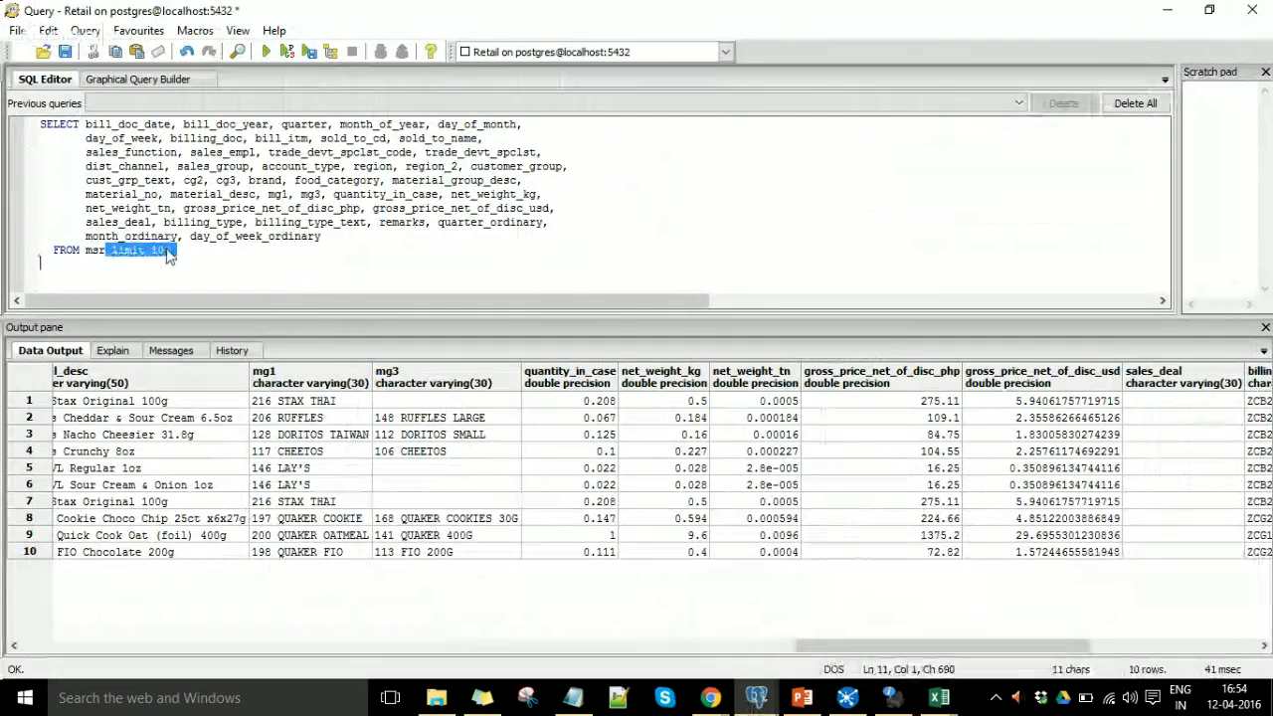
left_click(267, 55)
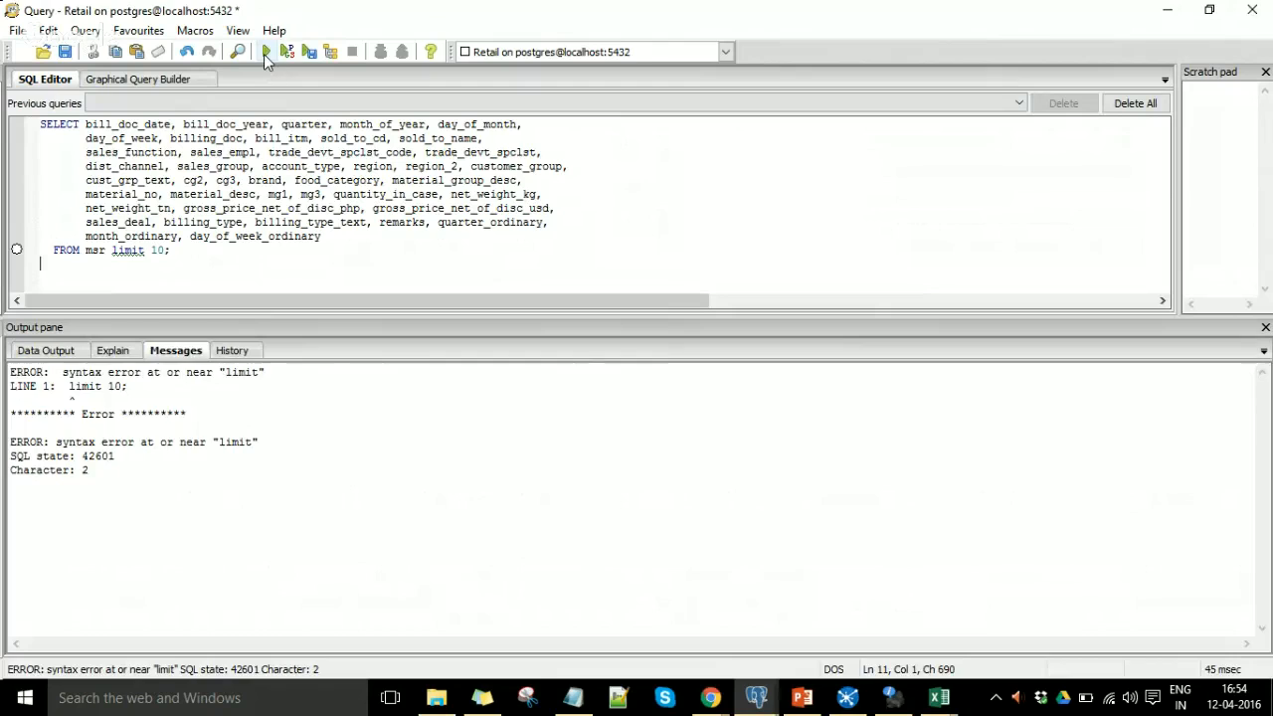
left_click(266, 51)
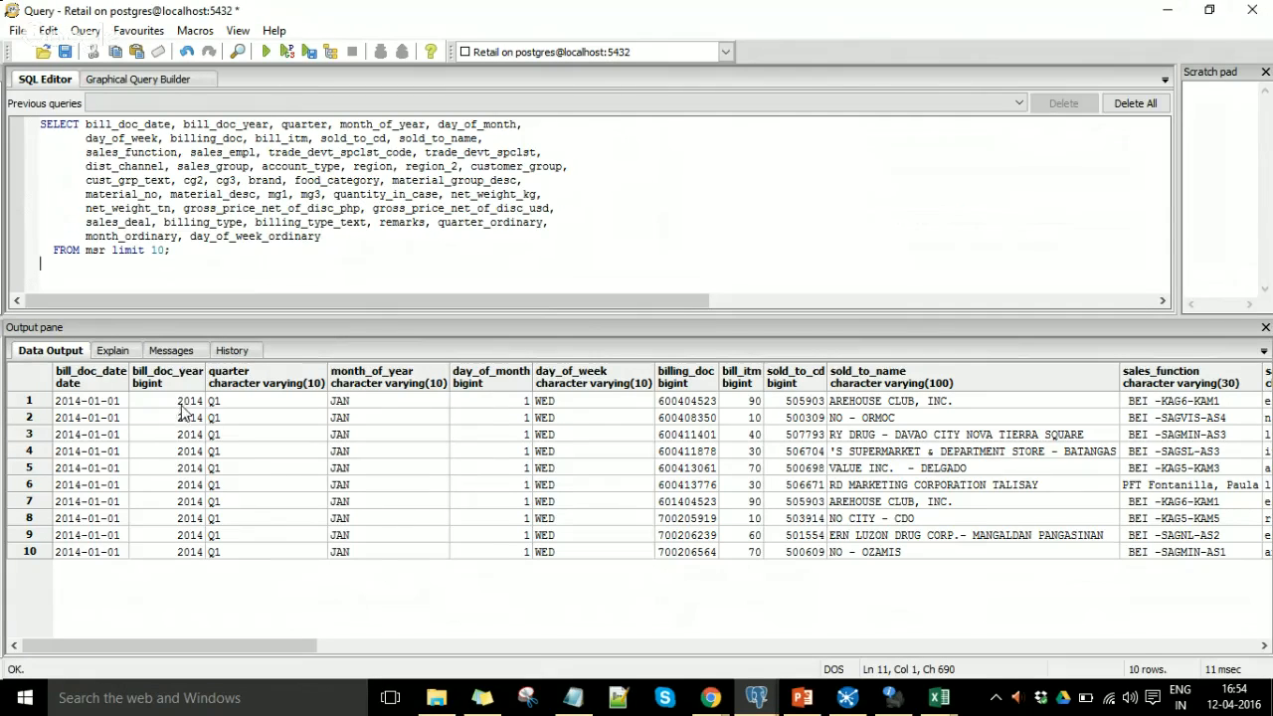
mouse_move(398, 407)
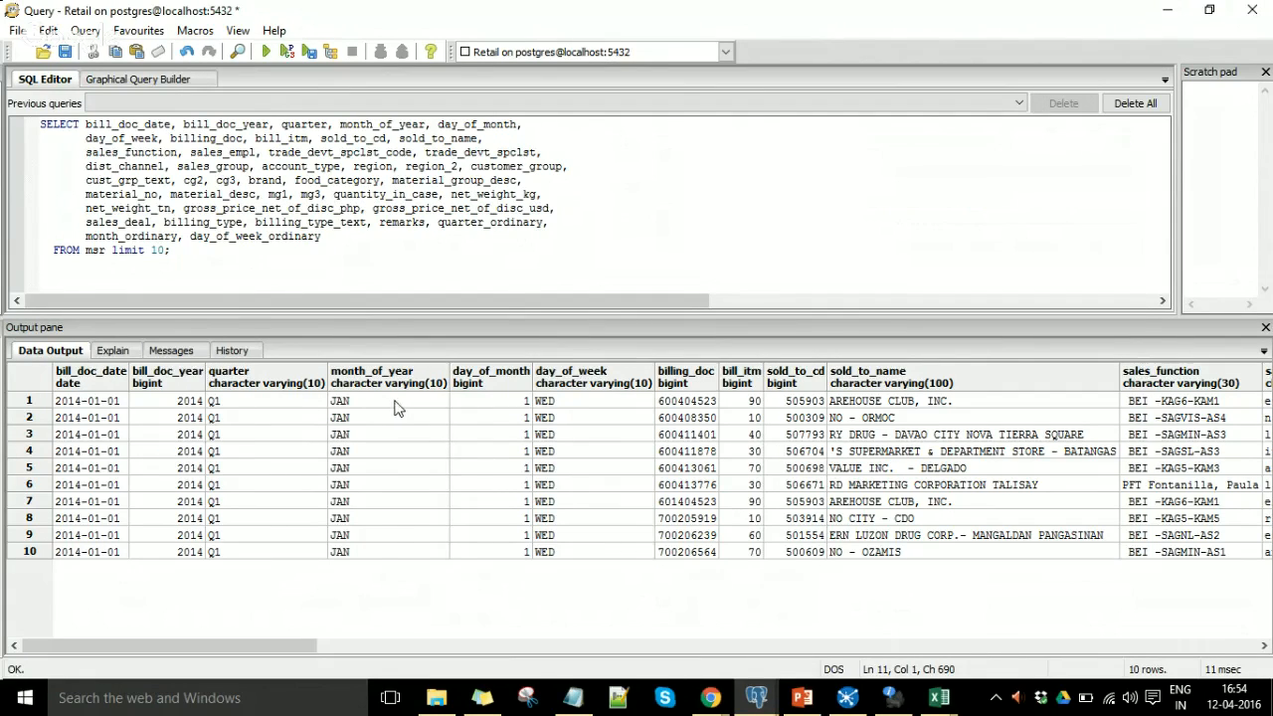
mouse_move(308, 634)
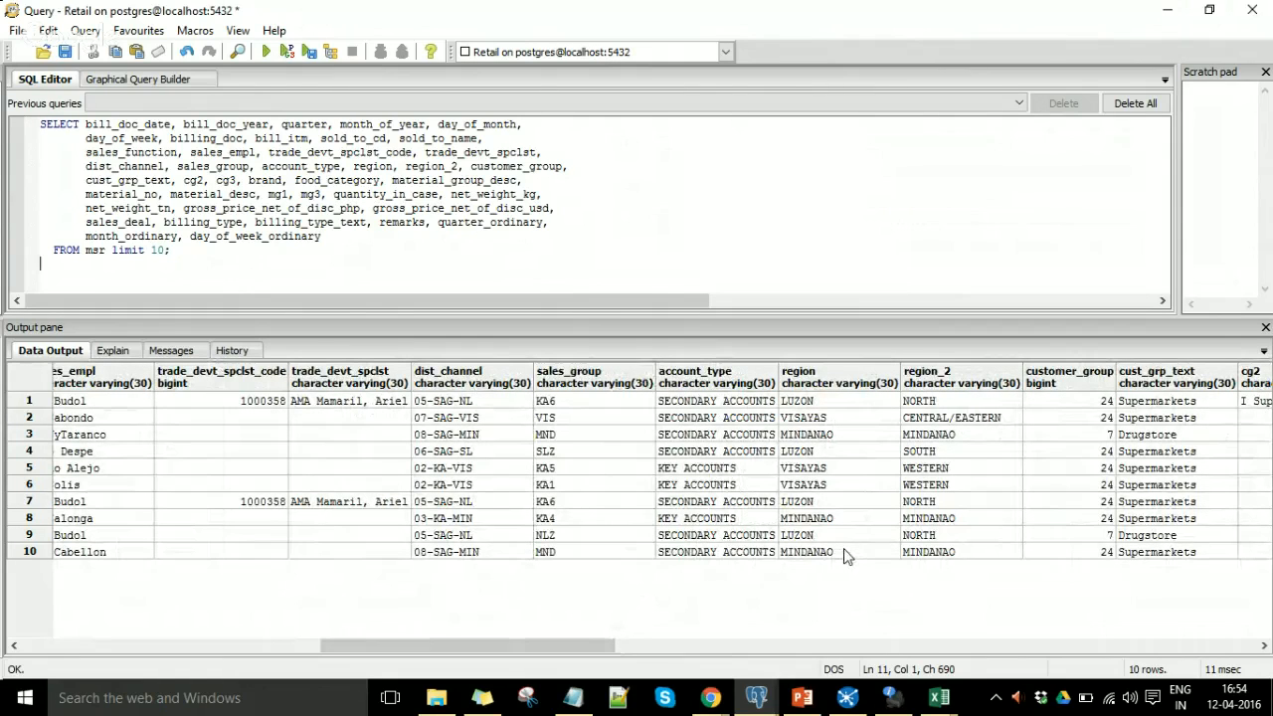
mouse_move(655, 615)
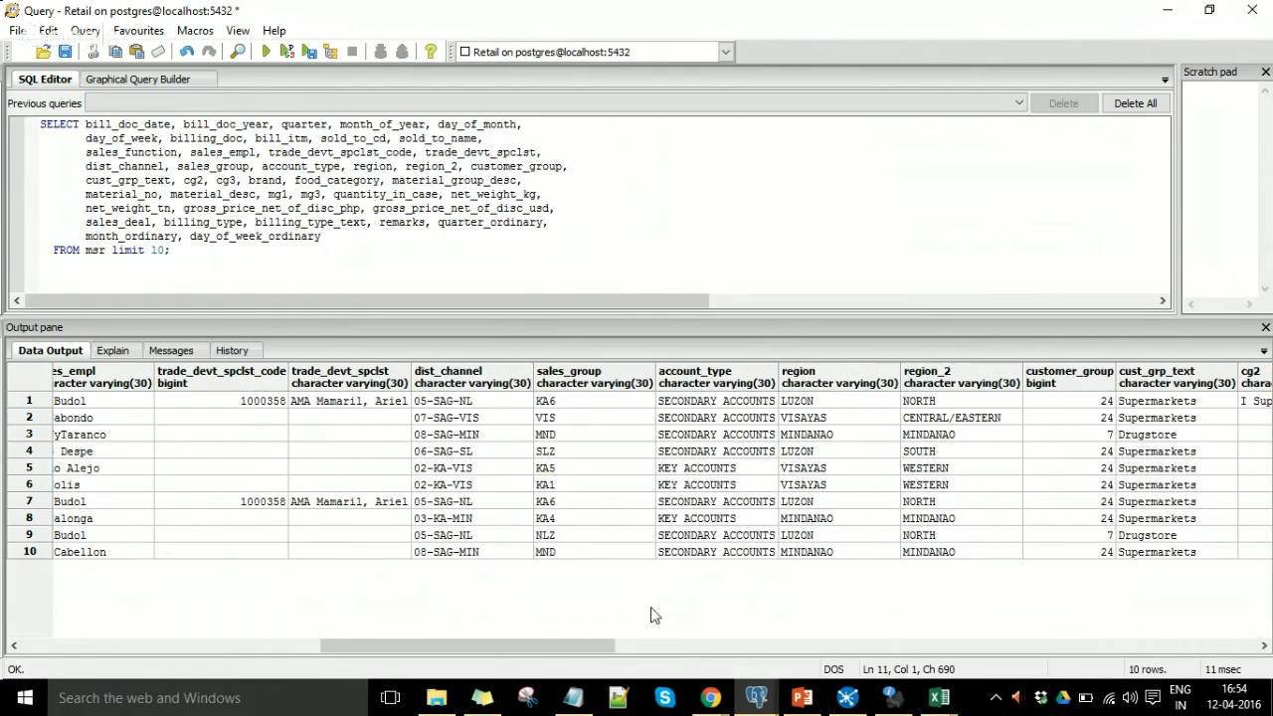
Scroll through the msr rows' price and billing columns, then minimize pgAdmin
scroll("right", 3)
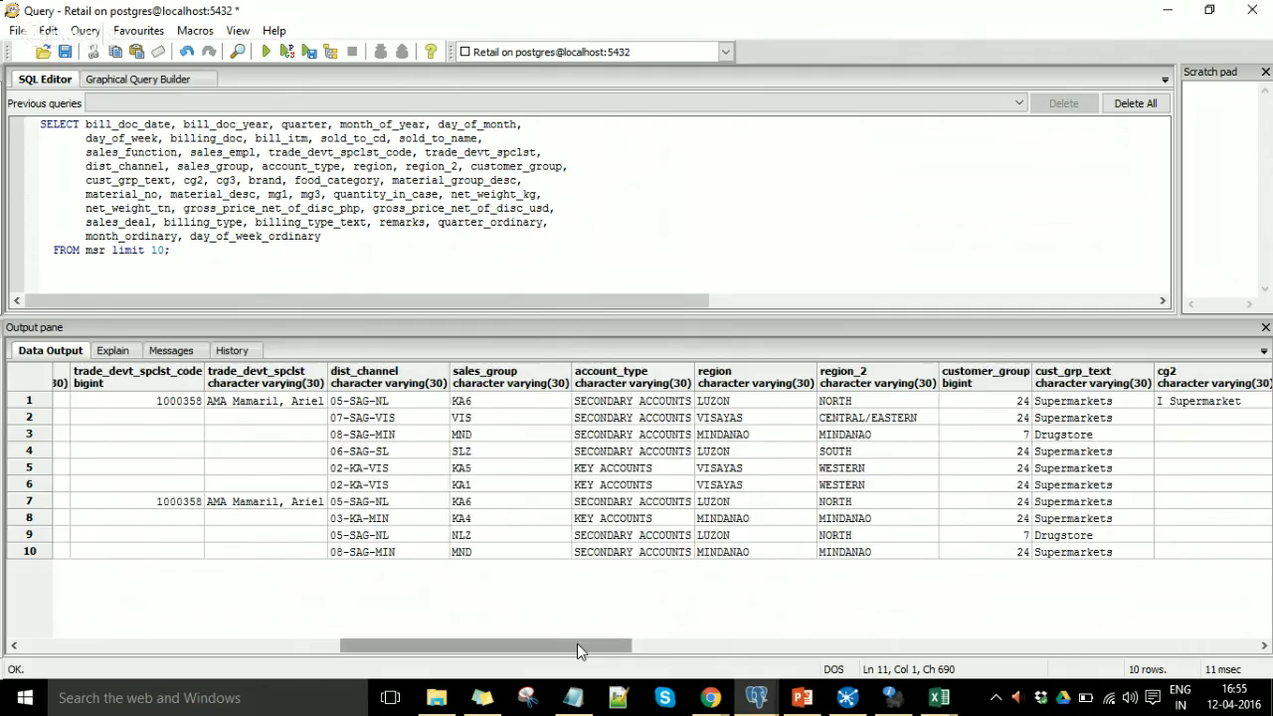
left_click_drag(582, 647, 791, 646)
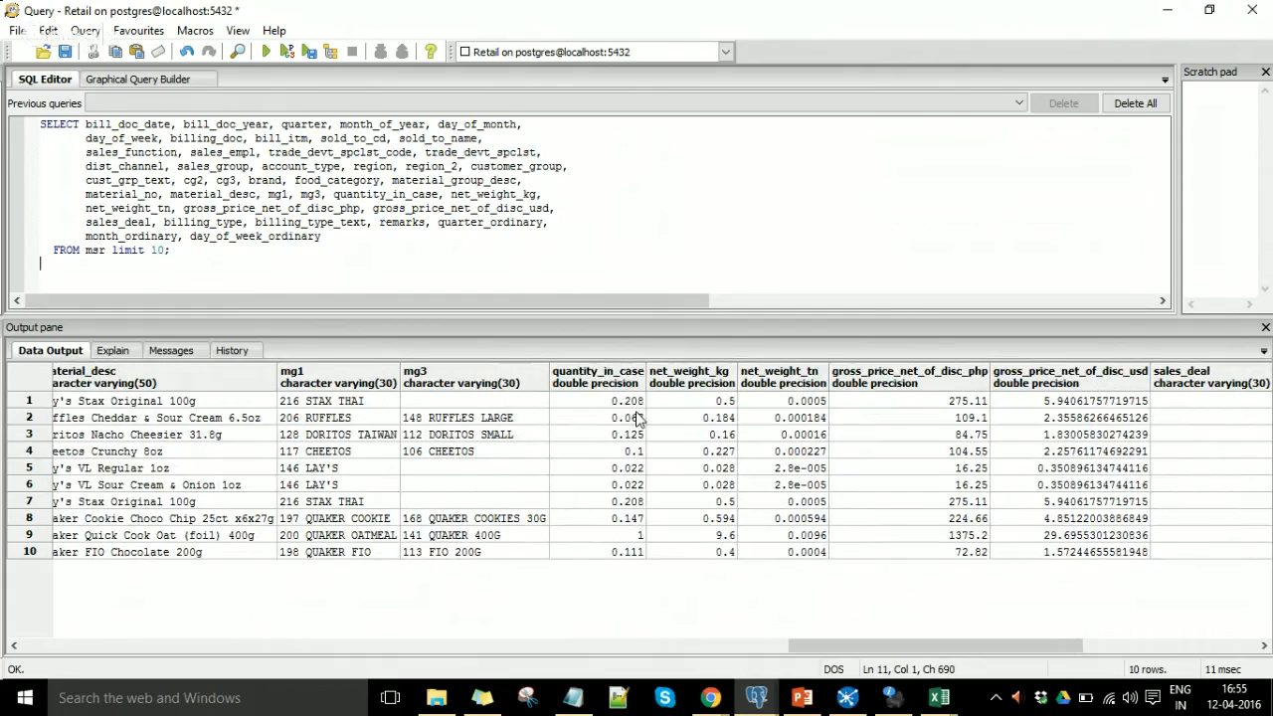
mouse_move(615, 419)
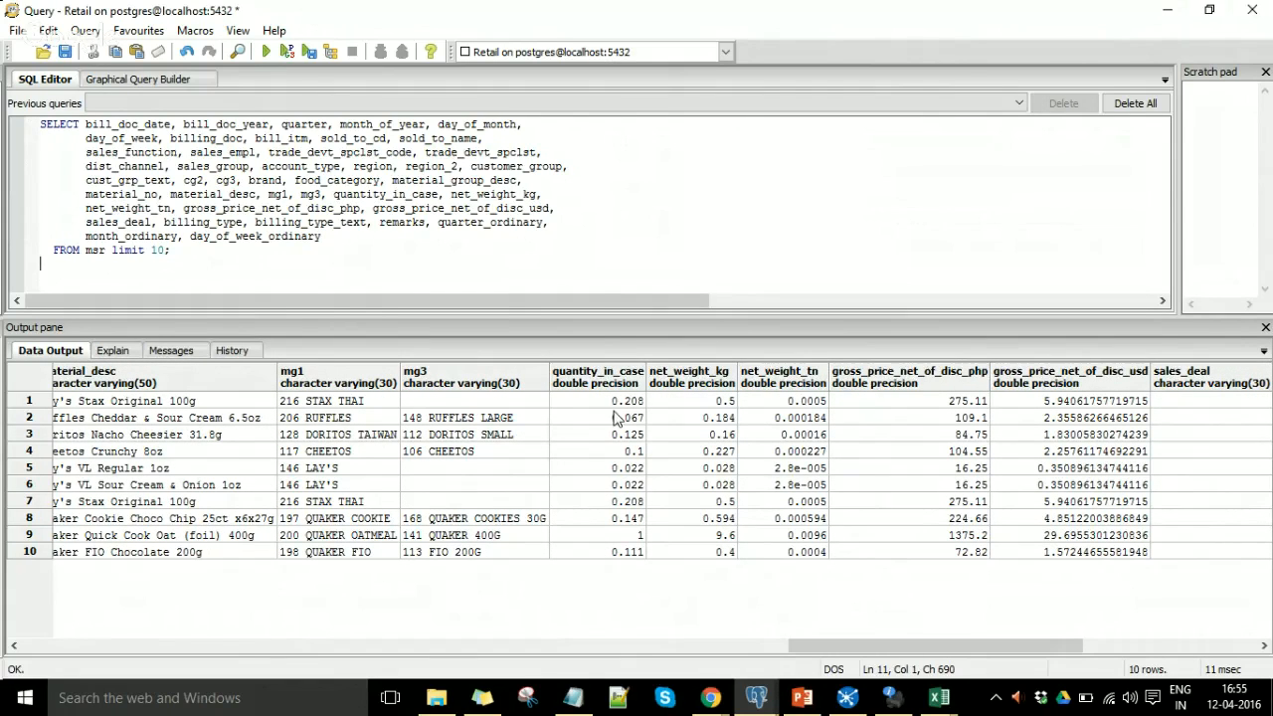
mouse_move(616, 486)
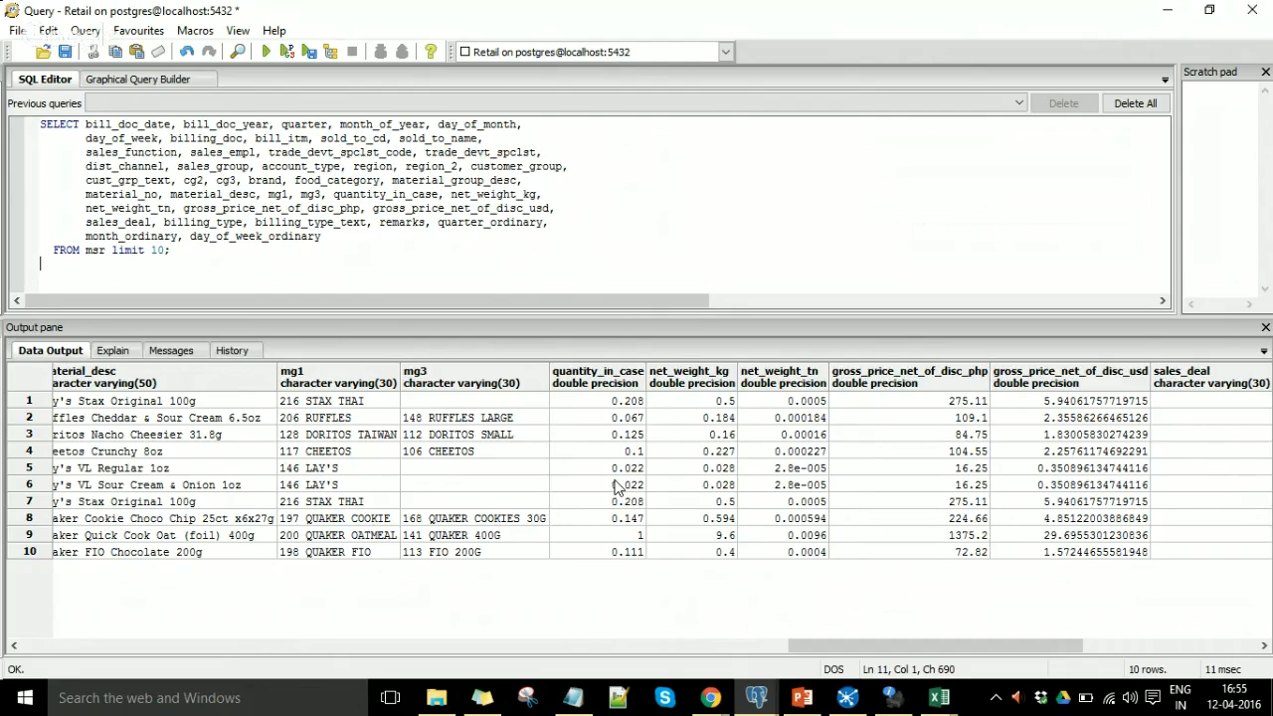
mouse_move(910, 417)
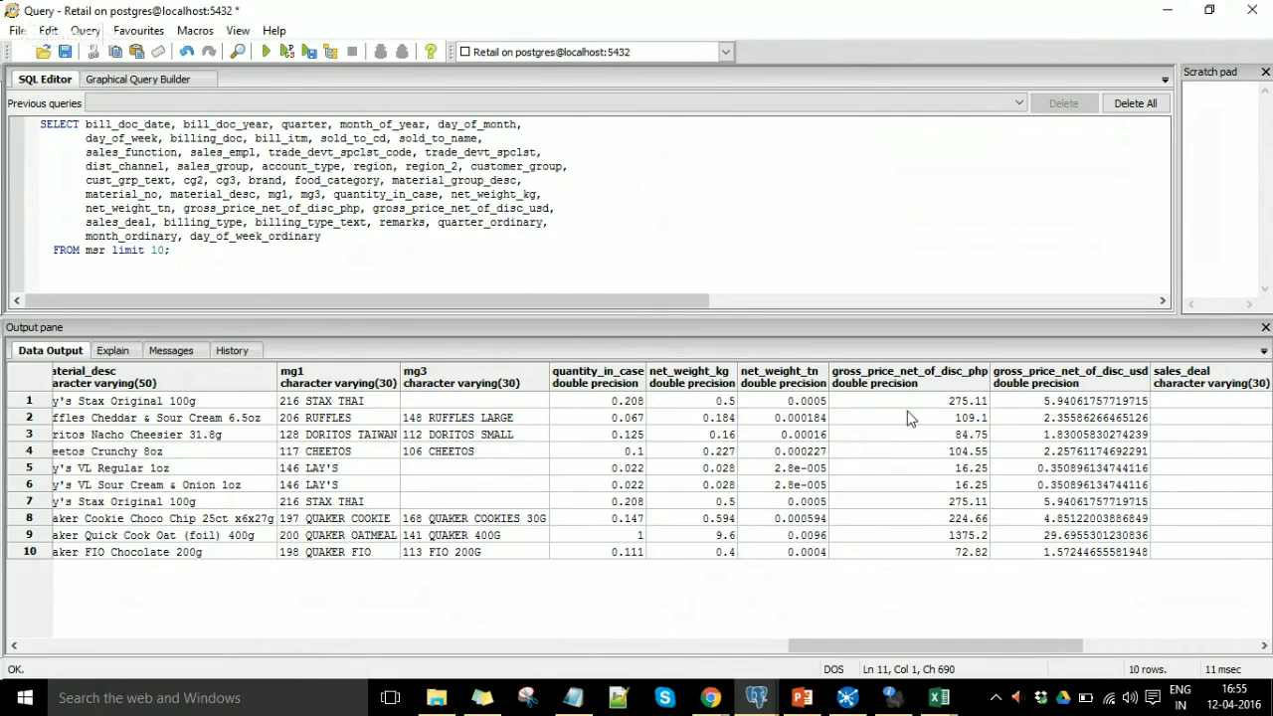
mouse_move(952, 401)
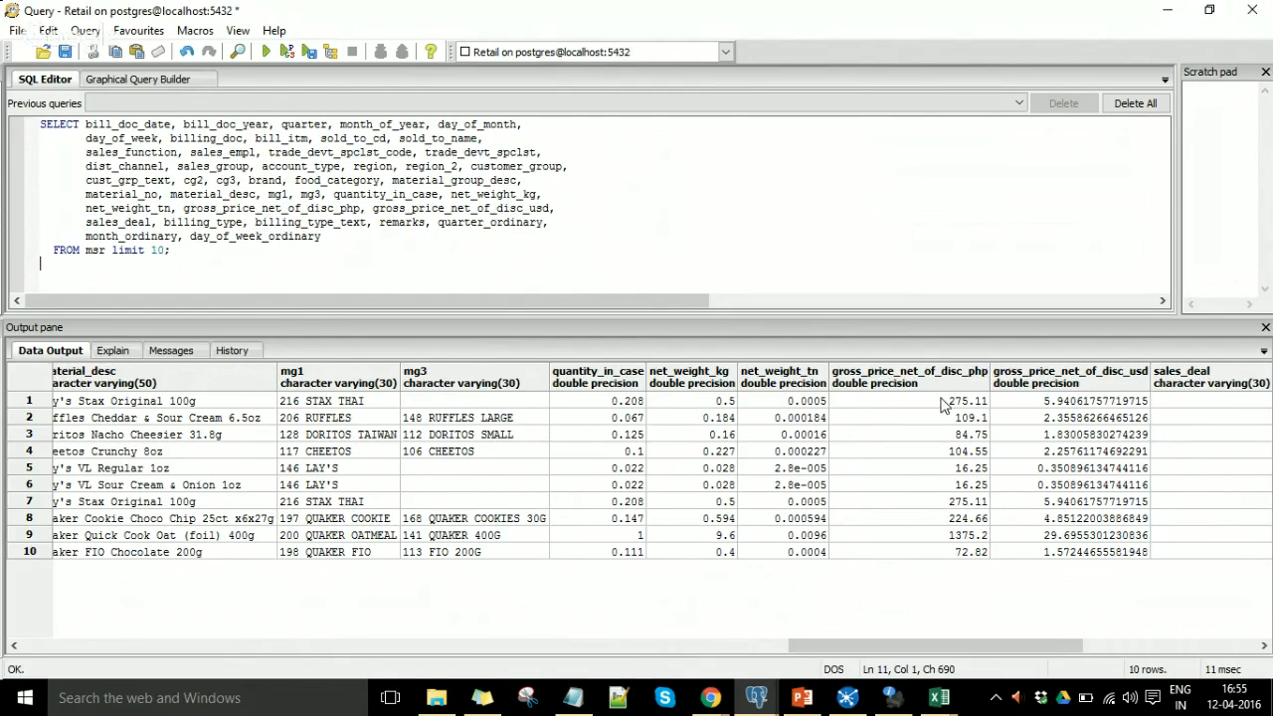
mouse_move(1075, 383)
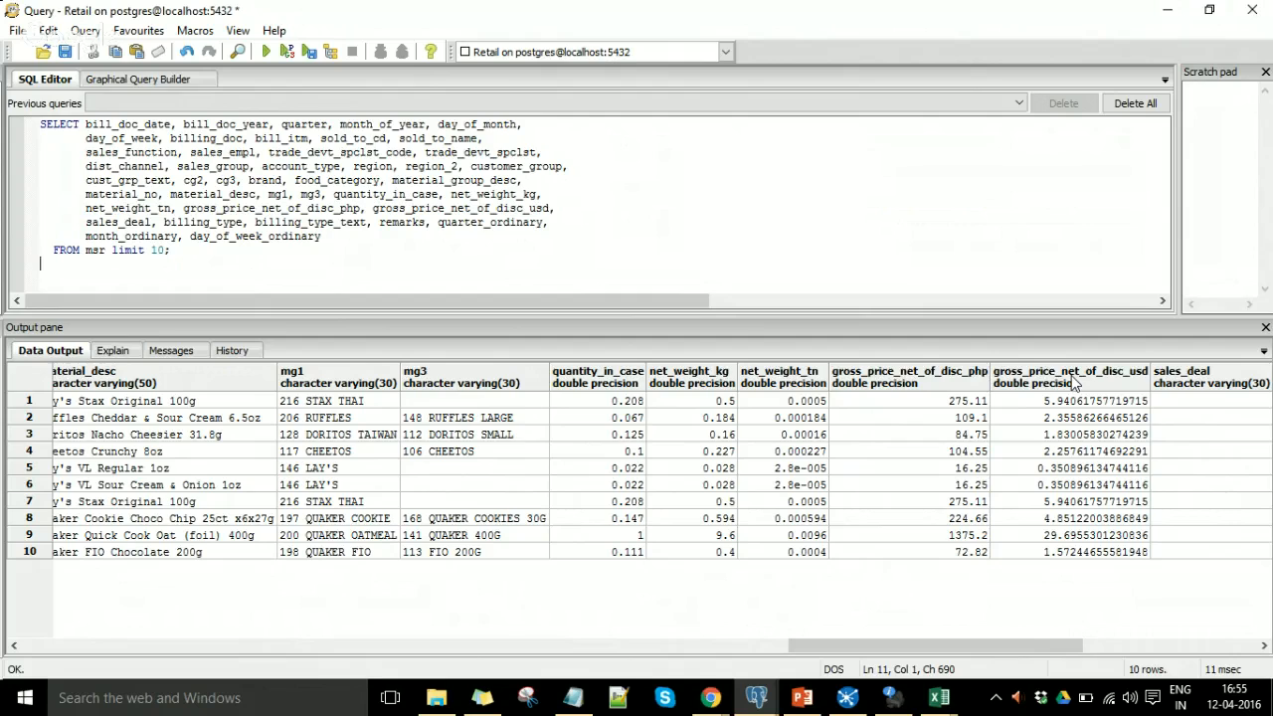
mouse_move(1094, 383)
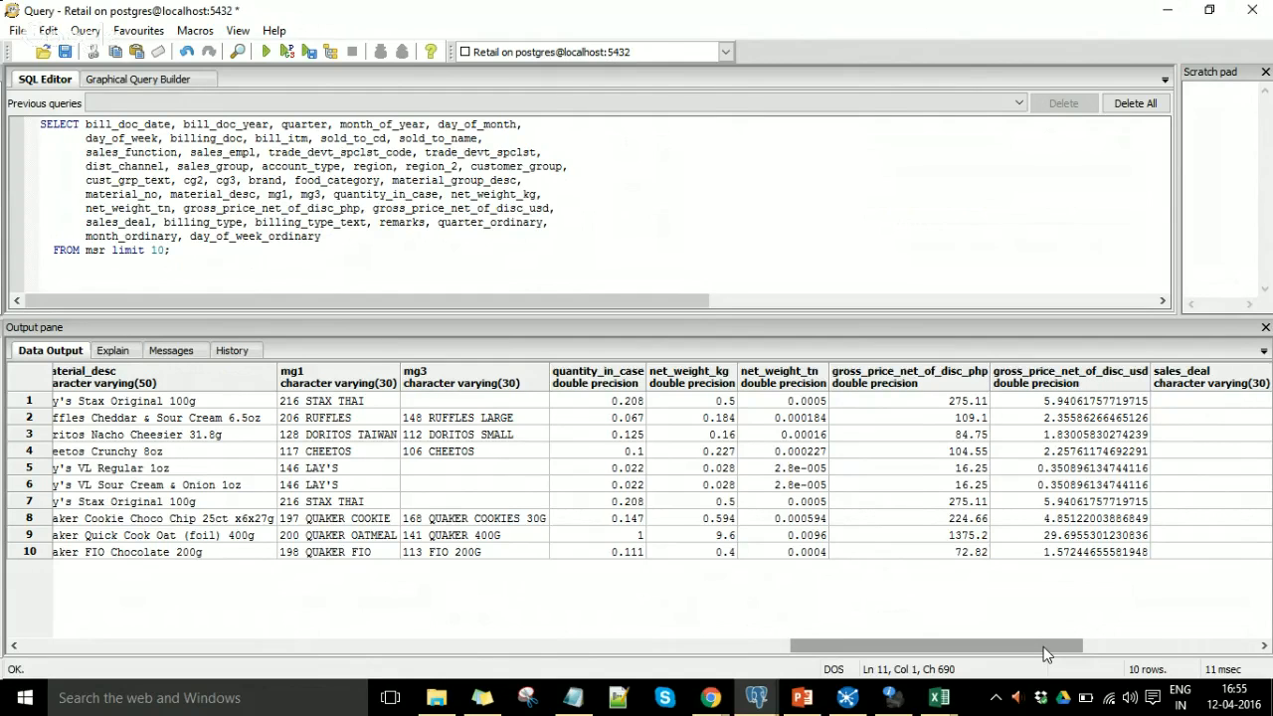
scroll("right", 3)
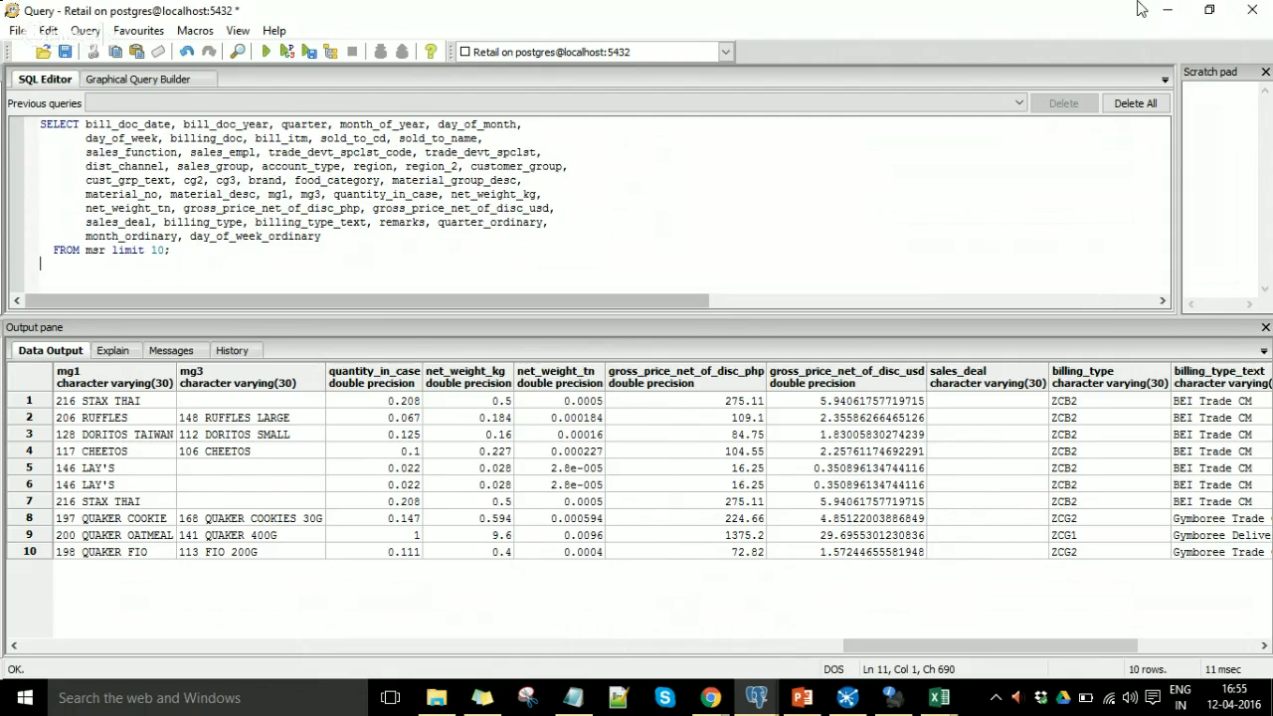
left_click(939, 695)
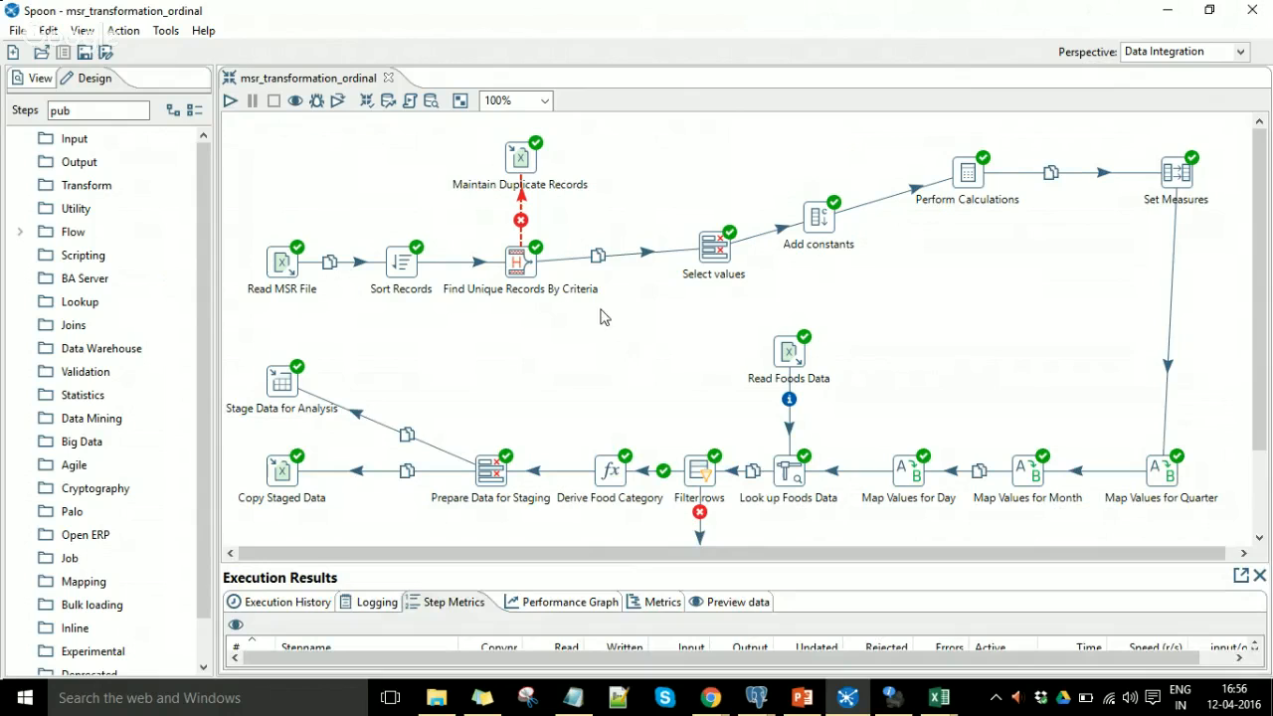
Scroll the msr_transformation_ordinal canvas to review its steps
scroll("down", 3)
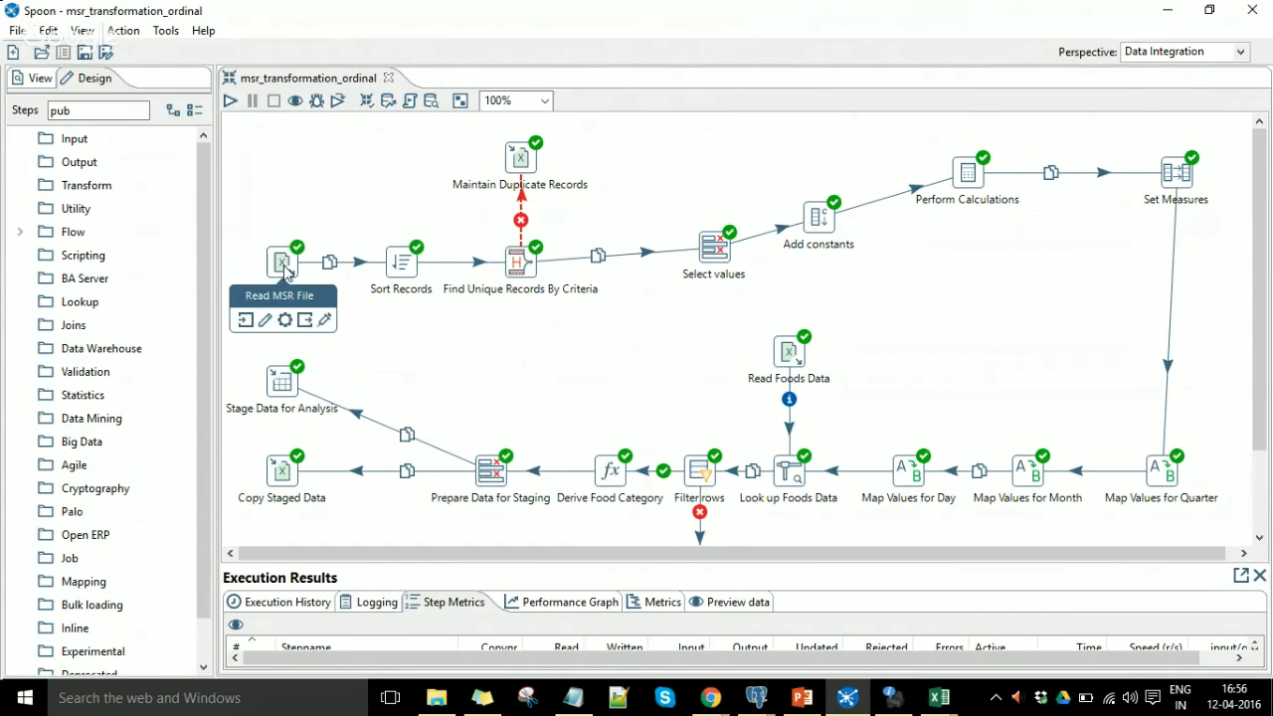
mouse_move(399, 269)
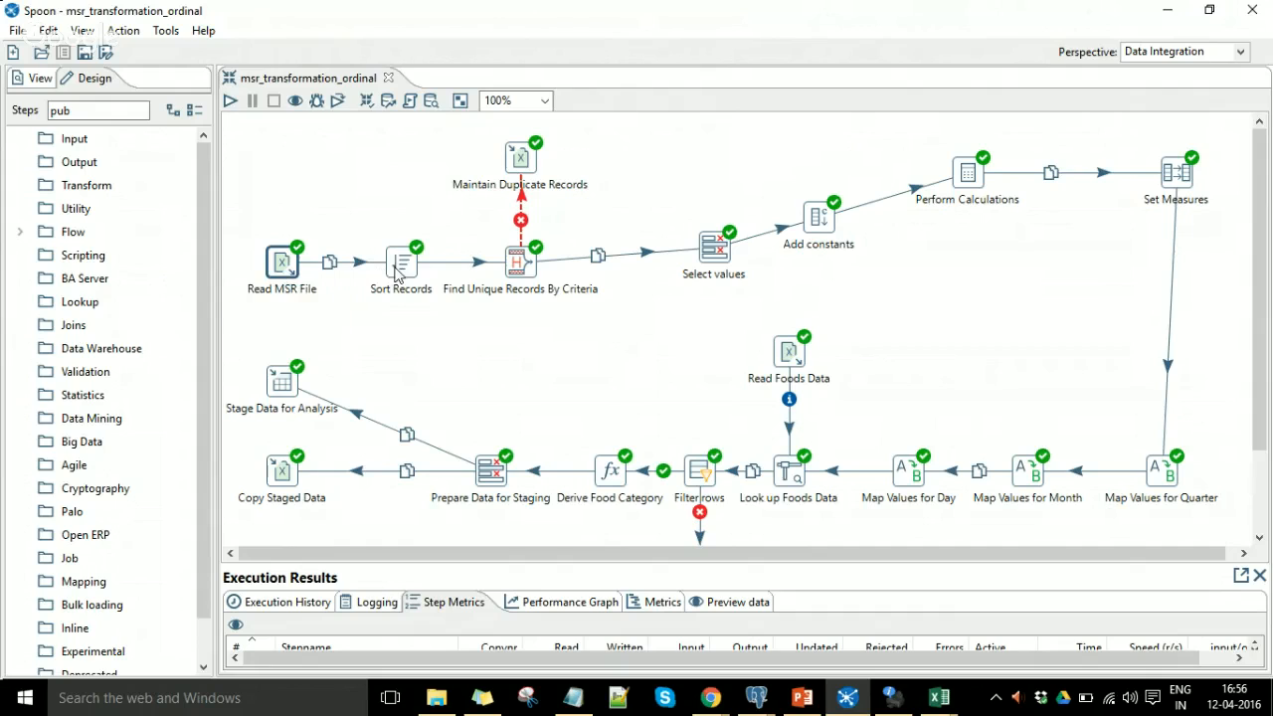
mouse_move(401, 261)
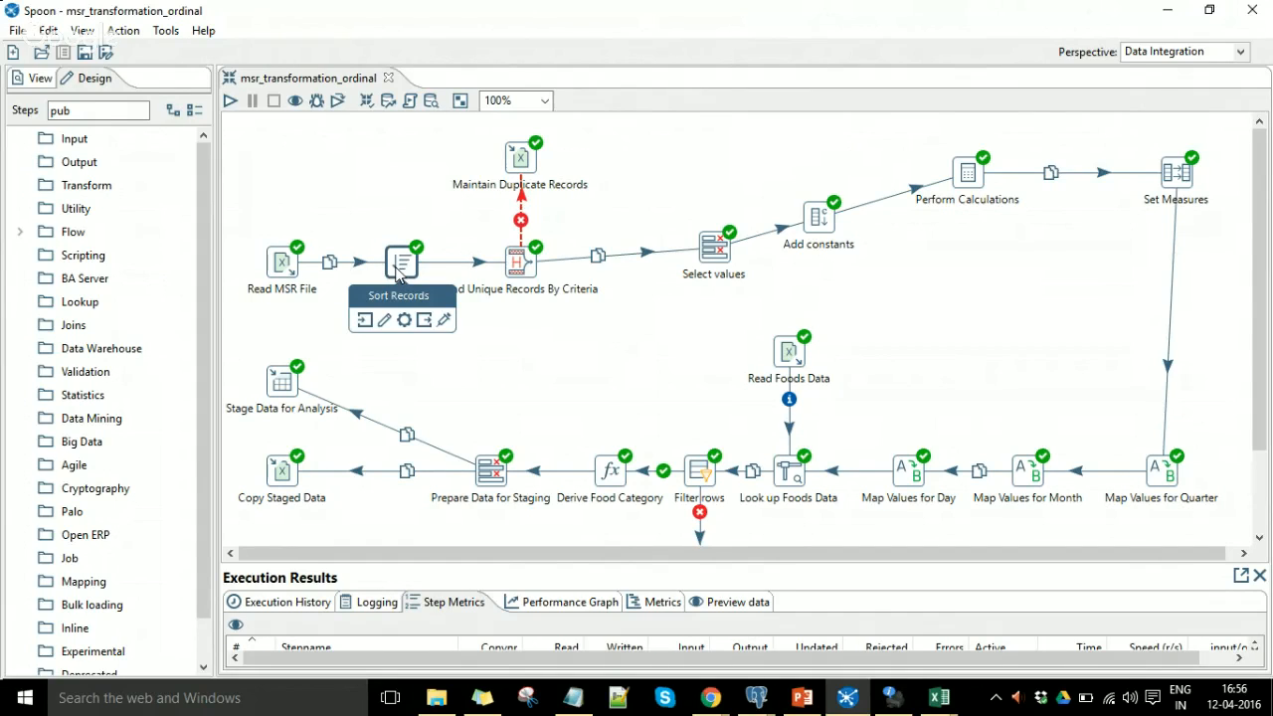
mouse_move(526, 319)
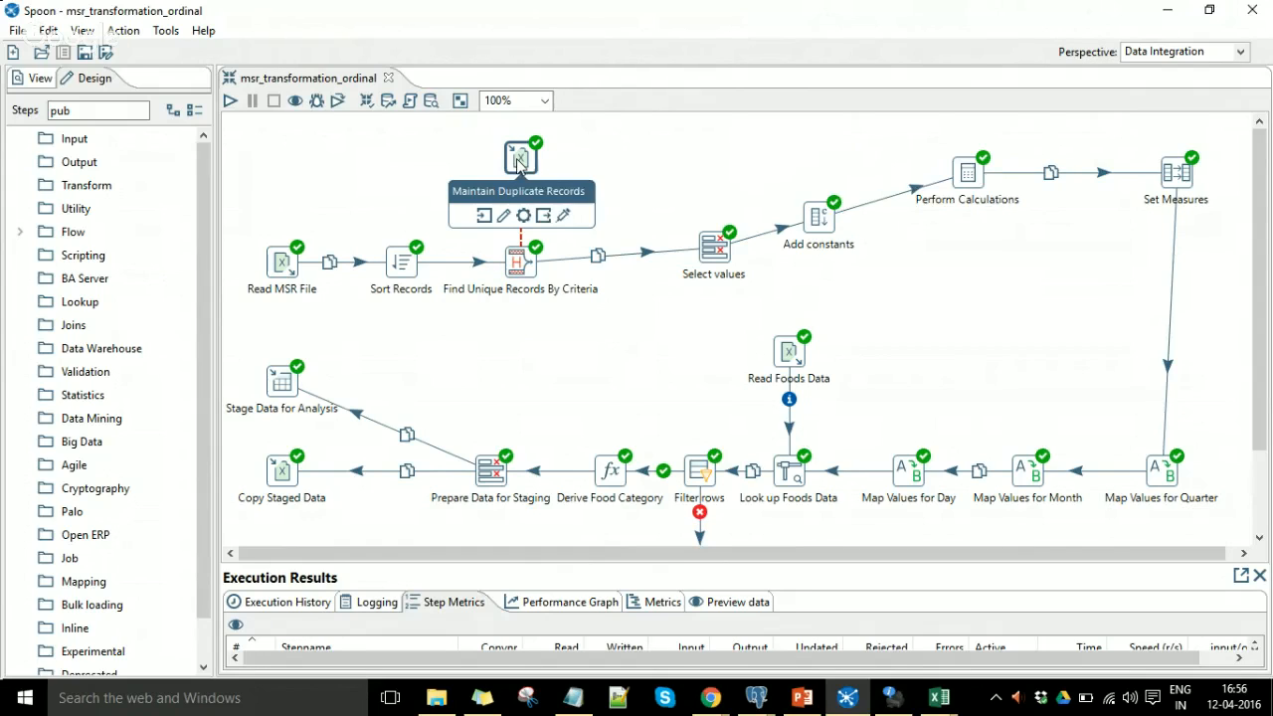
mouse_move(589, 166)
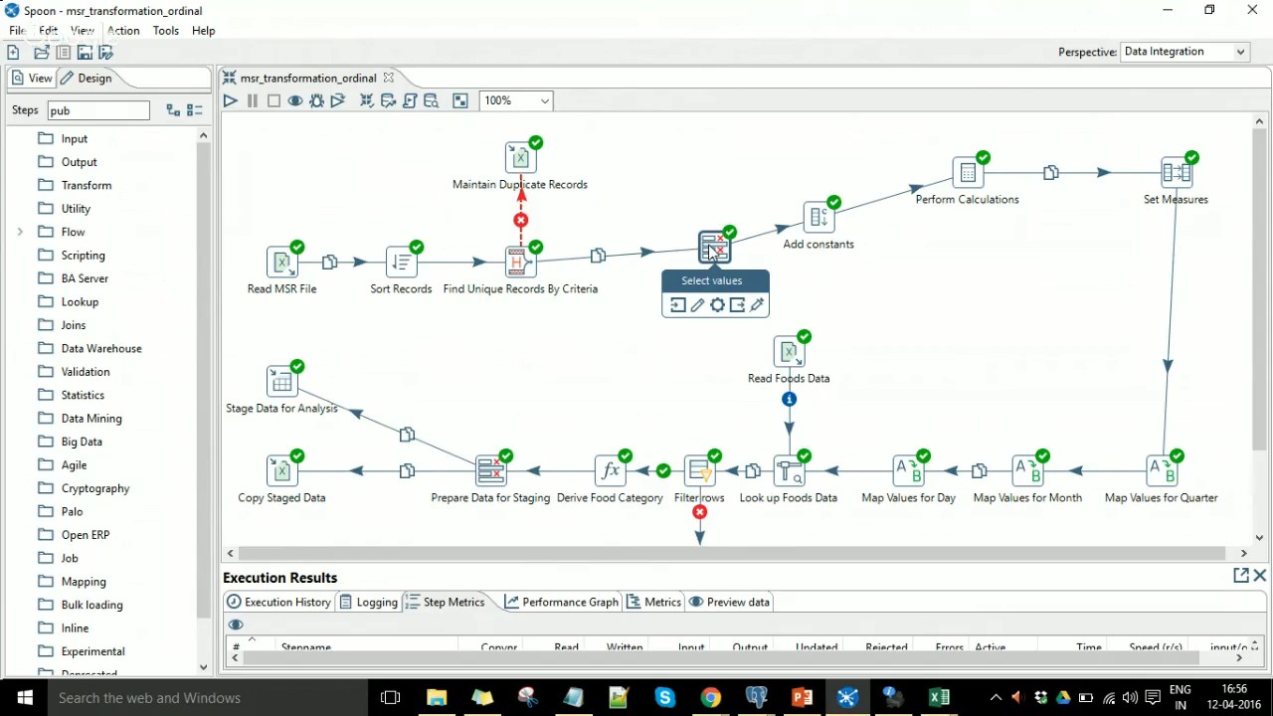
mouse_move(816, 228)
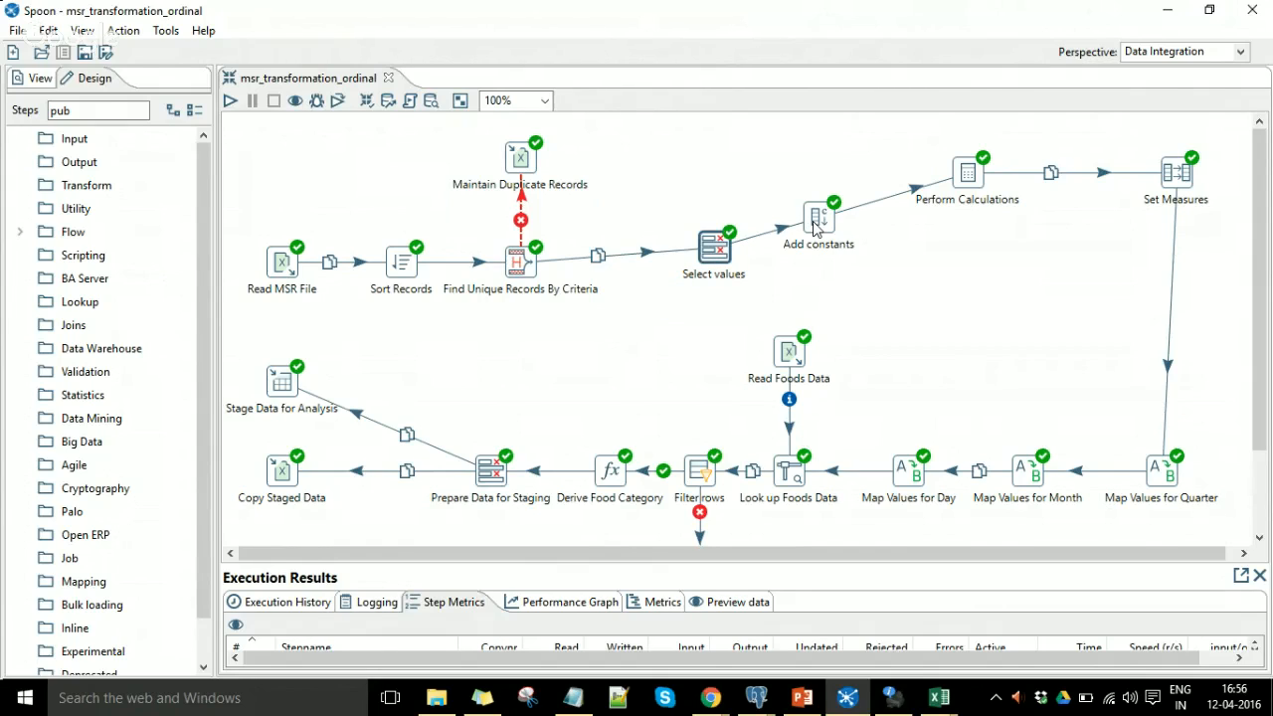
mouse_move(819, 220)
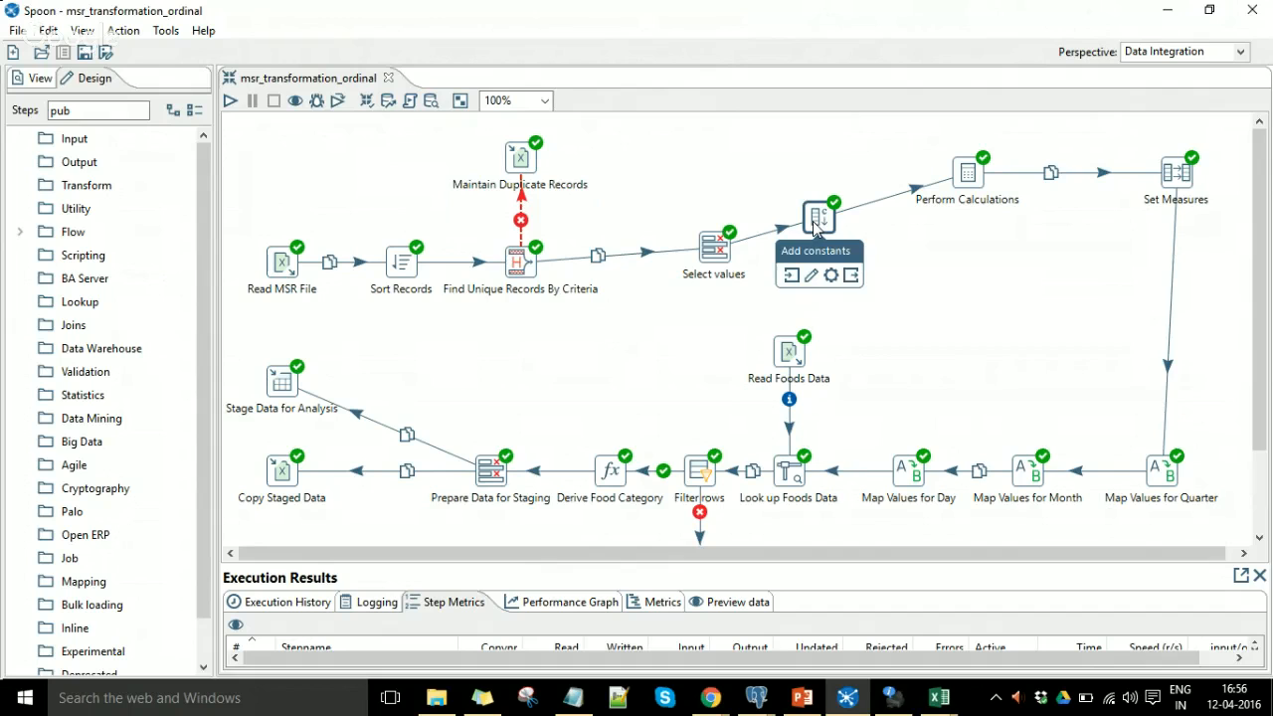
double_click(818, 216)
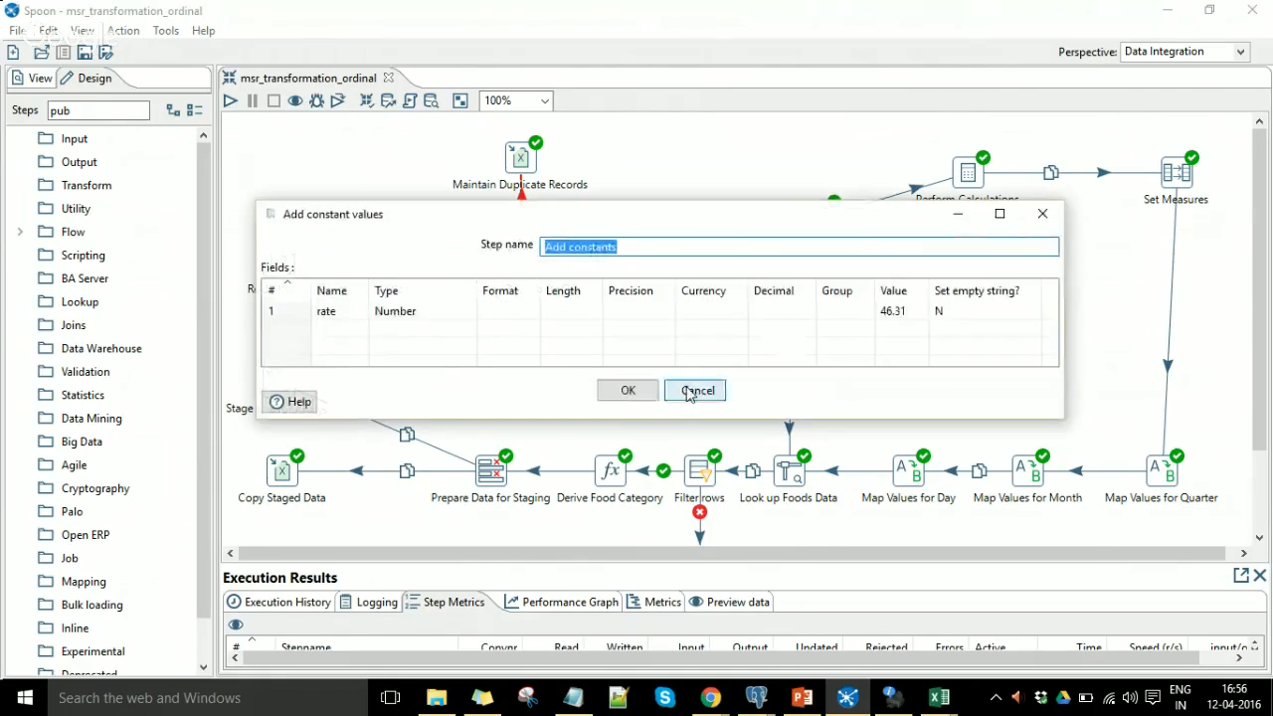
left_click(695, 390)
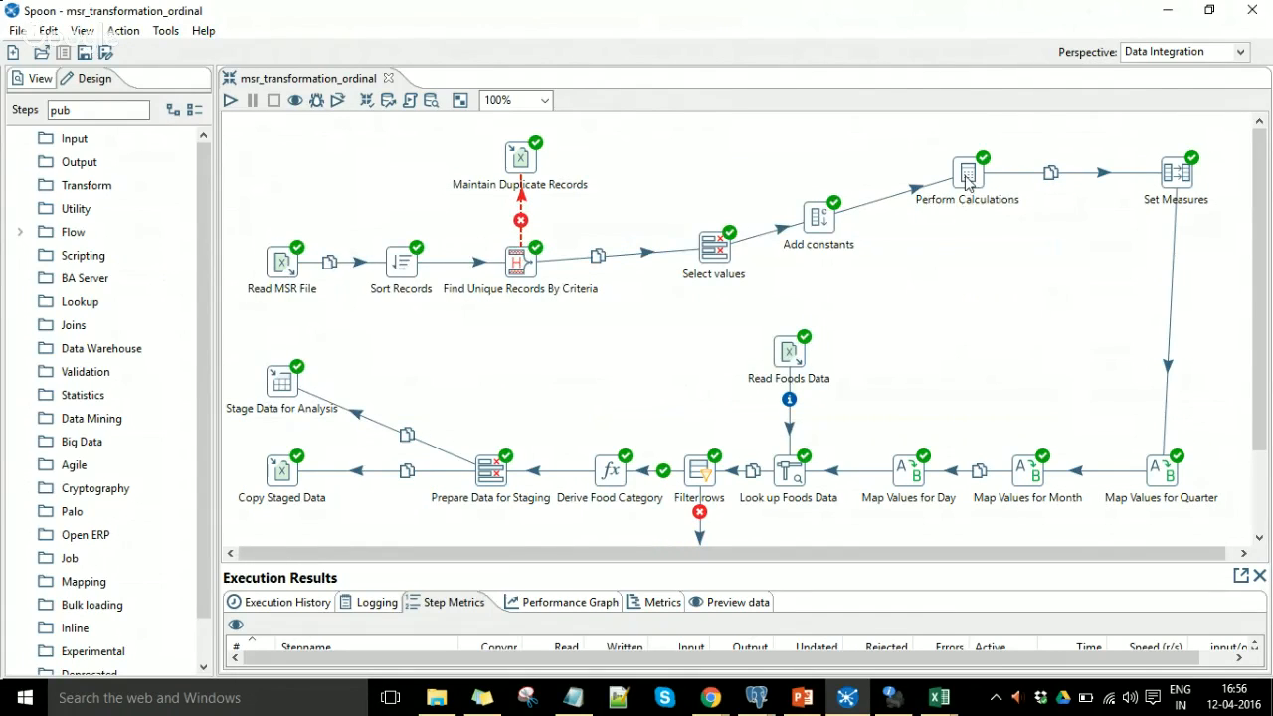
mouse_move(967, 177)
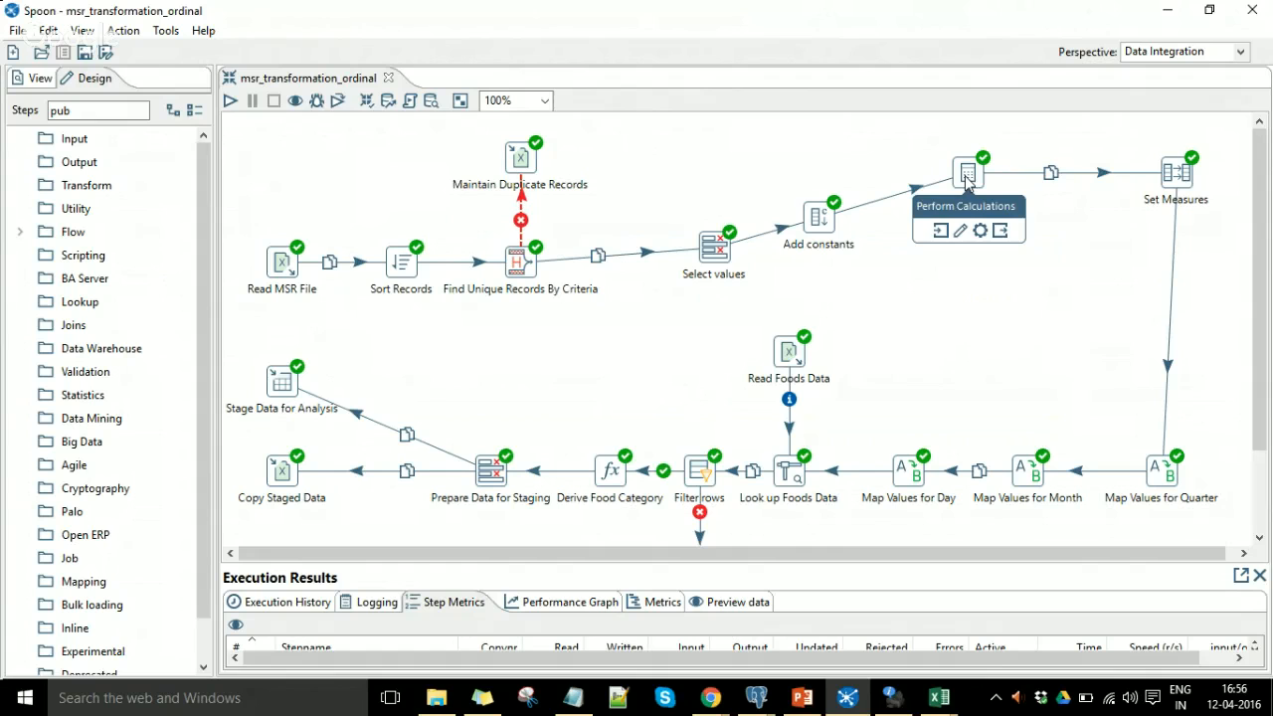
double_click(965, 171)
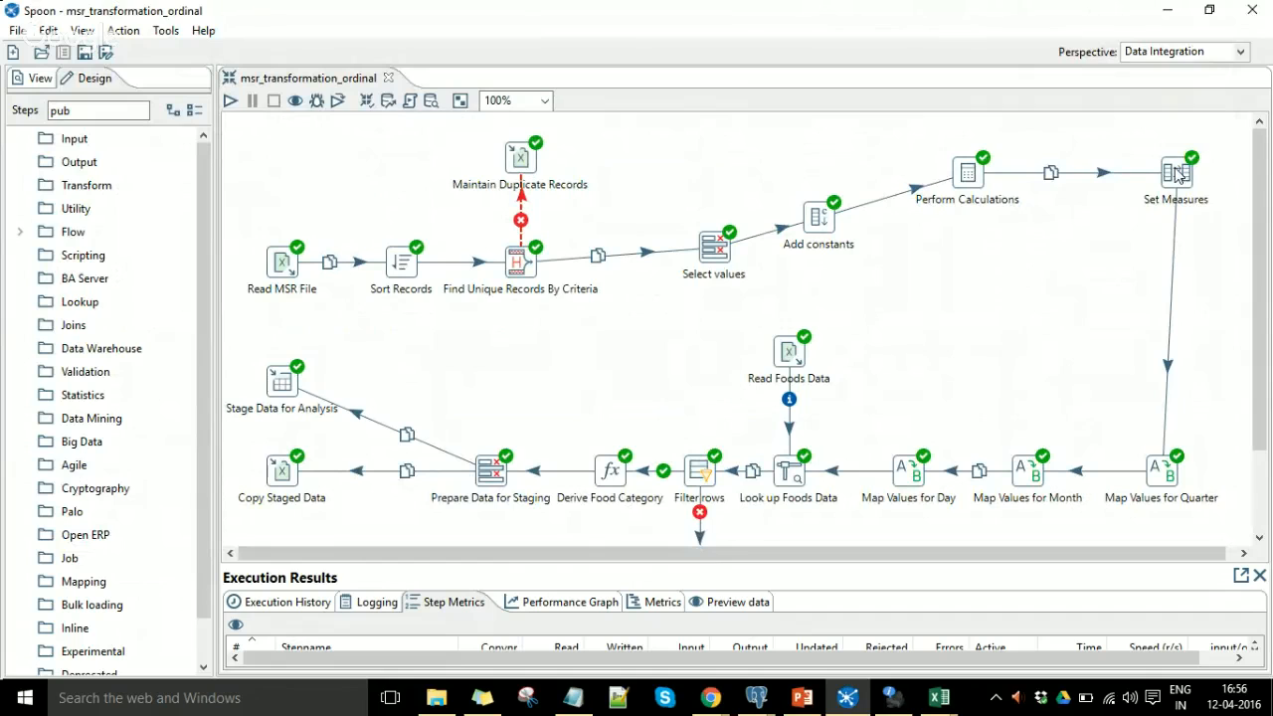
double_click(1172, 172)
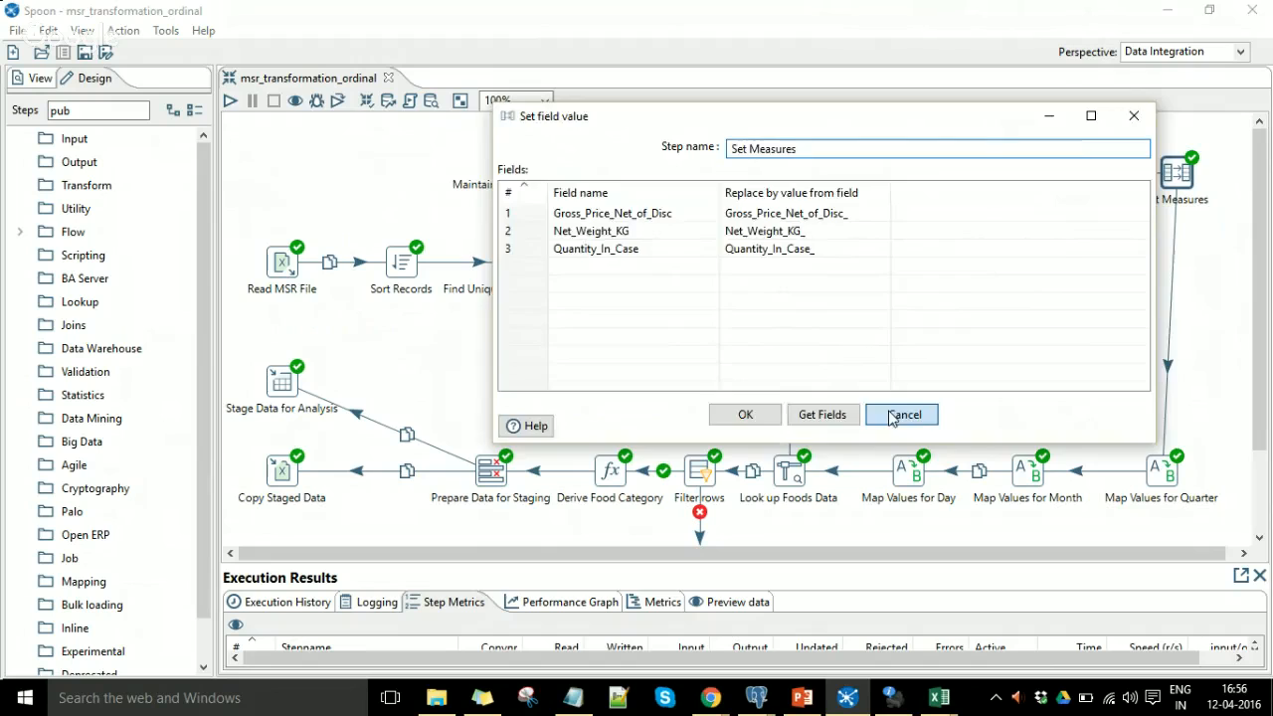
left_click(901, 414)
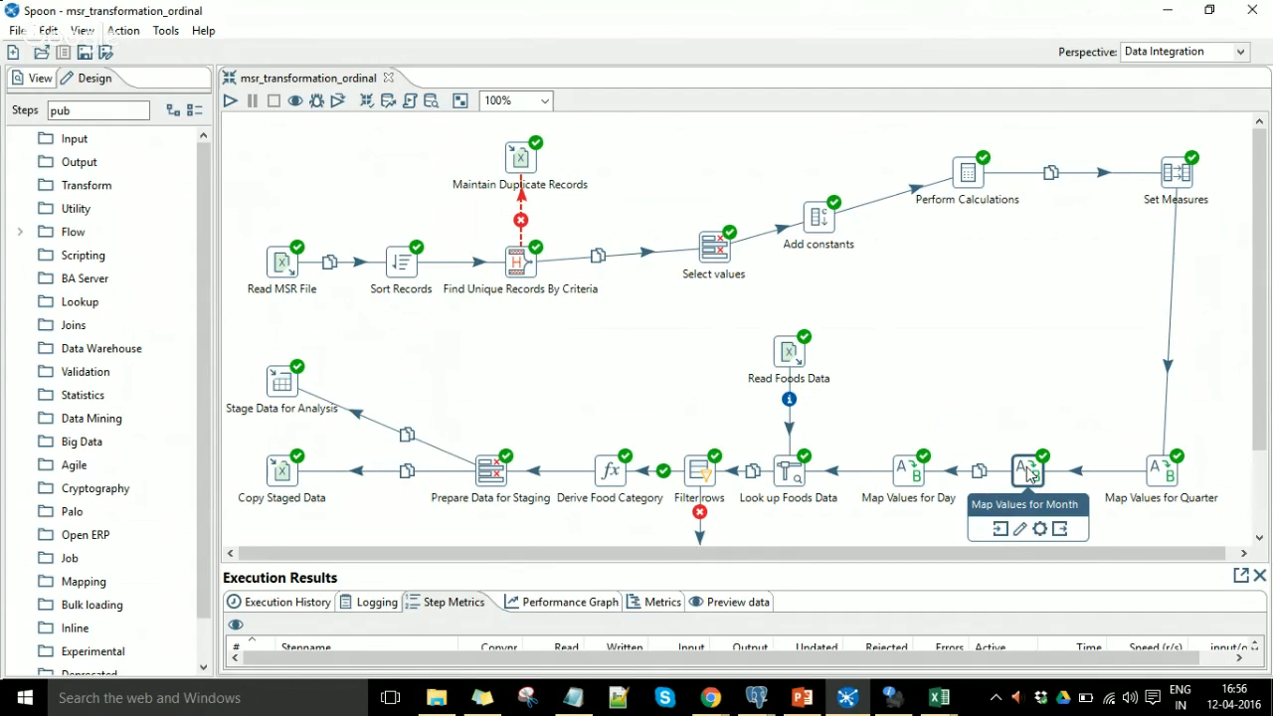
mouse_move(858, 455)
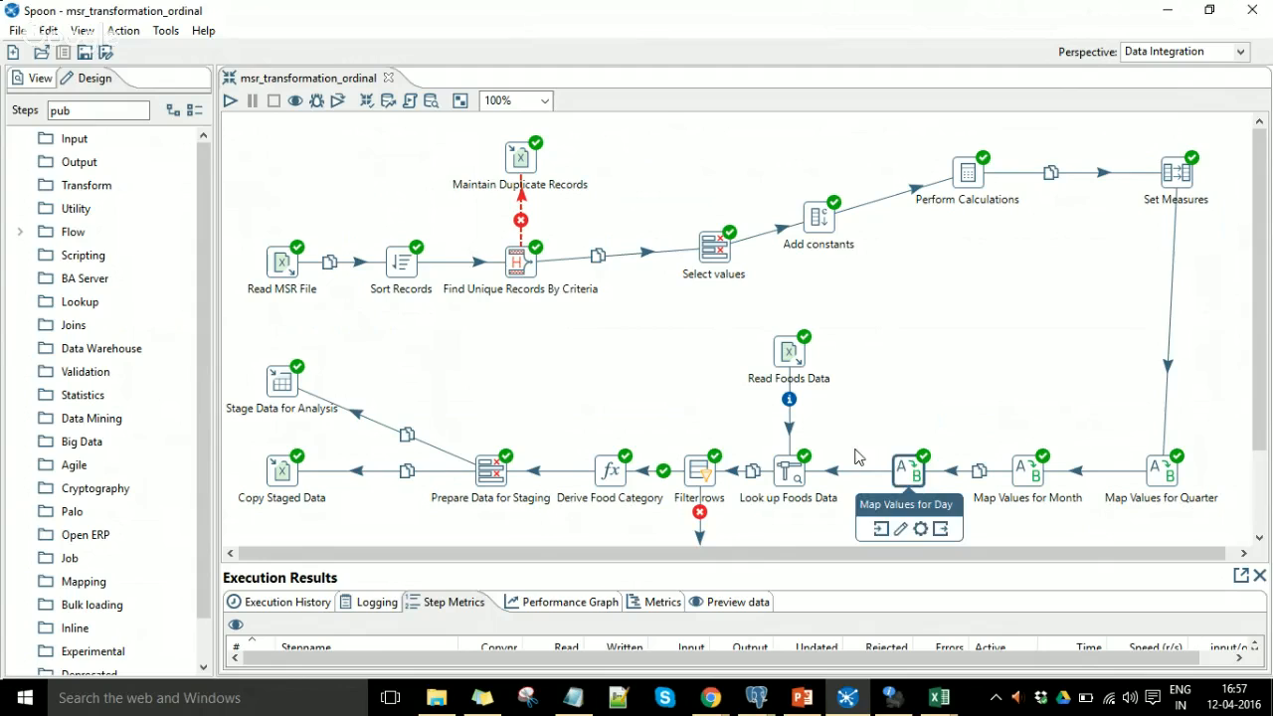
mouse_move(788, 472)
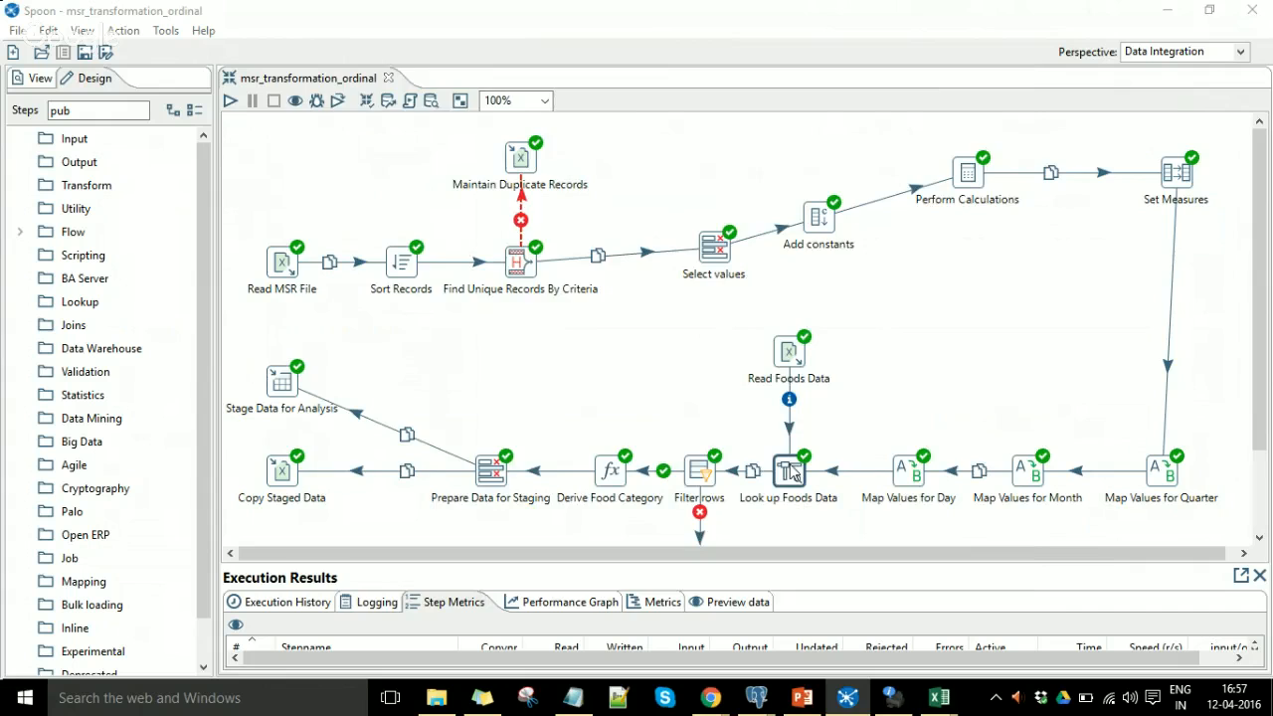
double_click(789, 471)
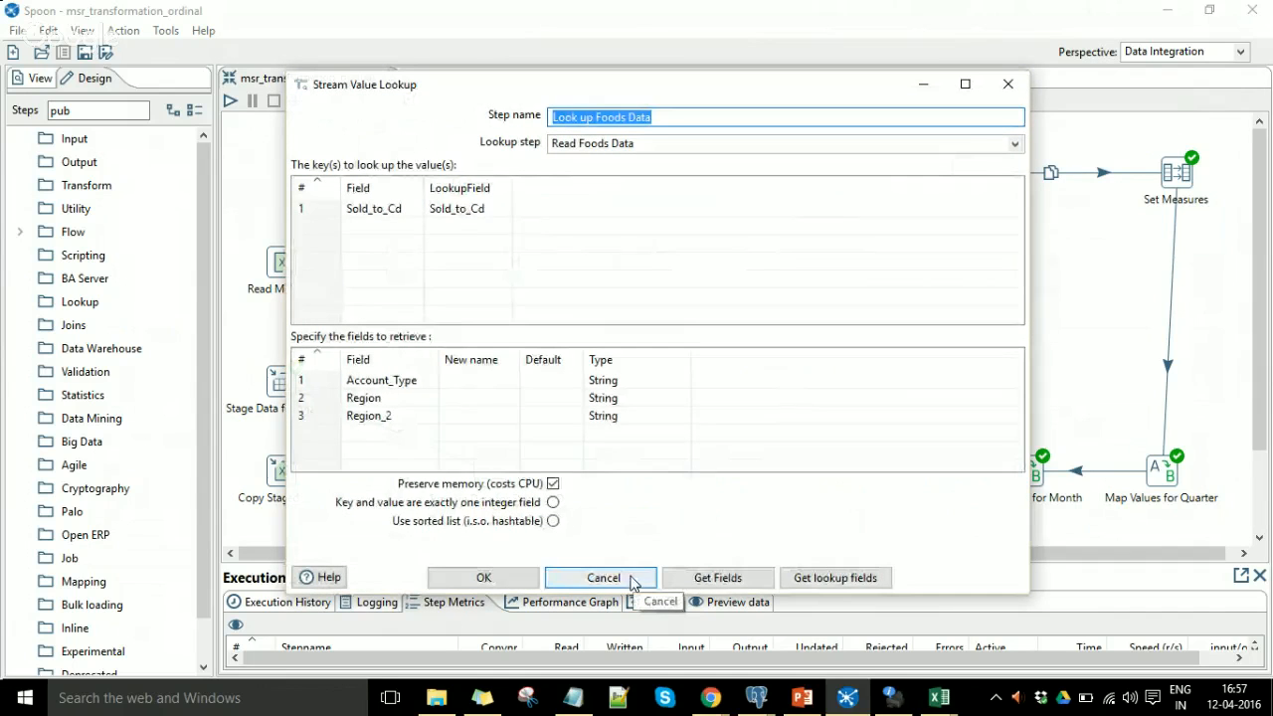
left_click(602, 577)
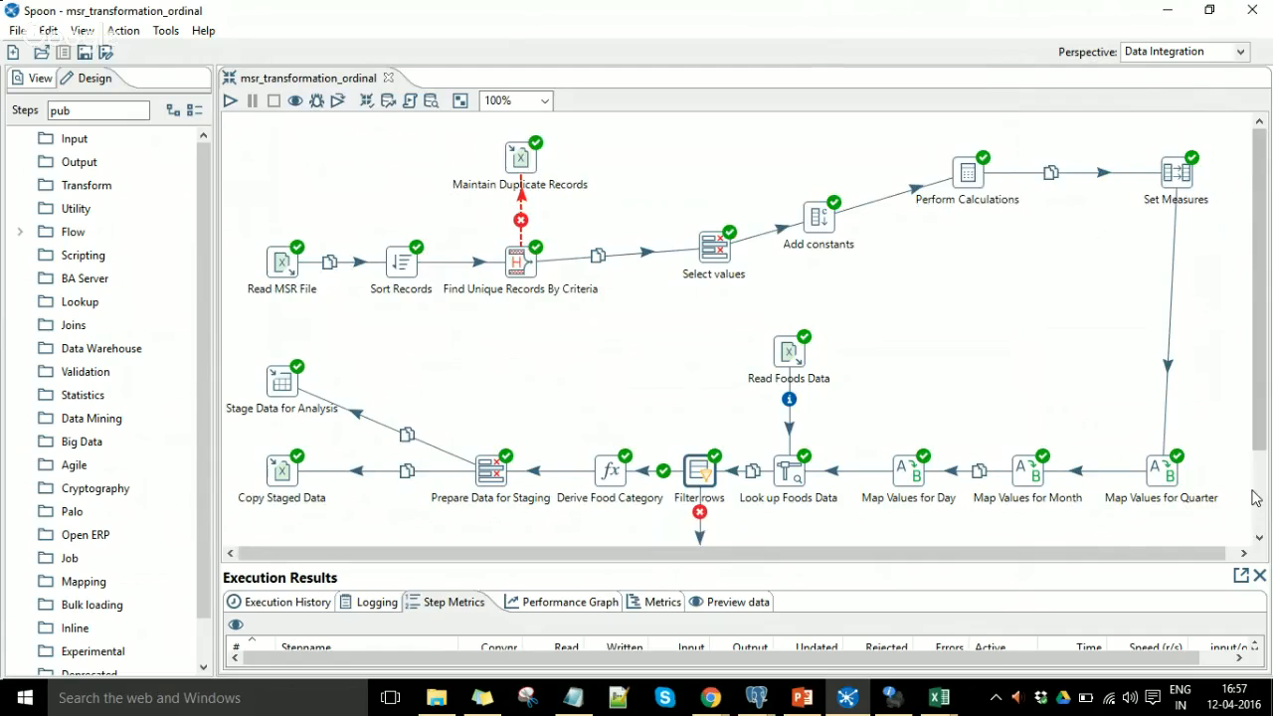
double_click(698, 469)
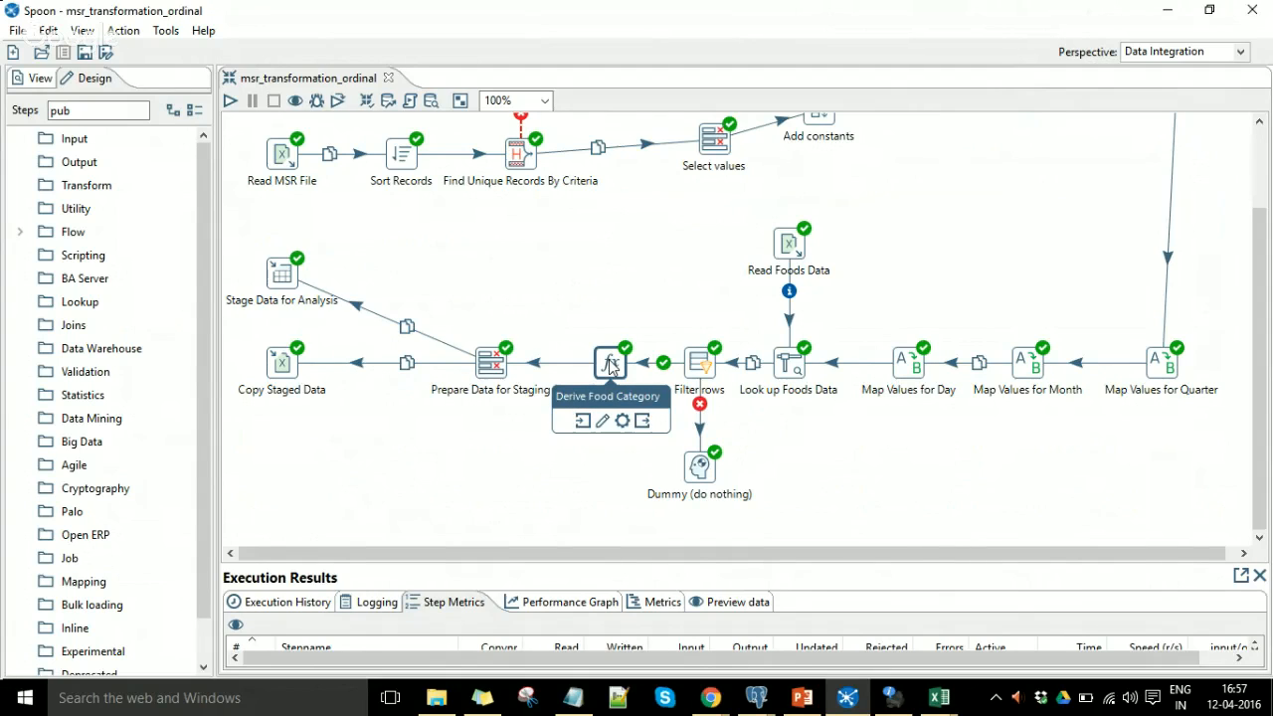
double_click(605, 363)
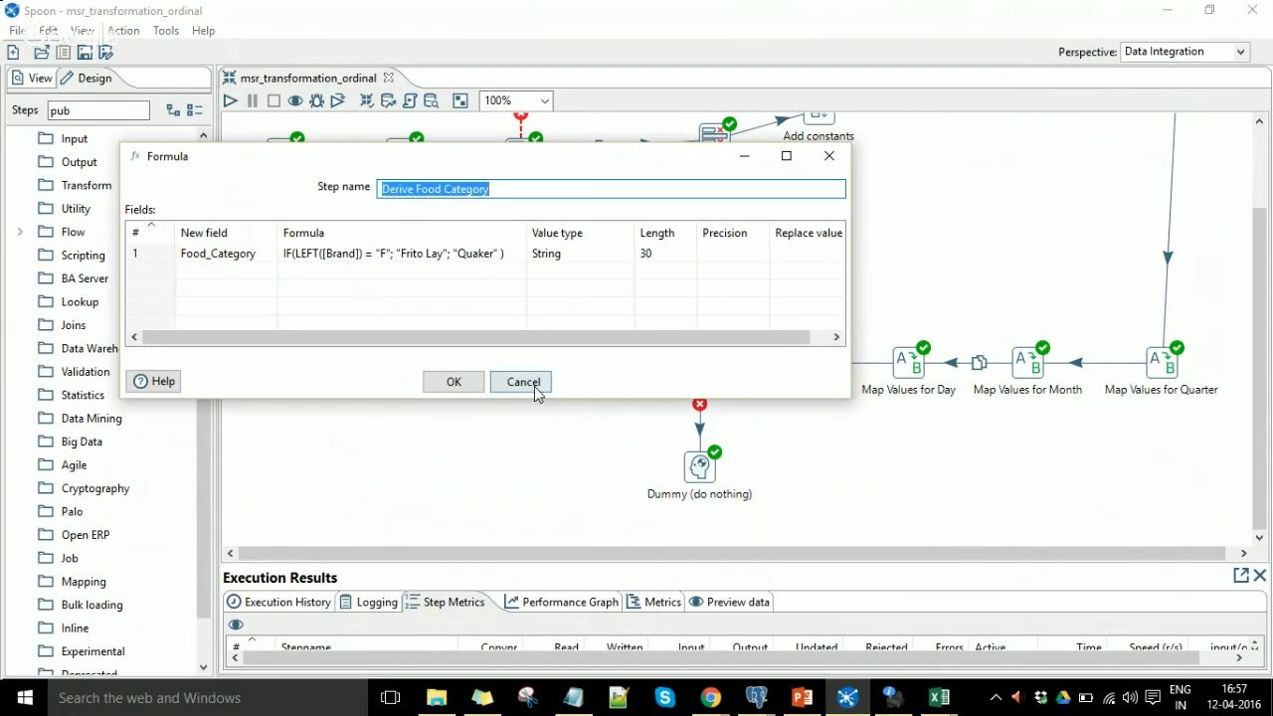
left_click(521, 382)
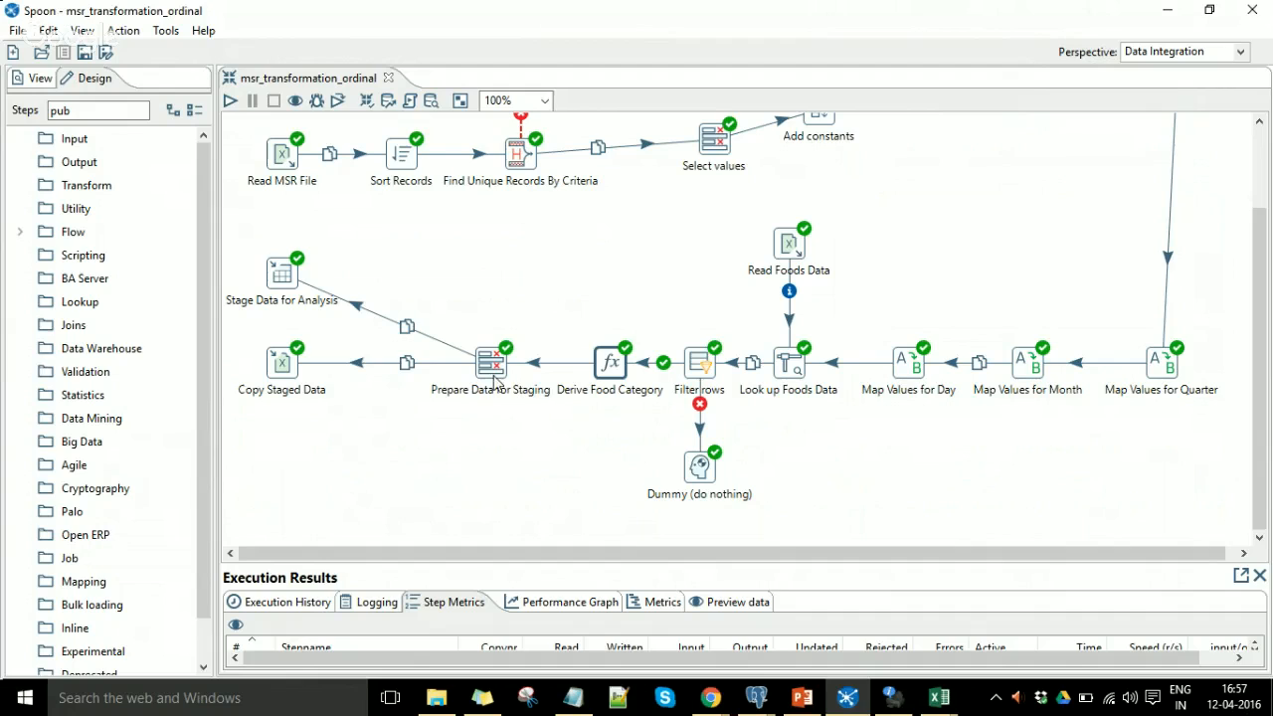
mouse_move(491, 363)
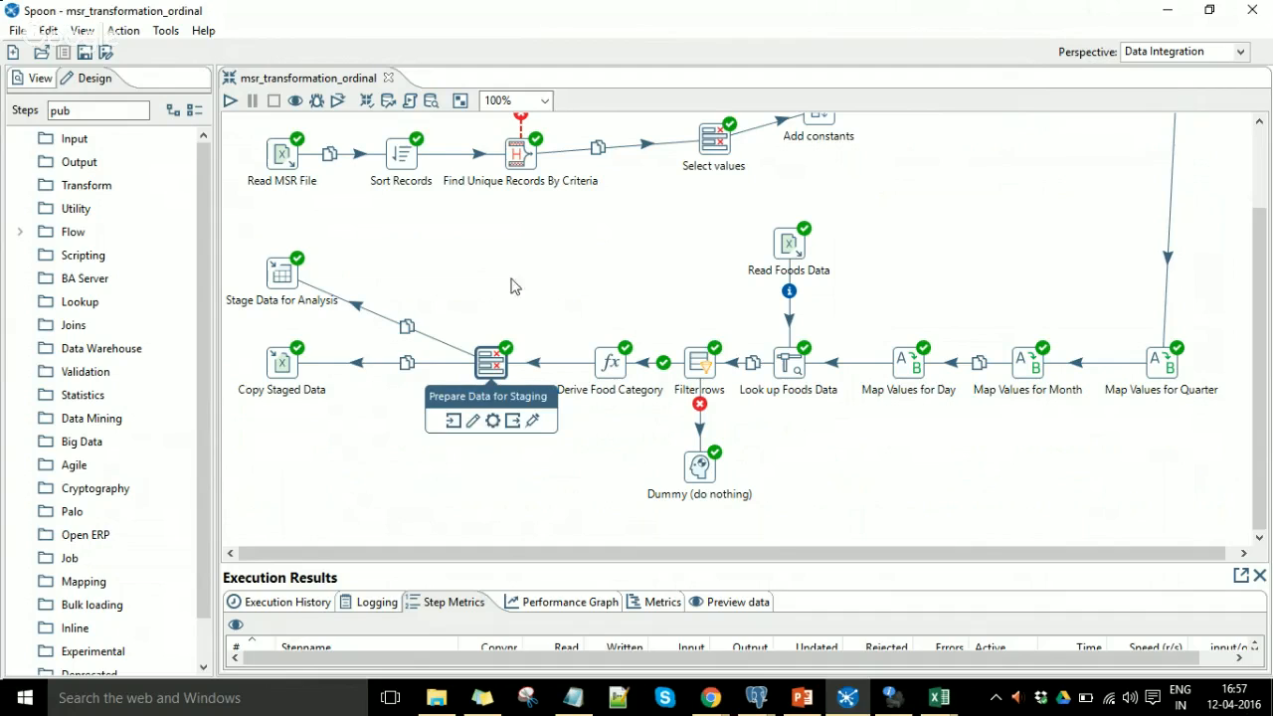
mouse_move(492, 358)
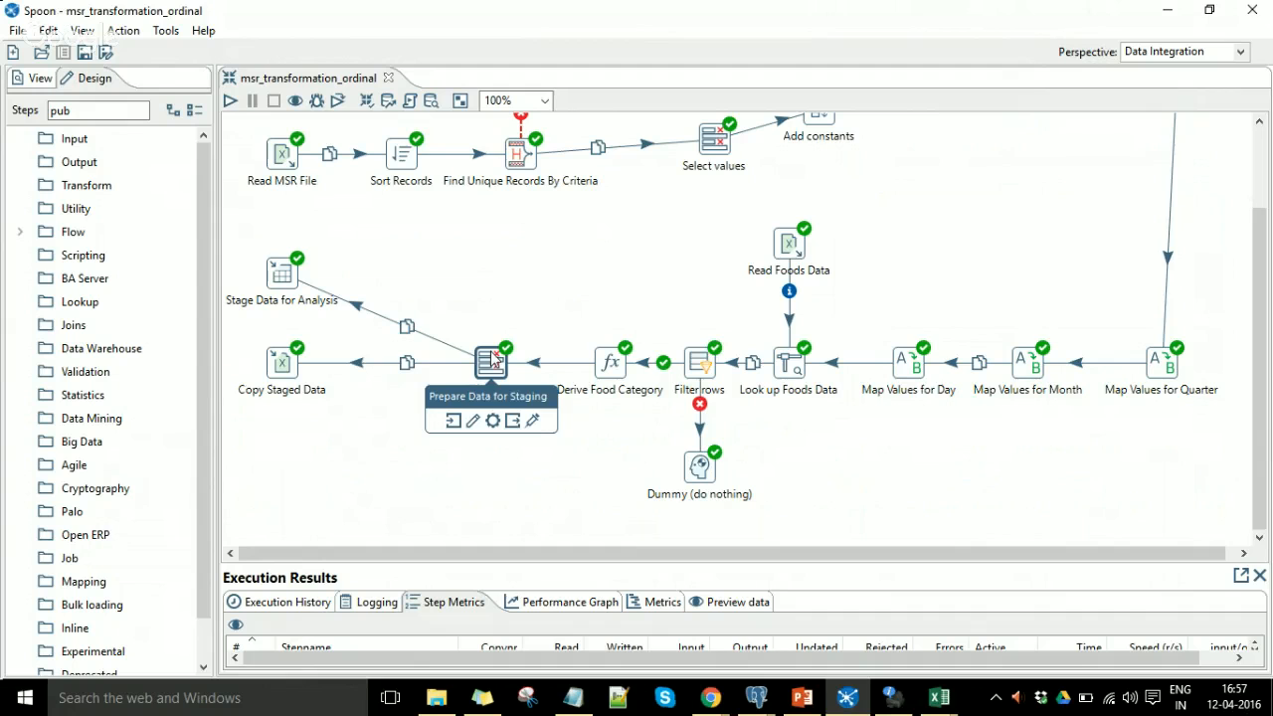
mouse_move(282, 284)
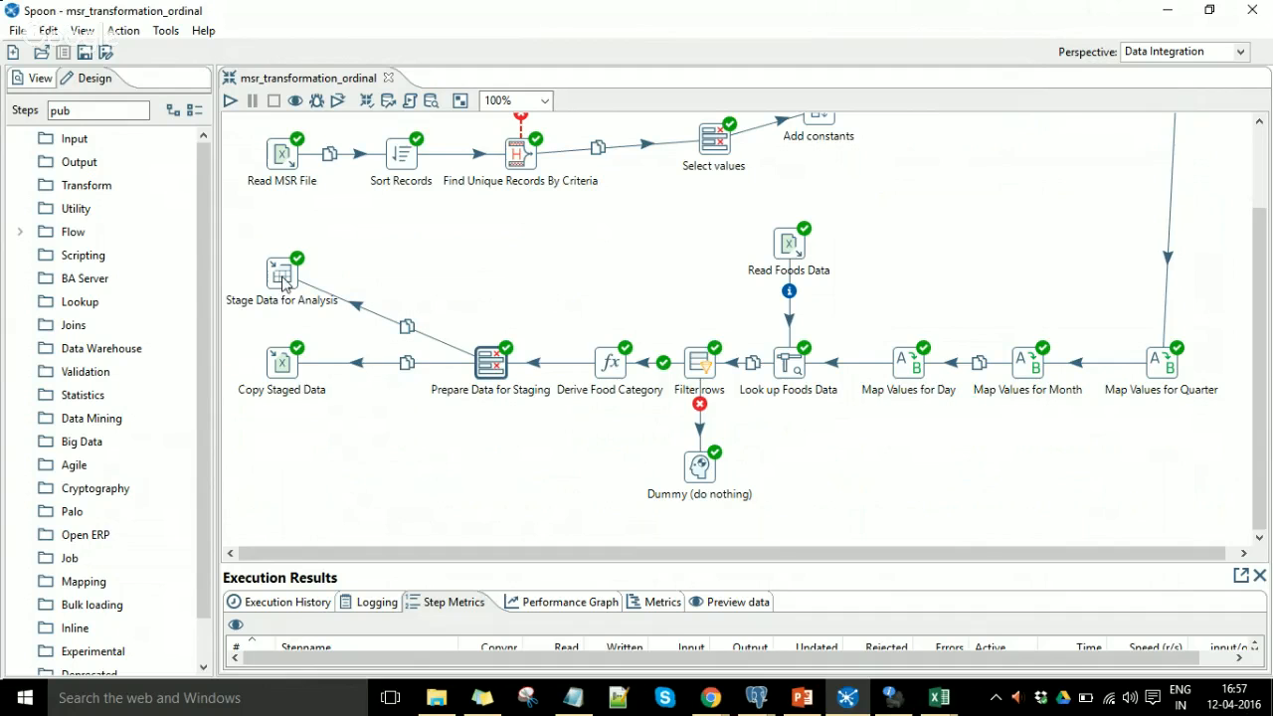
double_click(281, 270)
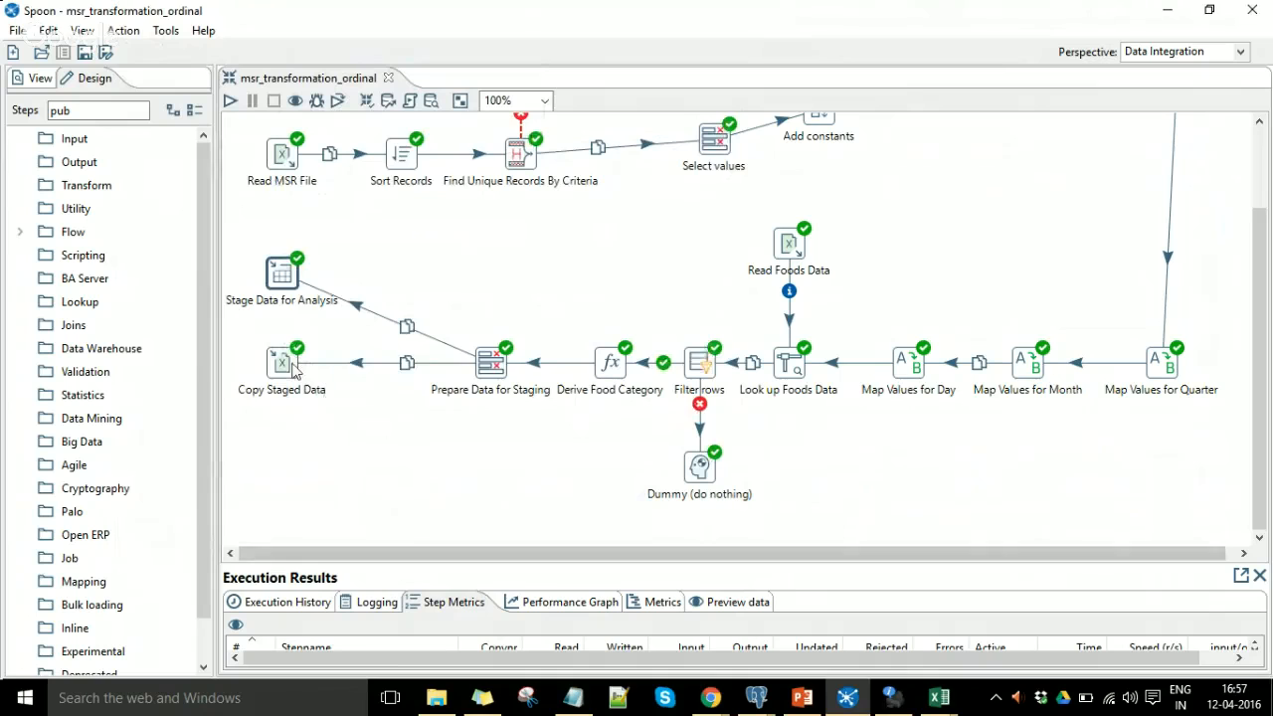
double_click(281, 360)
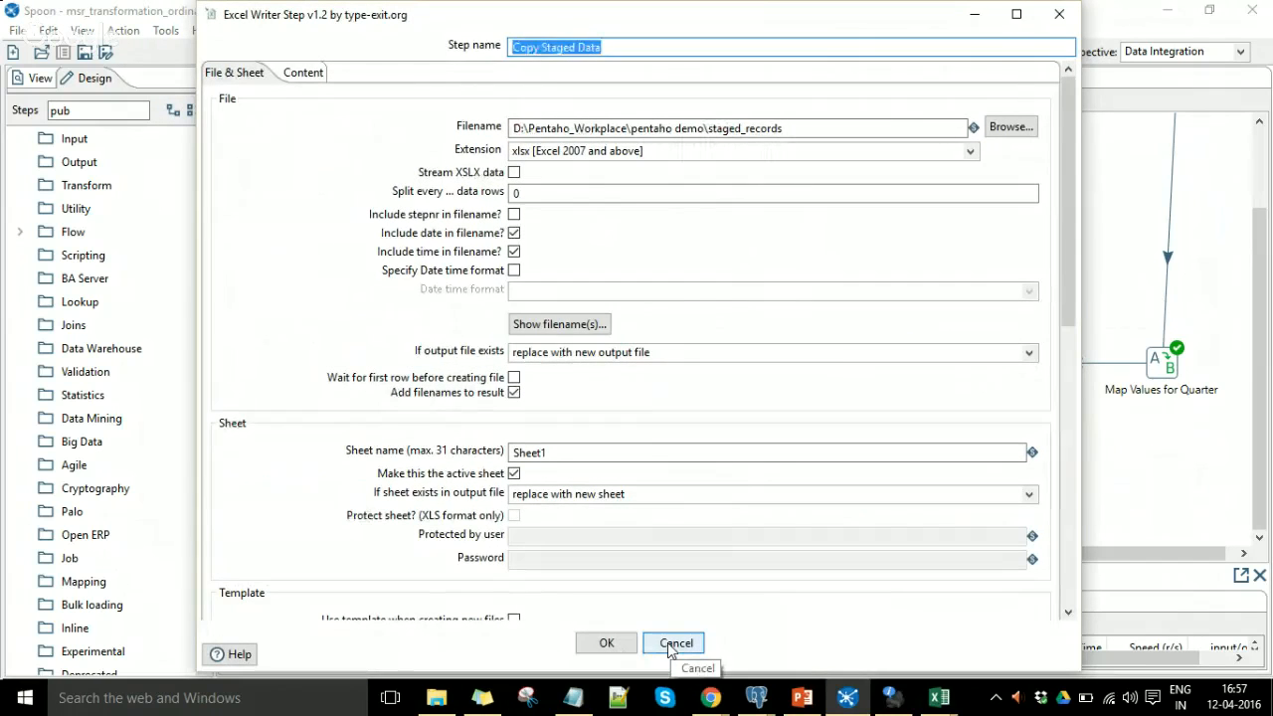
left_click(672, 642)
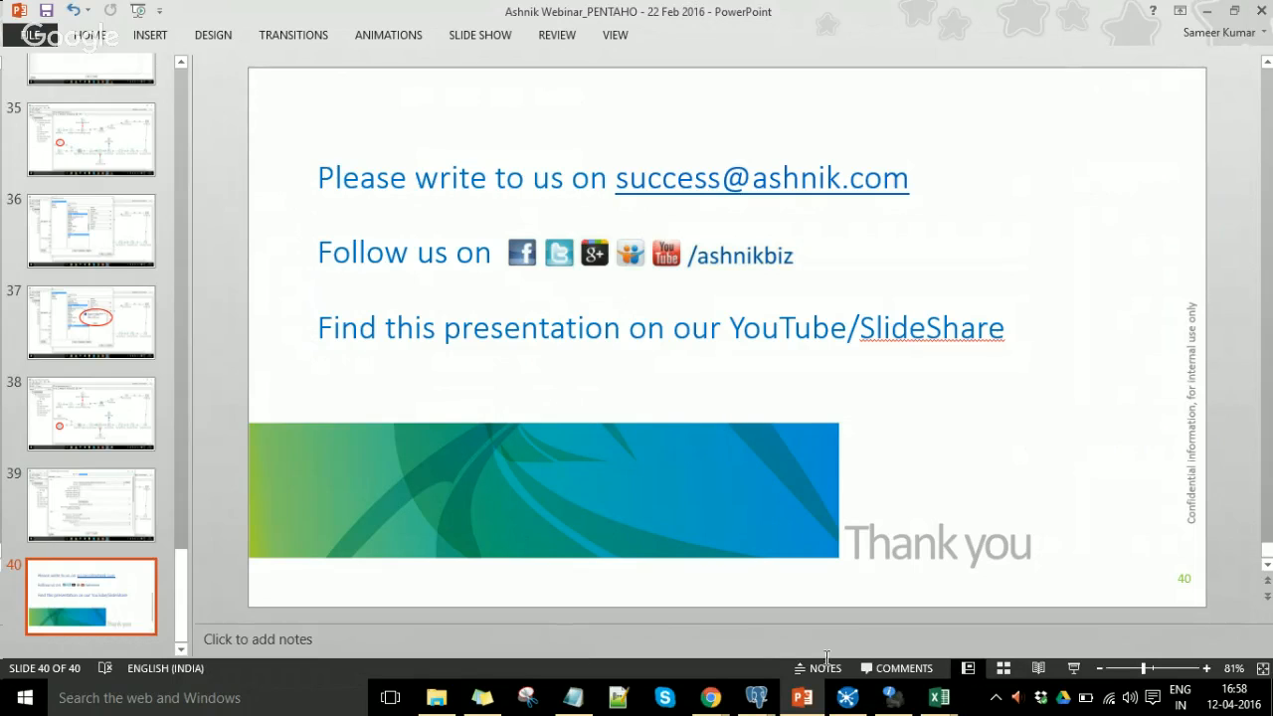
Bring Spoon forward and scroll the msr_transformation_ordinal canvas showing all steps successful
left_click(847, 698)
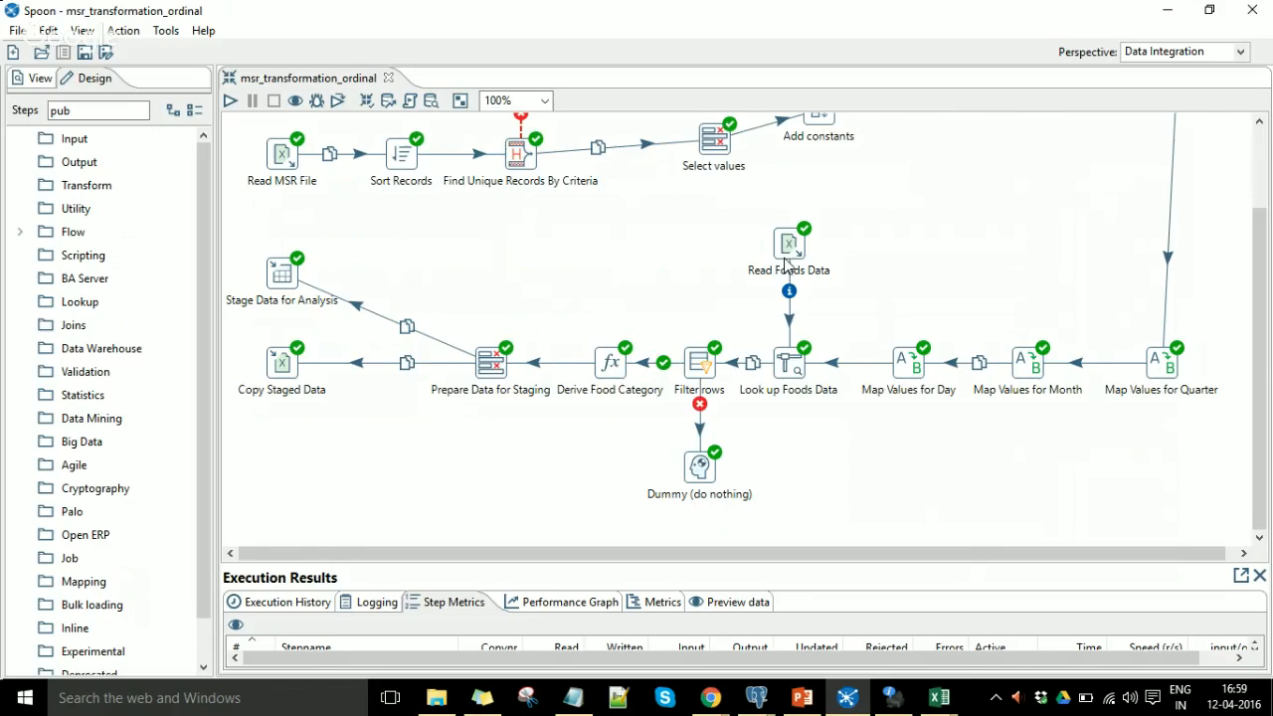
scroll("down", 3)
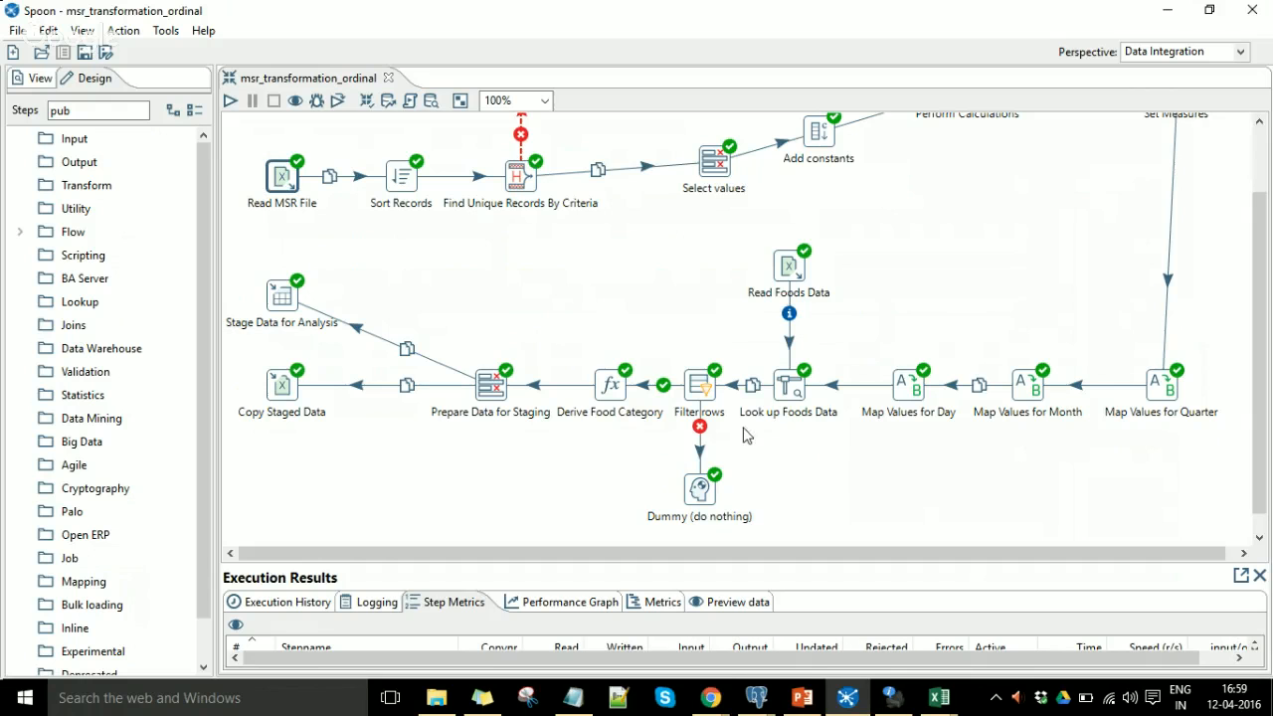
mouse_move(710, 697)
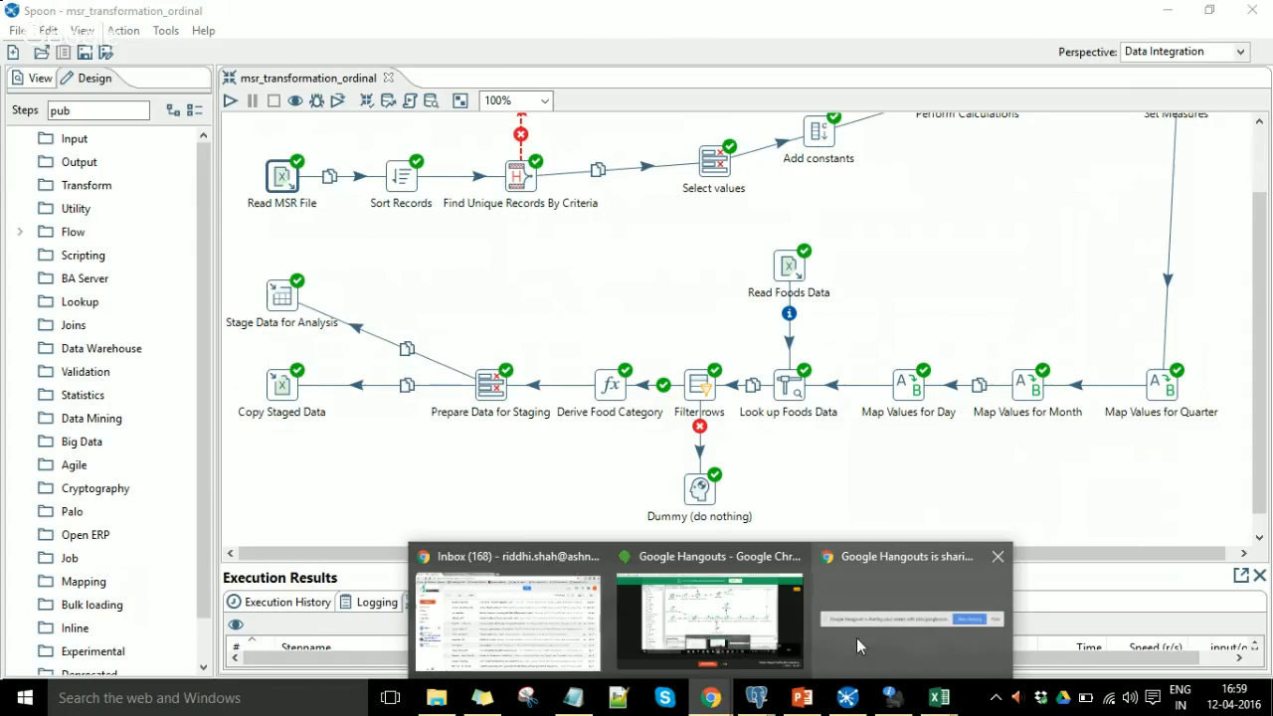